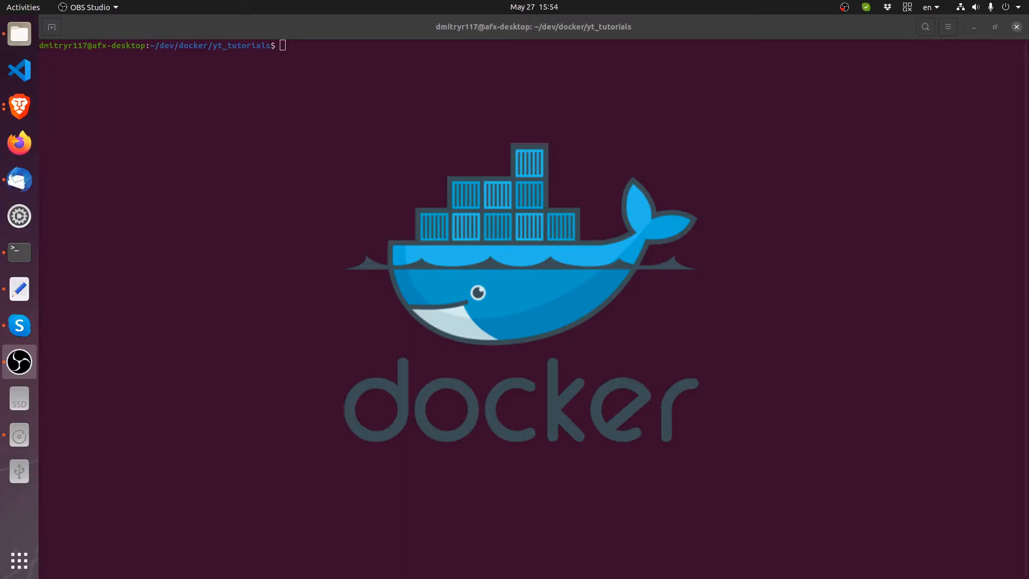
pyautogui.moveTo(420, 357)
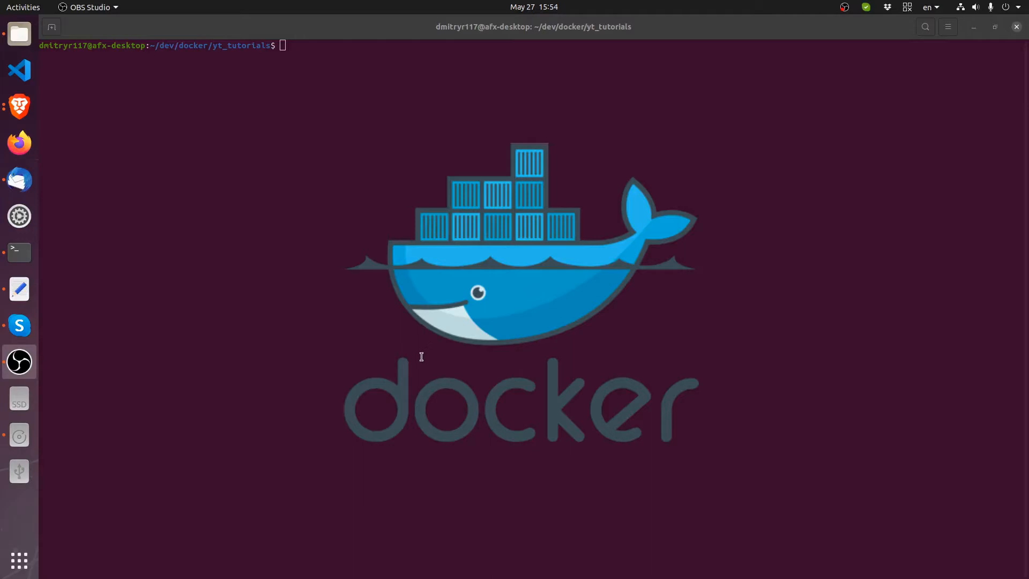
pyautogui.moveTo(344, 375)
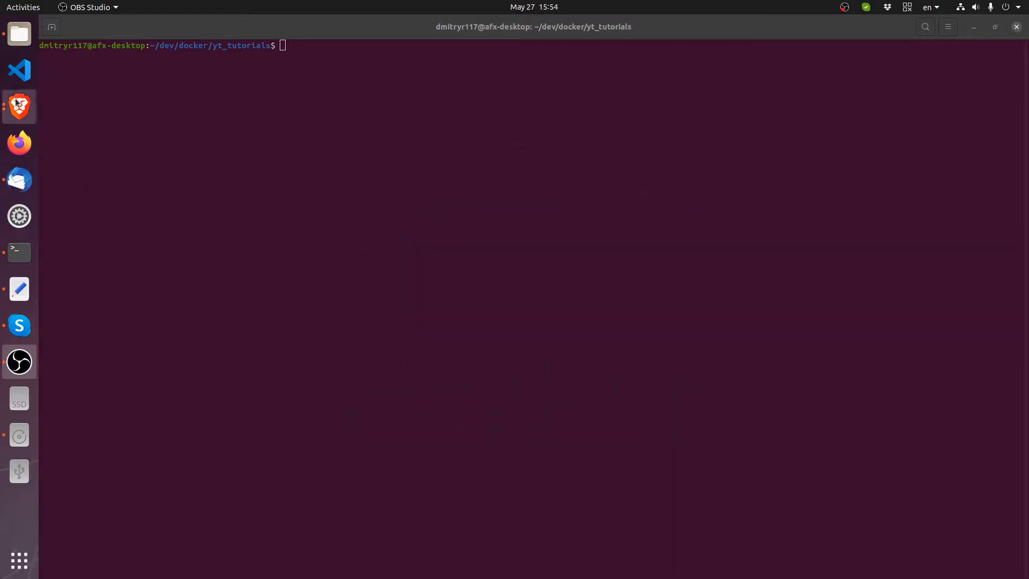
# Bring Brave forward showing the Docker Desktop on Ubuntu guide at its Launch section
pyautogui.click(19, 106)
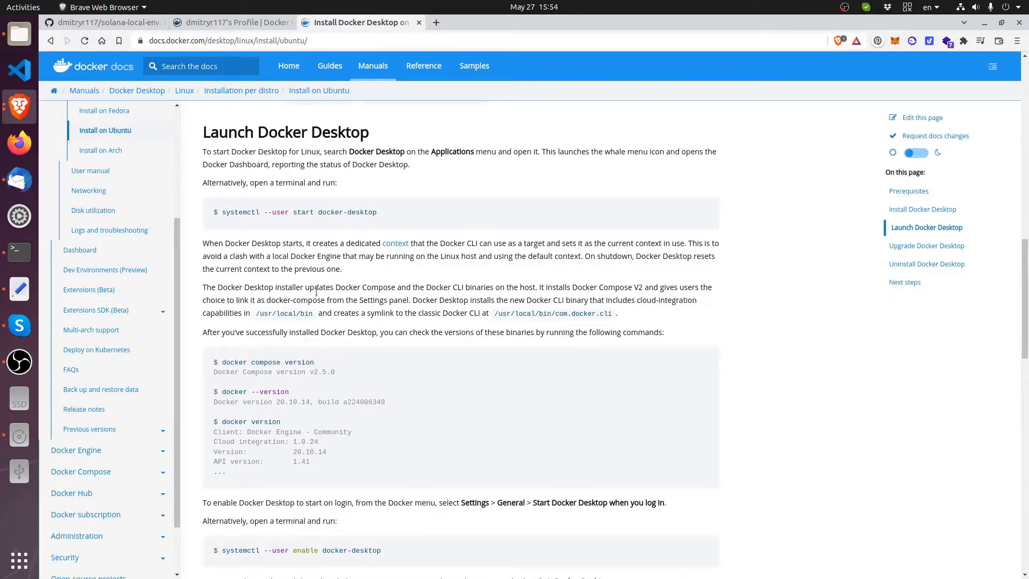
pyautogui.moveTo(79, 250)
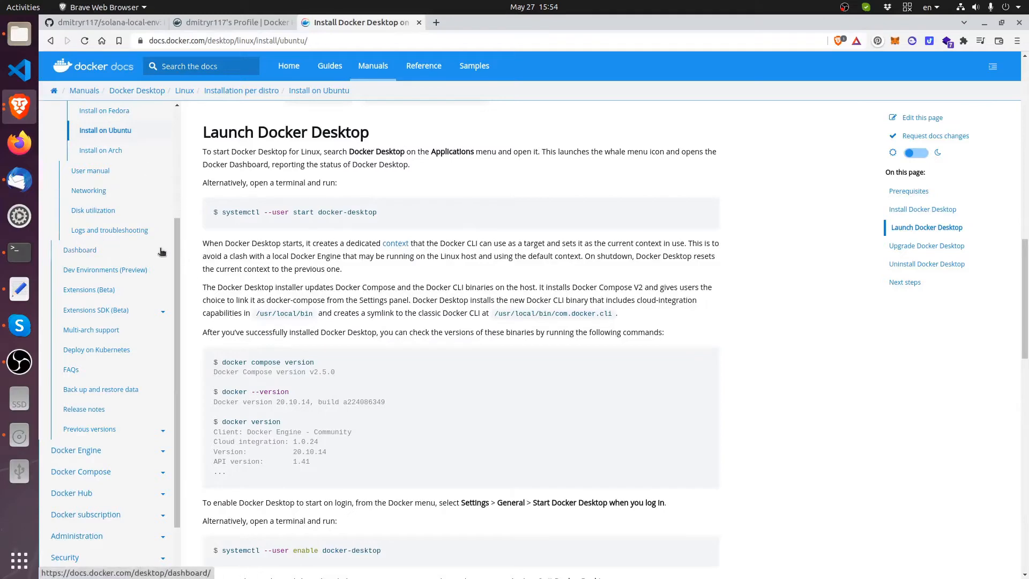
pyautogui.moveTo(19, 251)
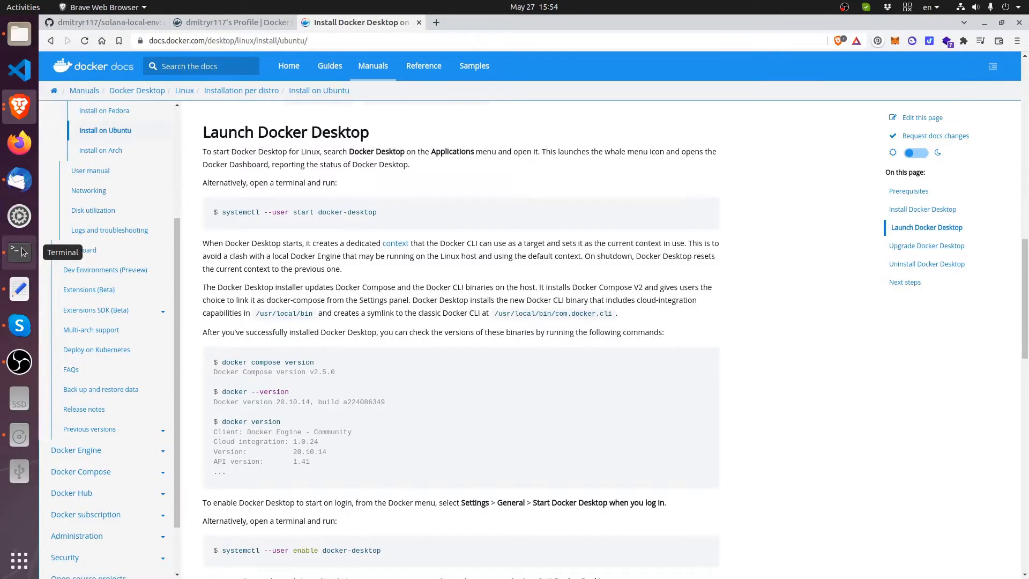
pyautogui.click(19, 252)
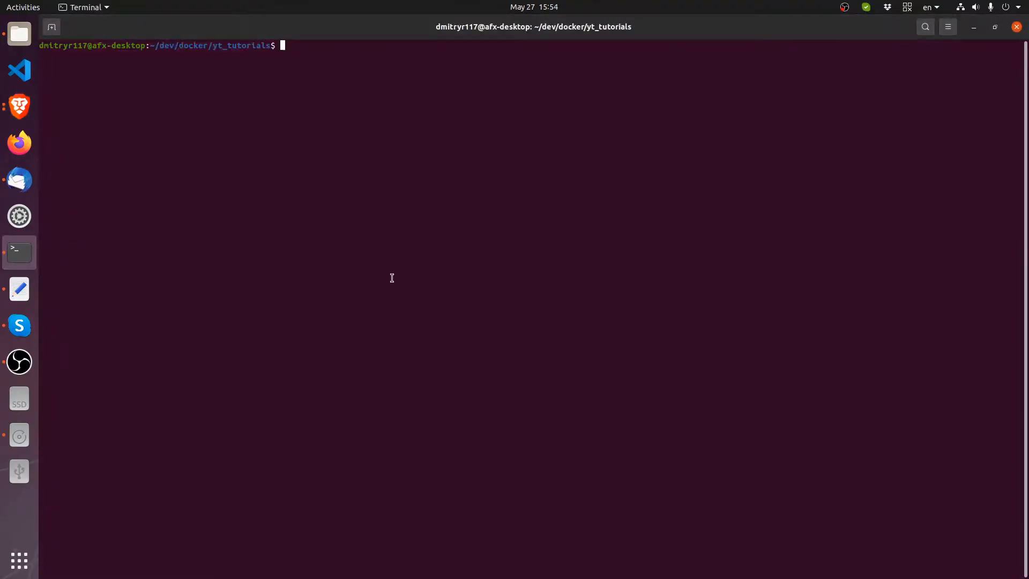
pyautogui.write('docker.com/desktop/linux/install/ubuntu/')
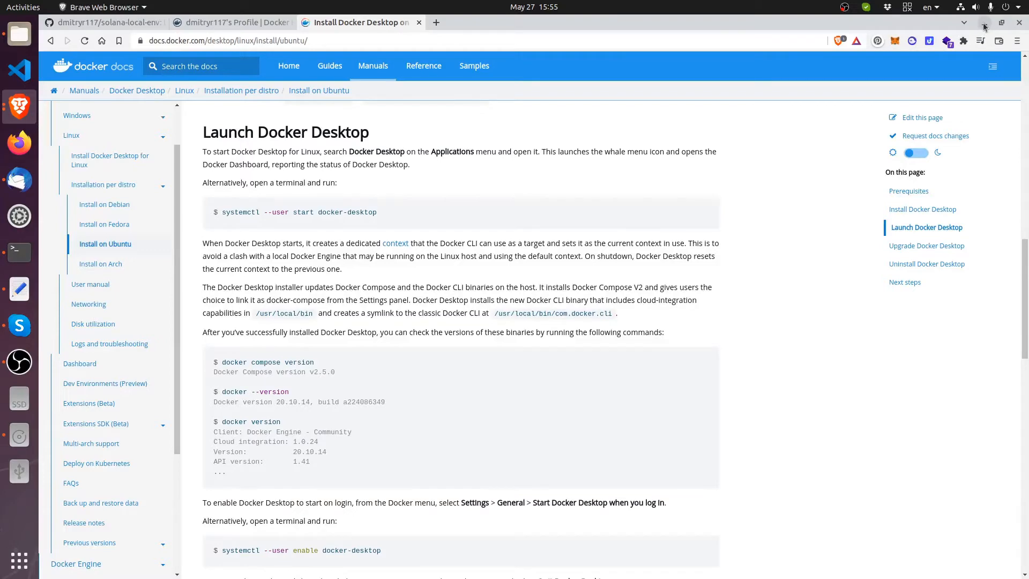
# Switch to the solana-local-env repository page on GitHub
pyautogui.click(19, 252)
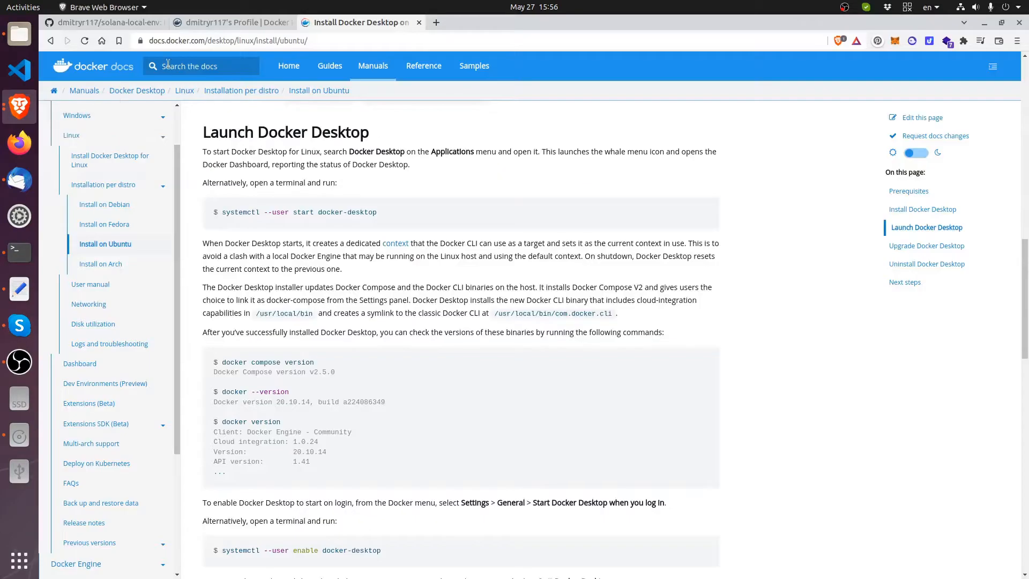
pyautogui.click(102, 22)
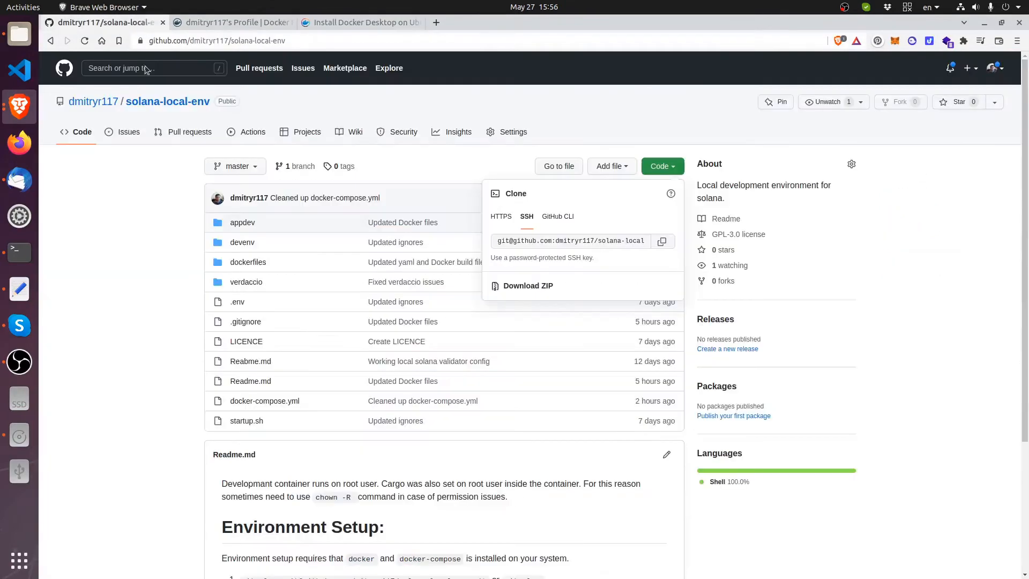
pyautogui.click(94, 112)
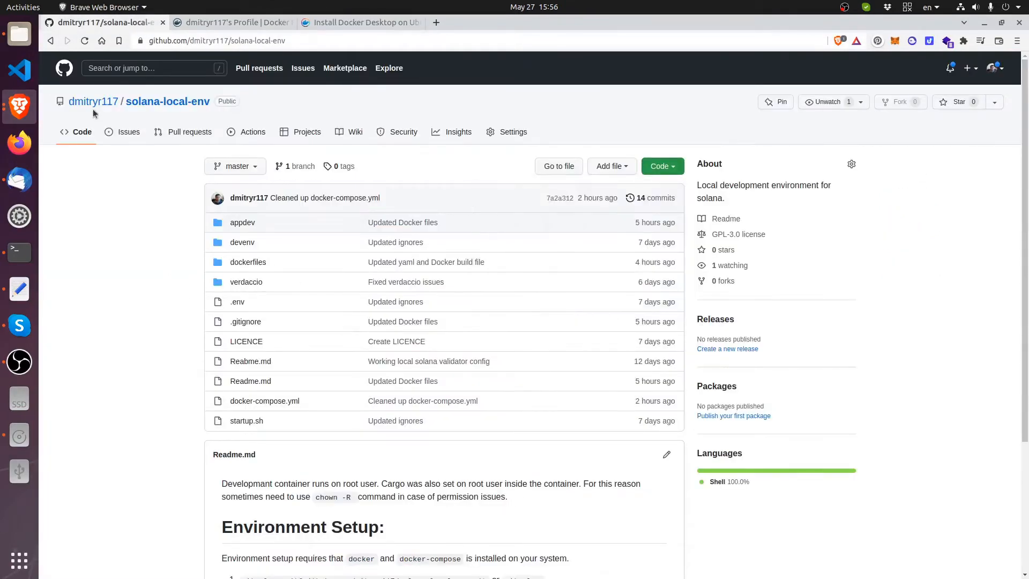
pyautogui.moveTo(113, 216)
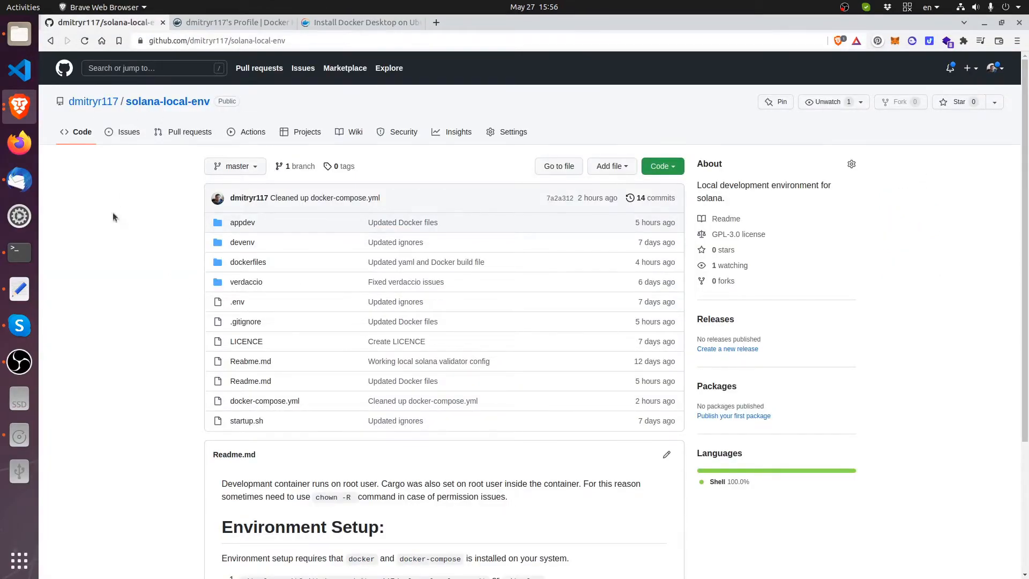
pyautogui.moveTo(169, 101)
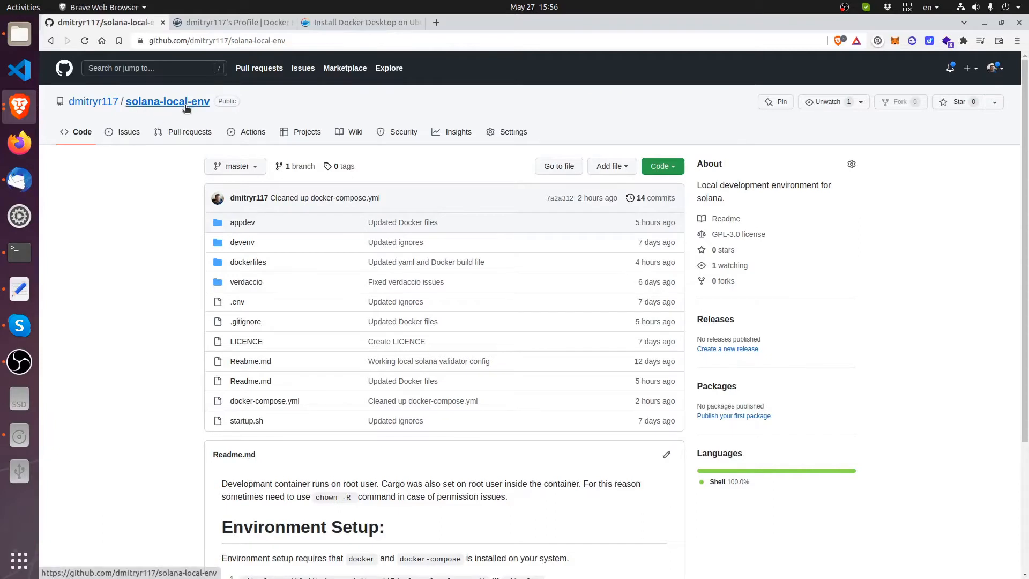
# Scroll through the repository's Readme to review its environment setup steps
pyautogui.scroll(-3)
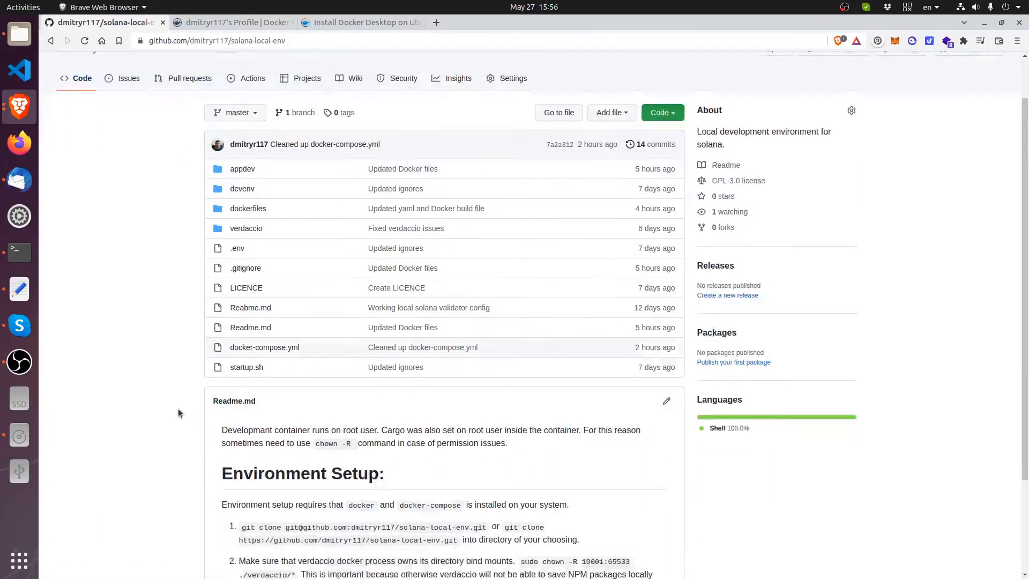
pyautogui.scroll(-3)
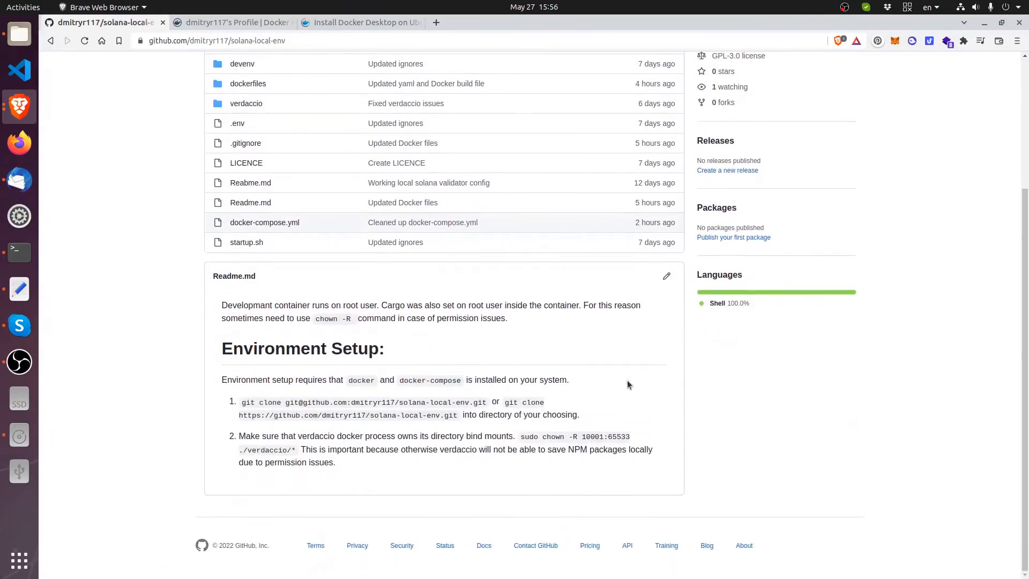
pyautogui.moveTo(192, 309)
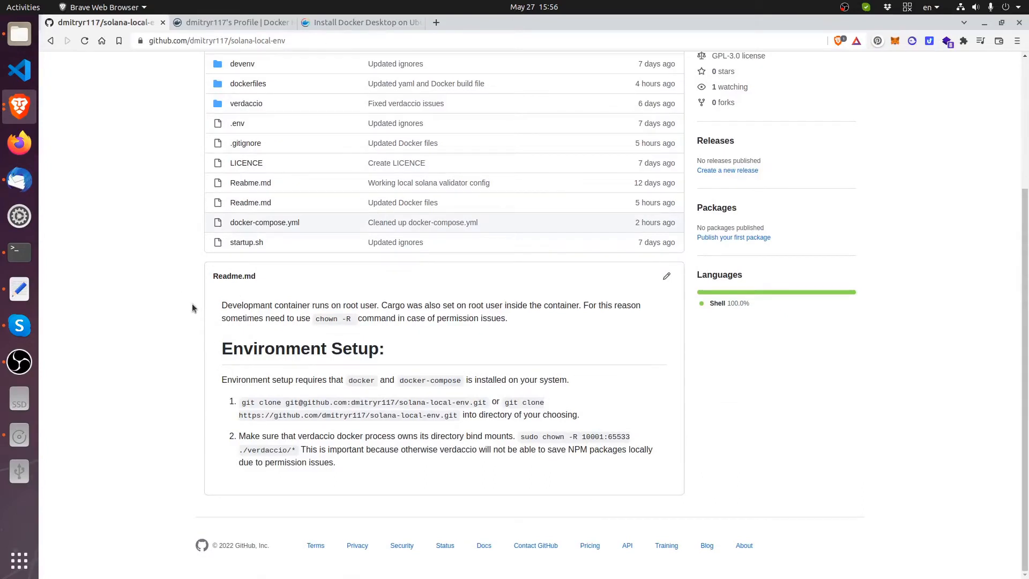
pyautogui.moveTo(335, 483)
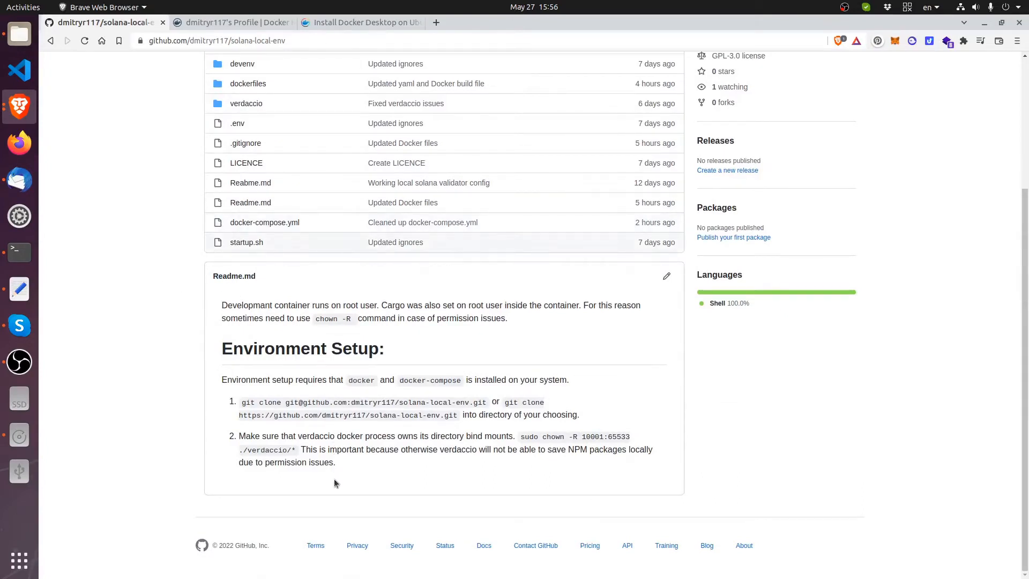
pyautogui.moveTo(633, 437)
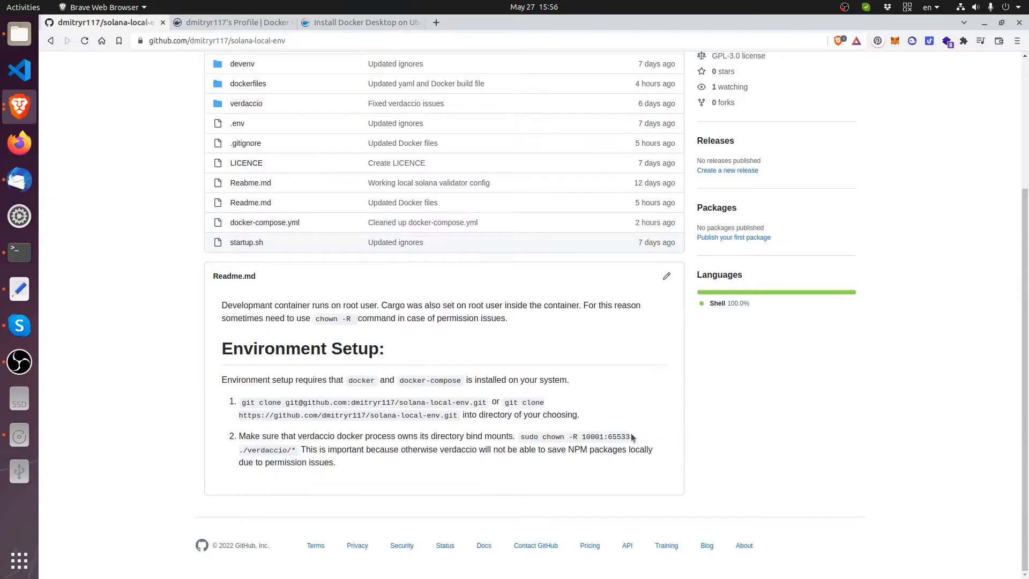
pyautogui.scroll(3)
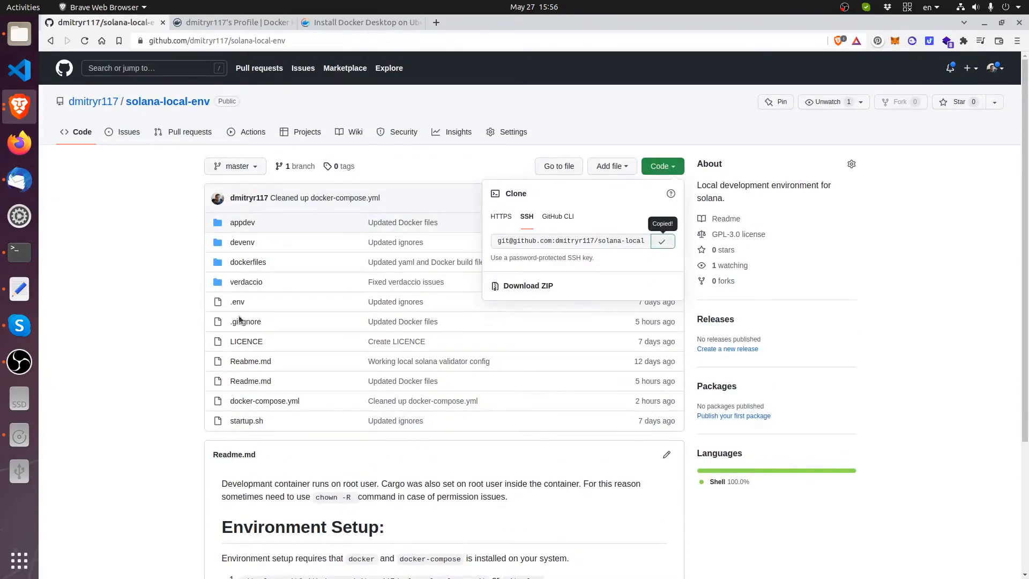
# Clone solana-local-env into yt_tutorials via git clone with the SSH URL and enter the folder
pyautogui.click(19, 253)
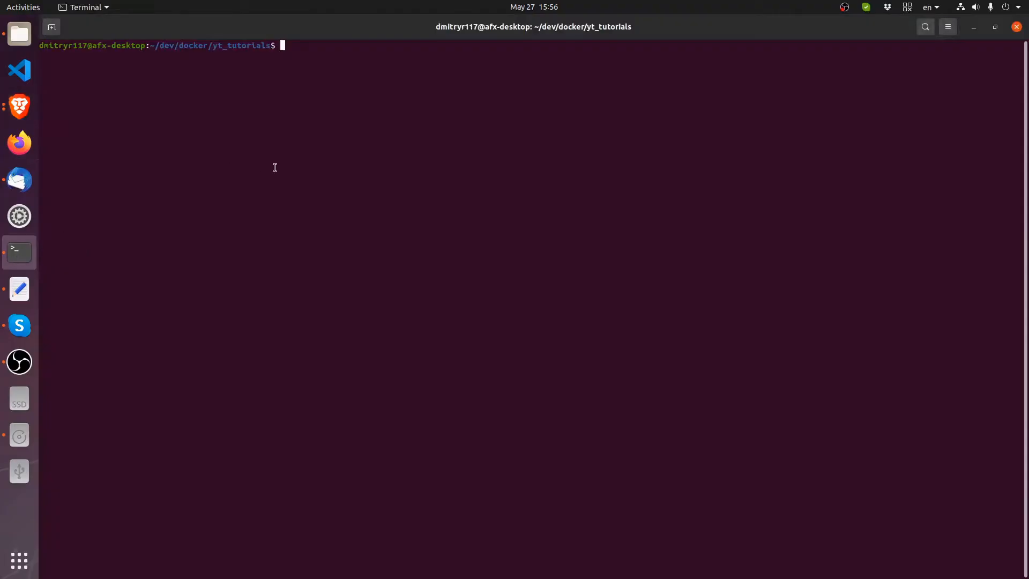
pyautogui.write('git c')
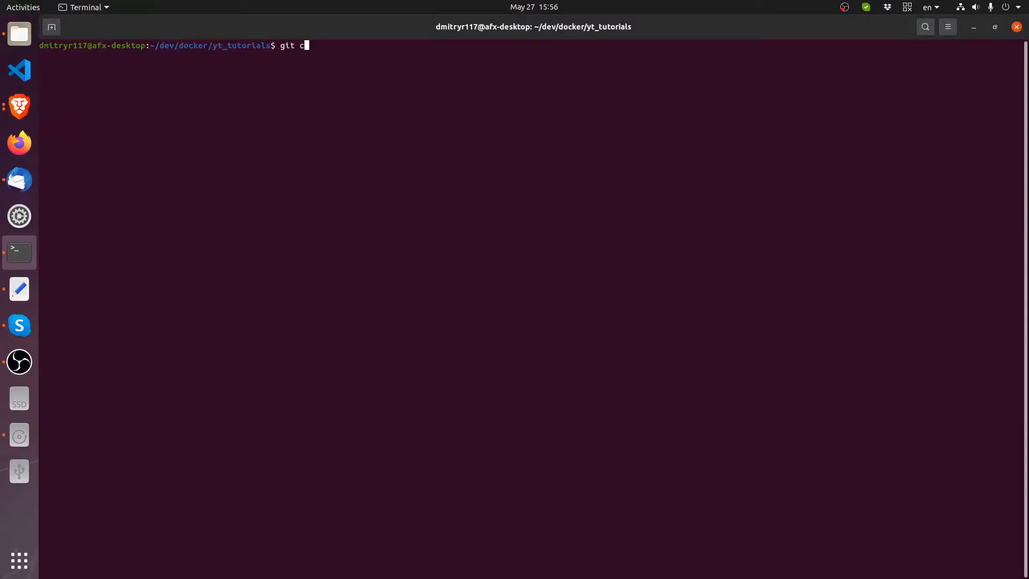
pyautogui.press('Return')
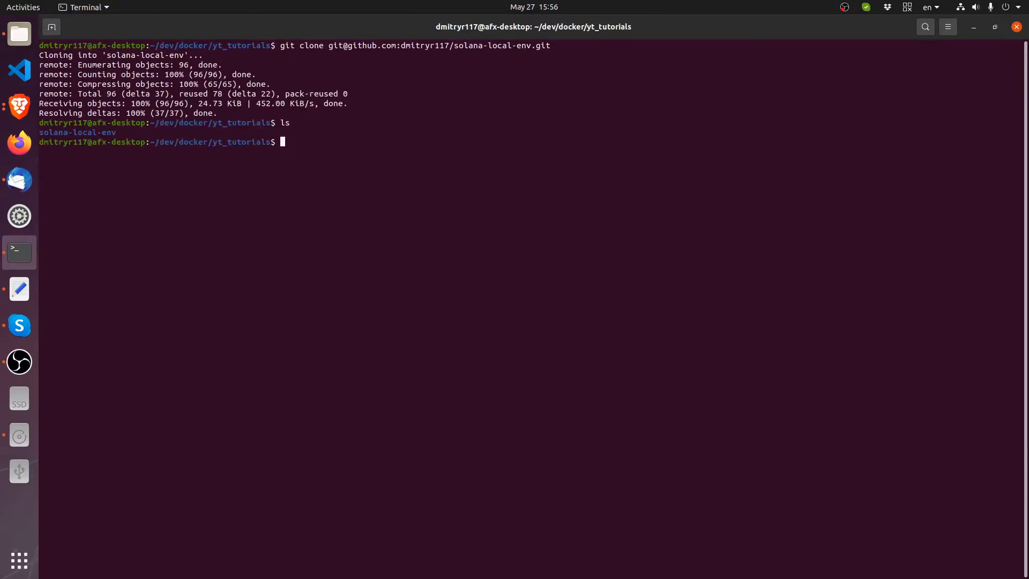
pyautogui.write('cd')
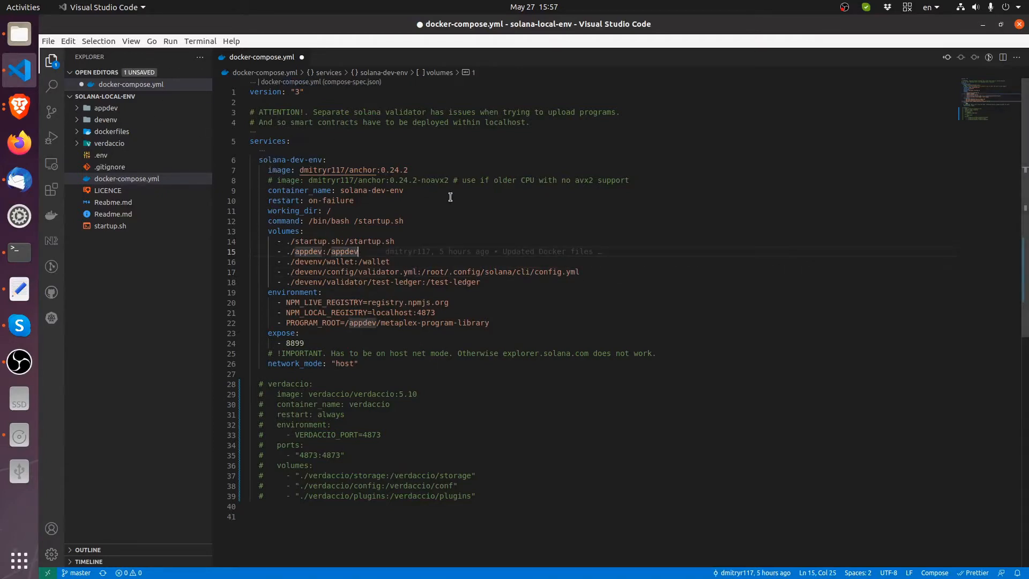
# Bring up startup.sh alongside docker-compose.yml in the editor for review
pyautogui.click(302, 231)
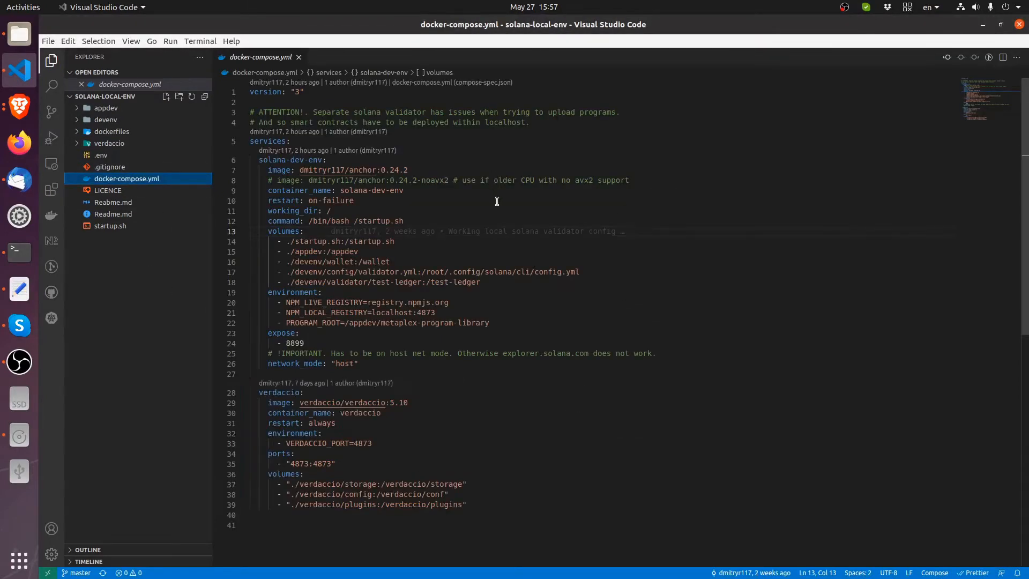
pyautogui.click(338, 201)
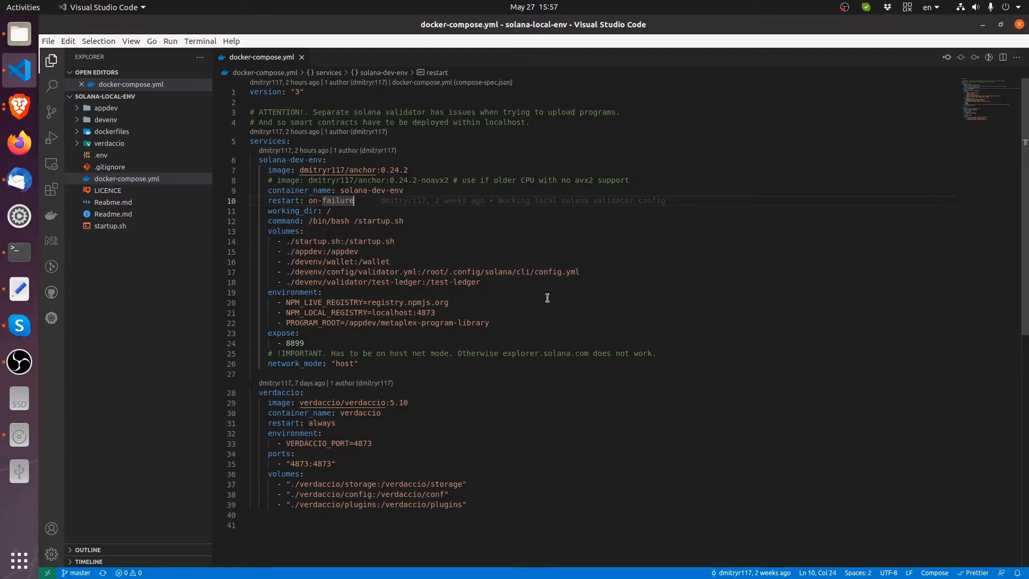
pyautogui.moveTo(287, 270)
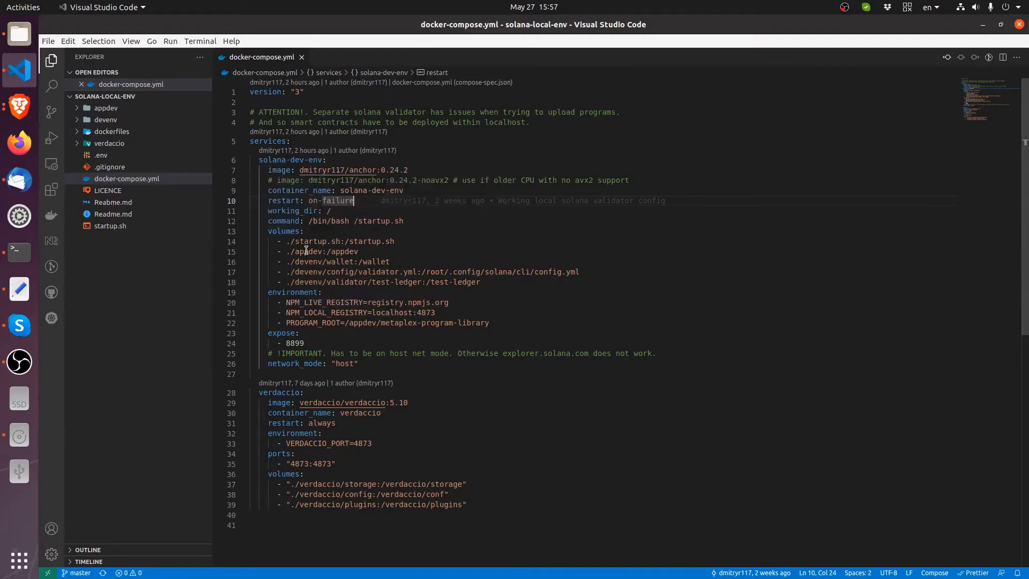
pyautogui.moveTo(285, 197)
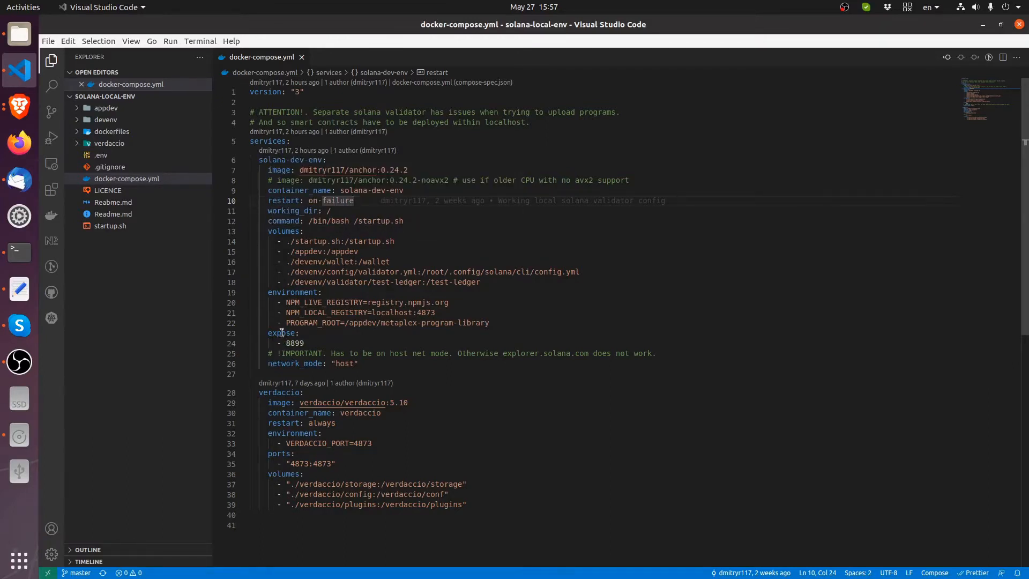
pyautogui.click(282, 332)
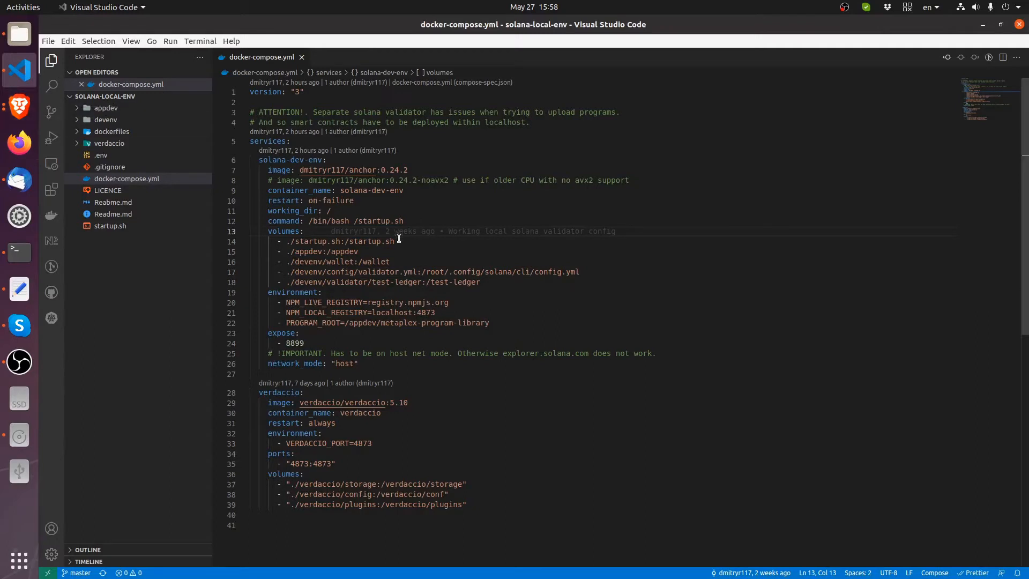
pyautogui.moveTo(364, 317)
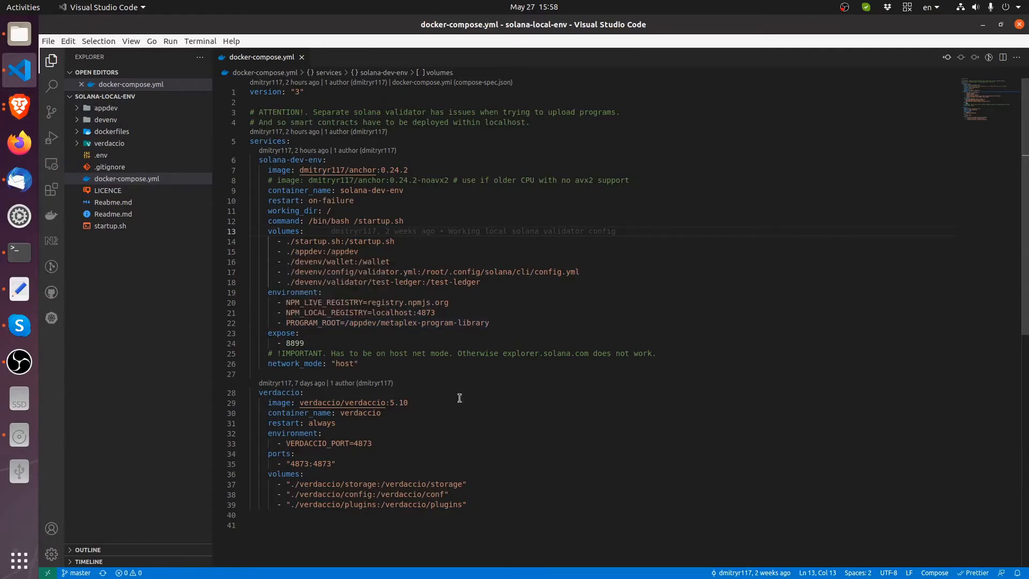
pyautogui.moveTo(485, 501)
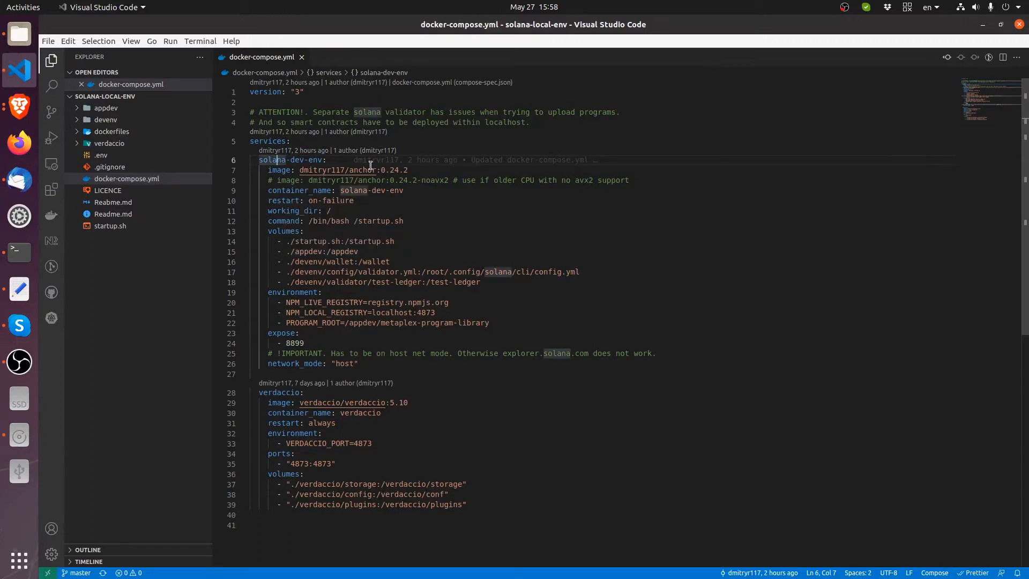
pyautogui.moveTo(565, 232)
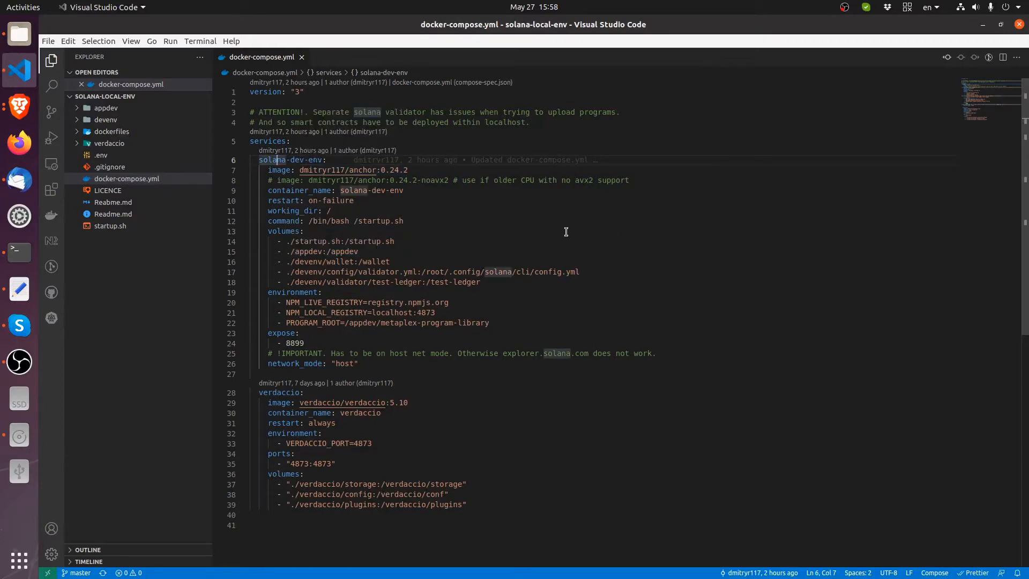
pyautogui.moveTo(468, 242)
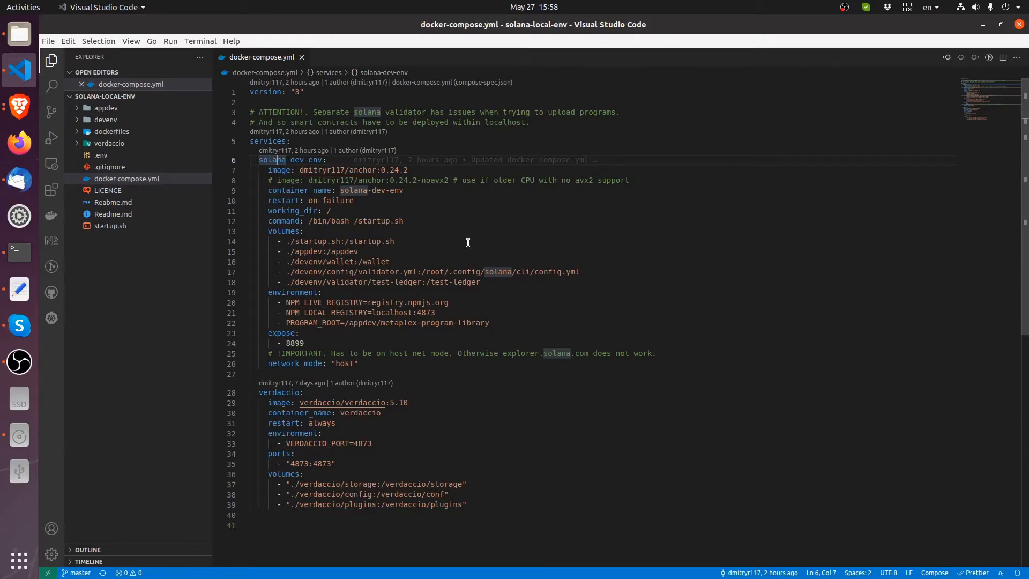
pyautogui.moveTo(105, 119)
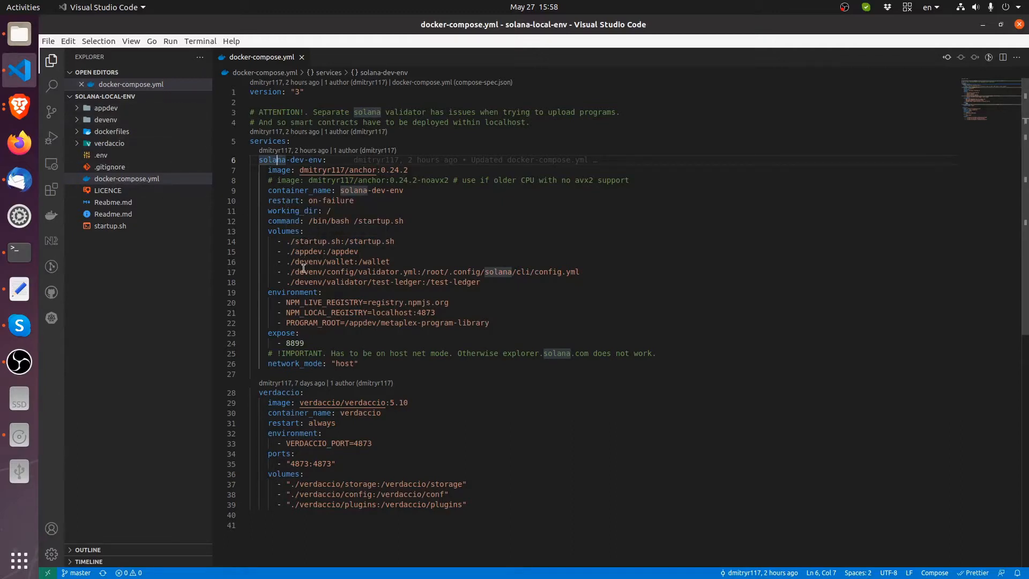
pyautogui.moveTo(305, 272)
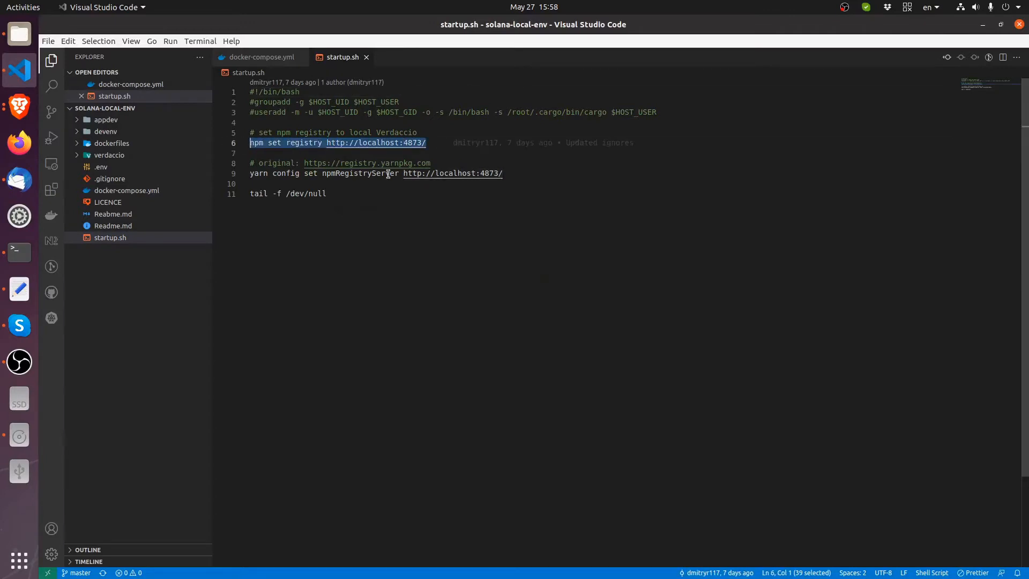
# Compare the docker-compose.yml service definition against the startup.sh script
pyautogui.click(262, 57)
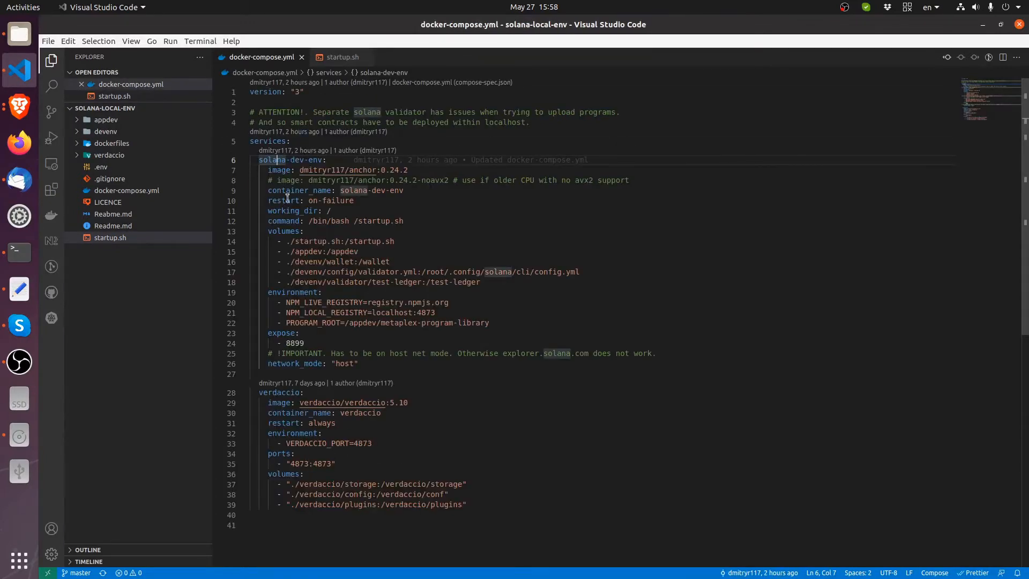
pyautogui.click(341, 57)
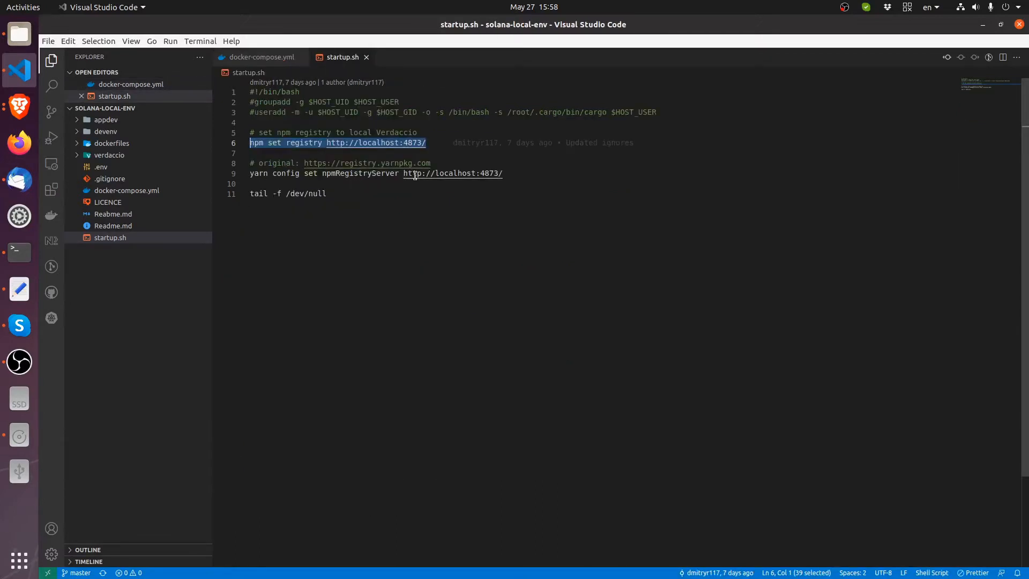
pyautogui.moveTo(275, 193)
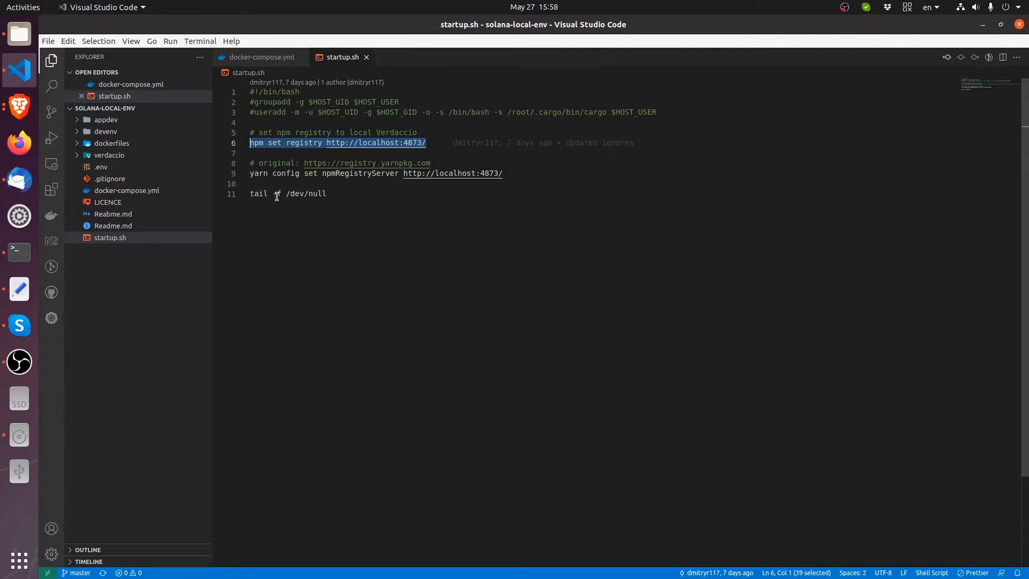
pyautogui.write('-f')
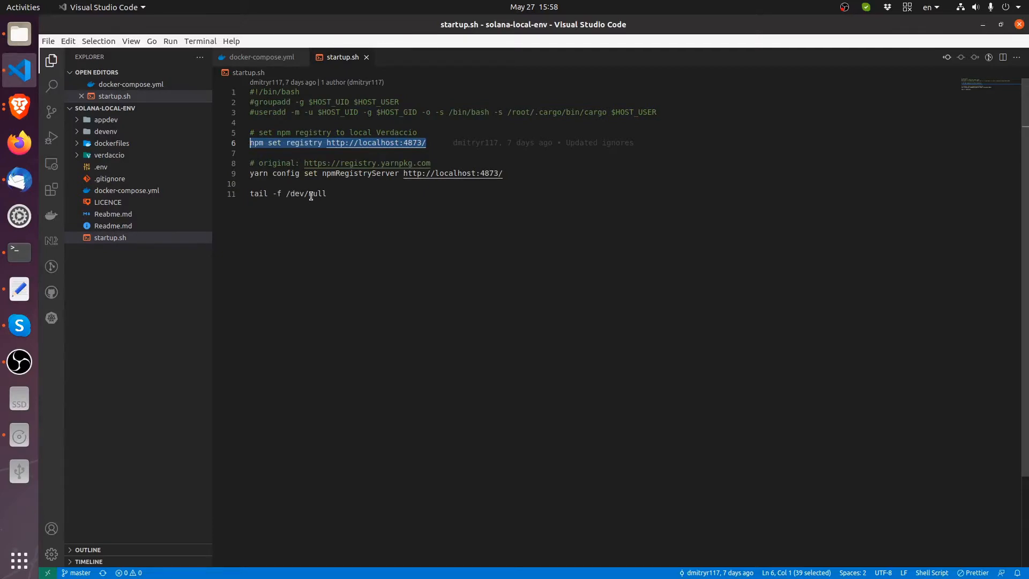
pyautogui.moveTo(331, 193)
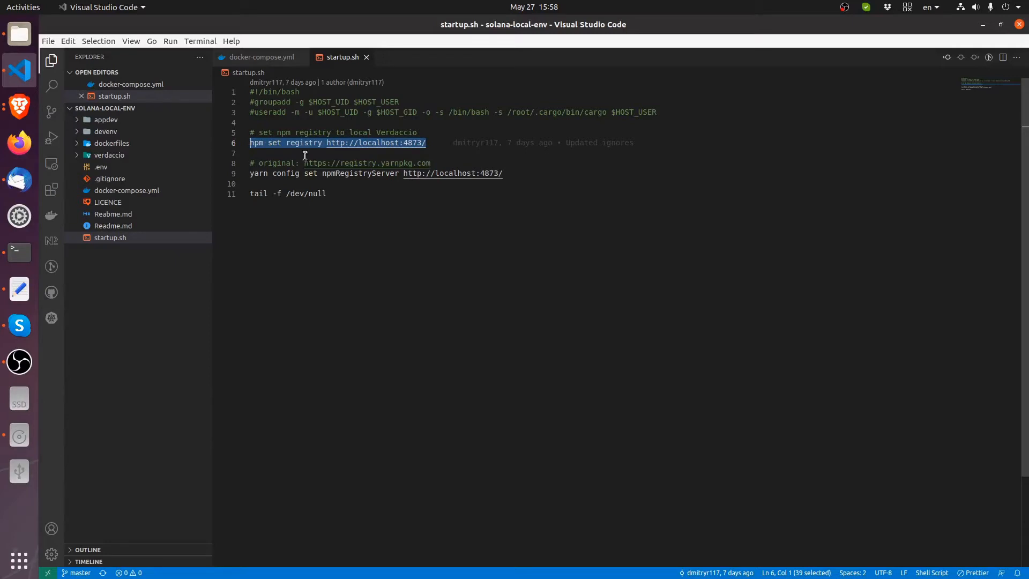
pyautogui.click(260, 57)
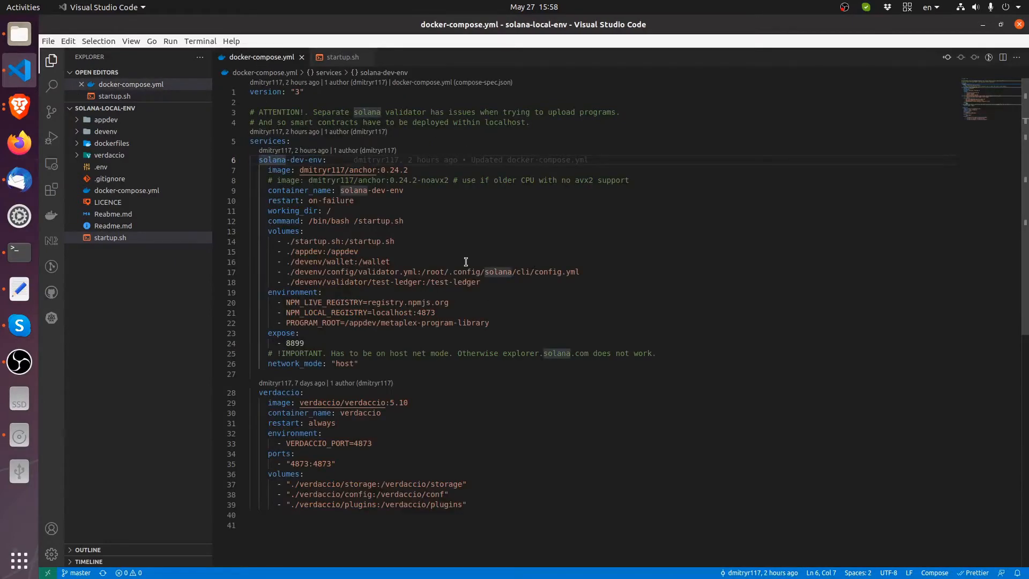
pyautogui.moveTo(438, 330)
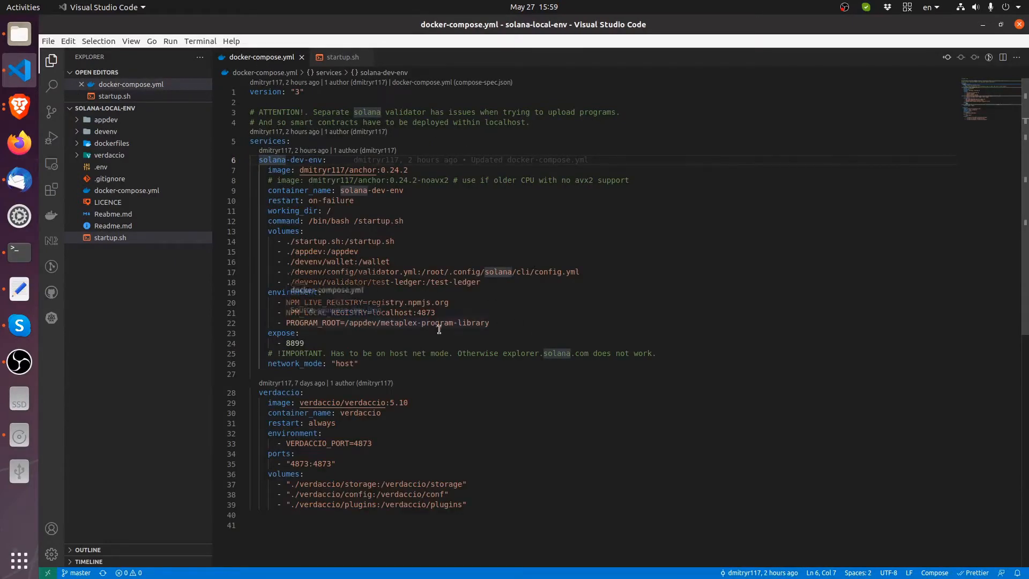
pyautogui.moveTo(438, 328)
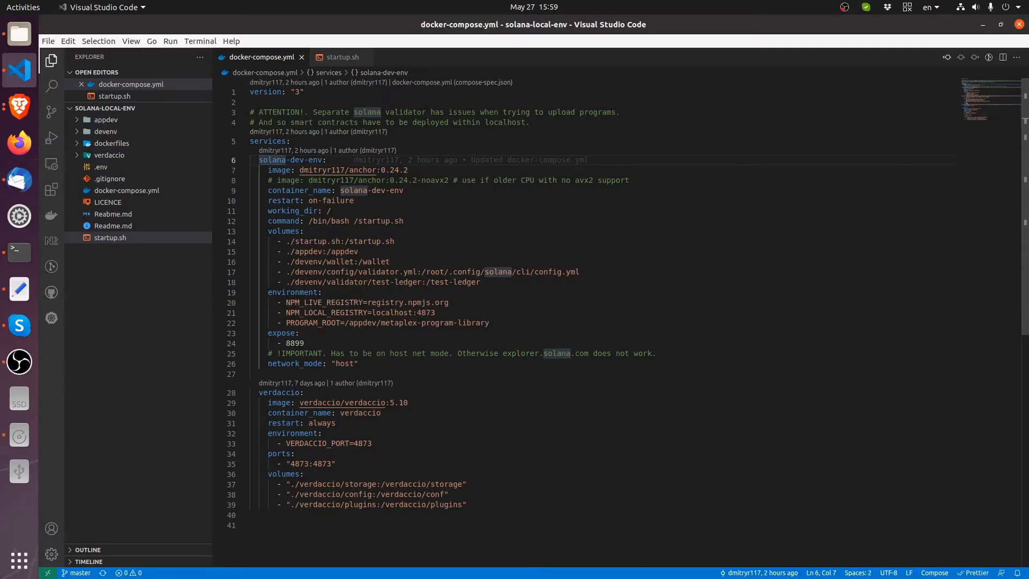
pyautogui.moveTo(18, 253)
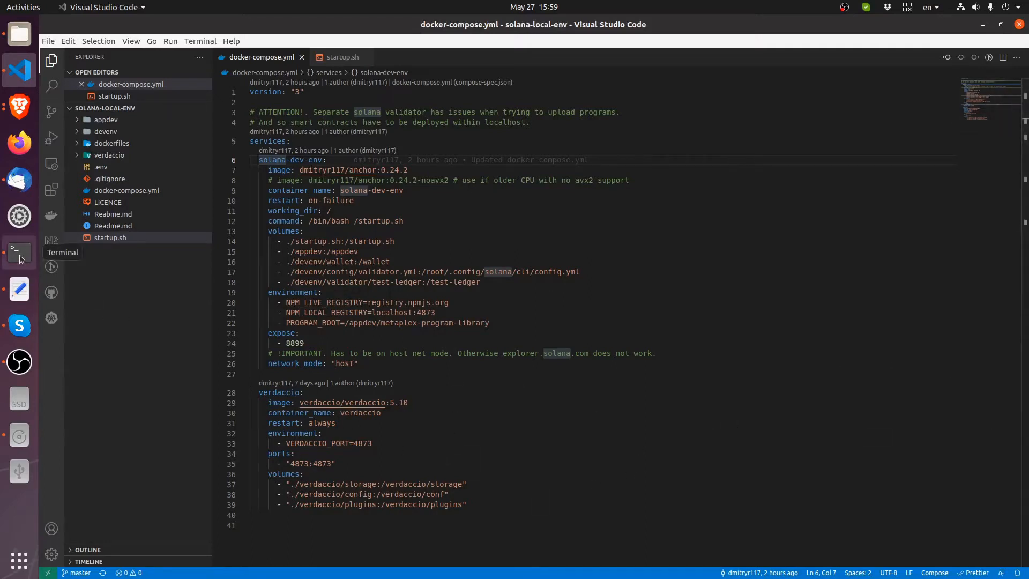
# Bring the Terminal window back to the front at the solana-local-env folder
pyautogui.click(18, 252)
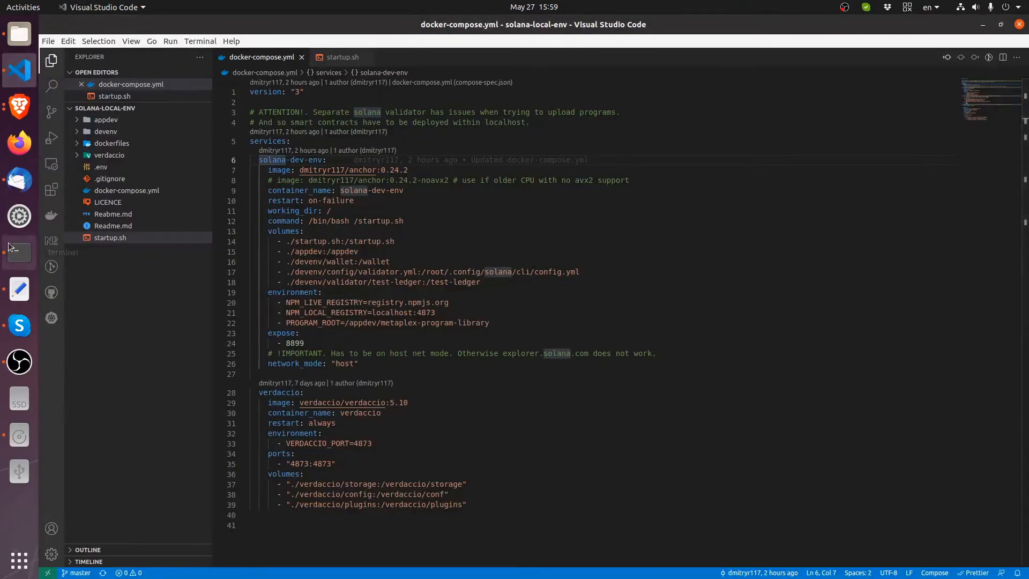
pyautogui.click(19, 251)
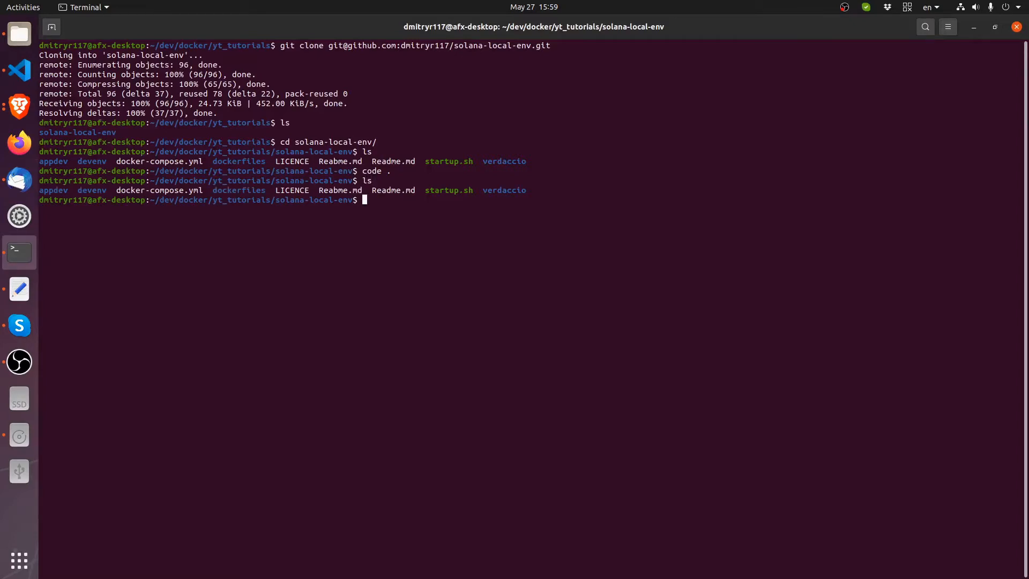
# Run 'docker-compose up -d' to start the compose services in detached mode
pyautogui.write('docker-compose i')
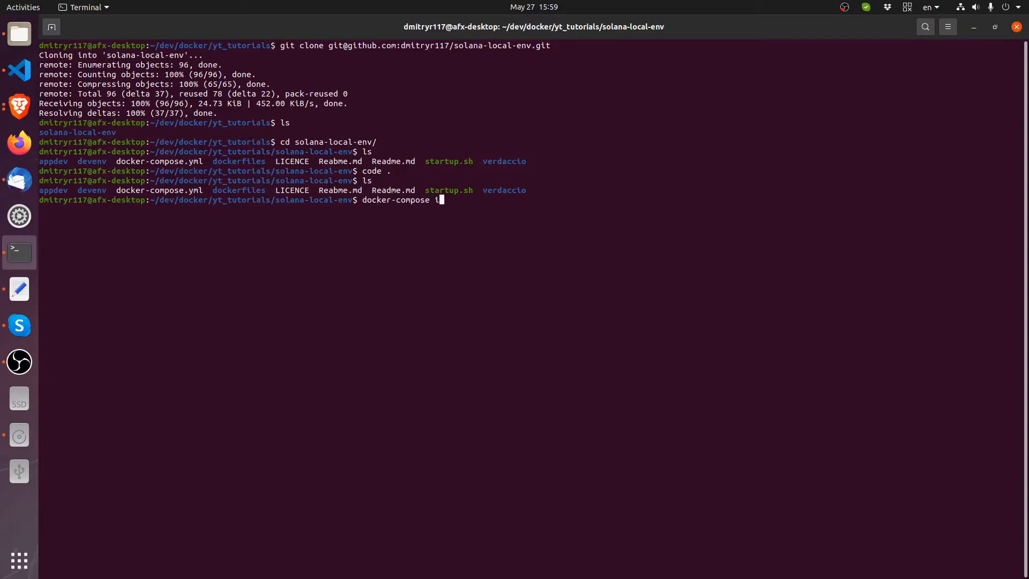
pyautogui.write('up')
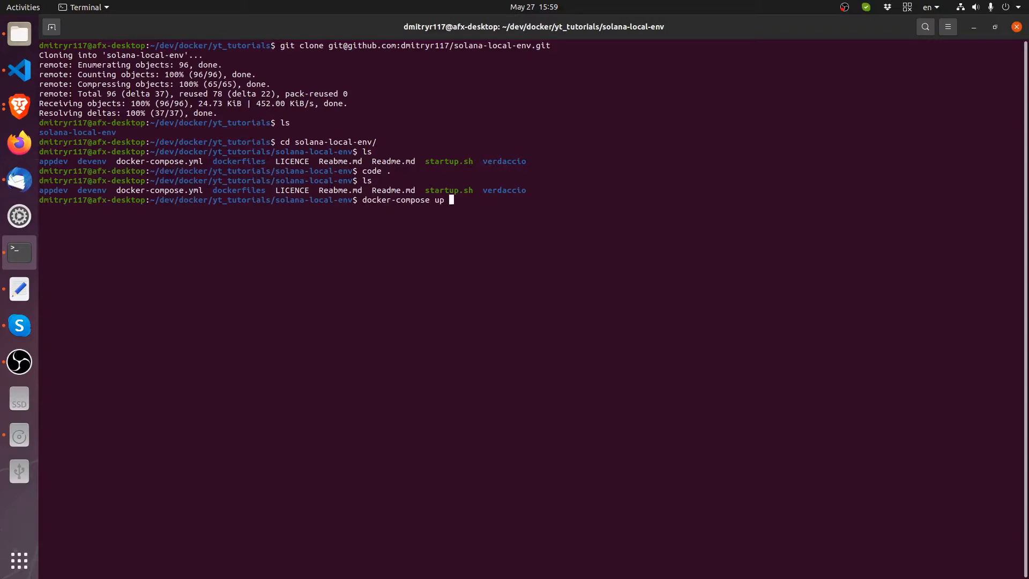
pyautogui.write('-d')
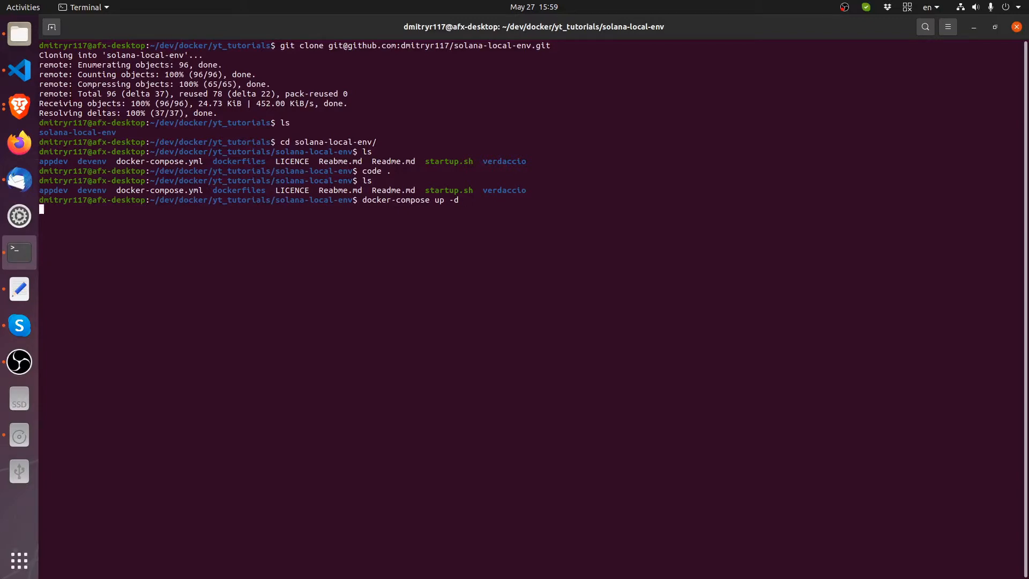
pyautogui.press('Return')
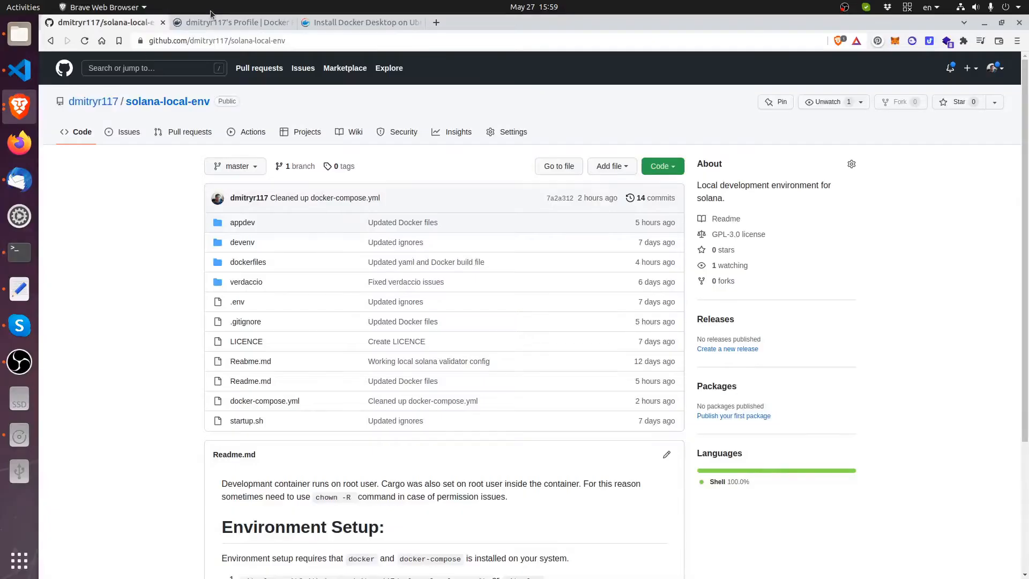
# Review the anchor image's tags on Docker Hub, then return to Terminal where the containers were created
pyautogui.click(232, 22)
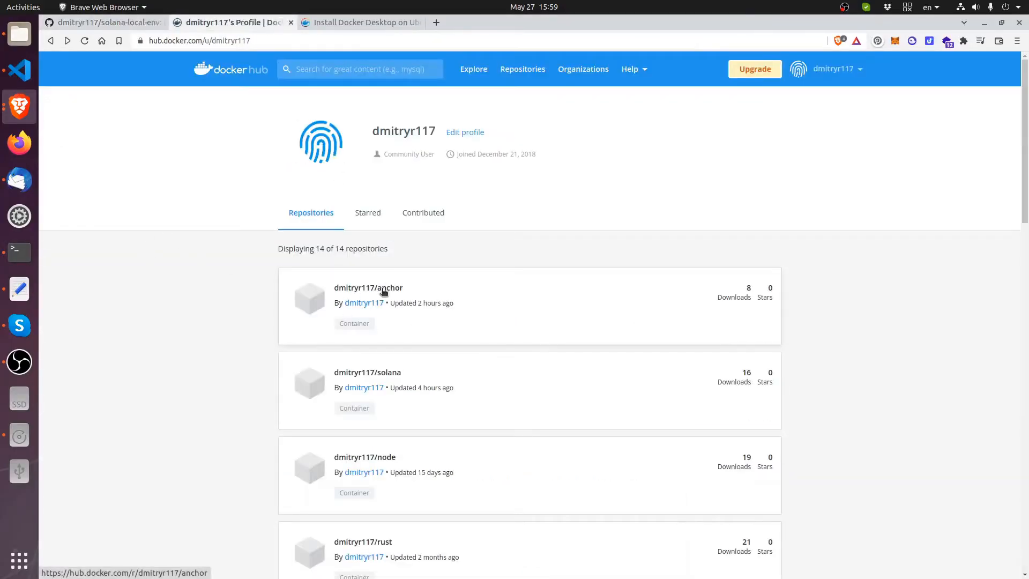
pyautogui.moveTo(92, 103)
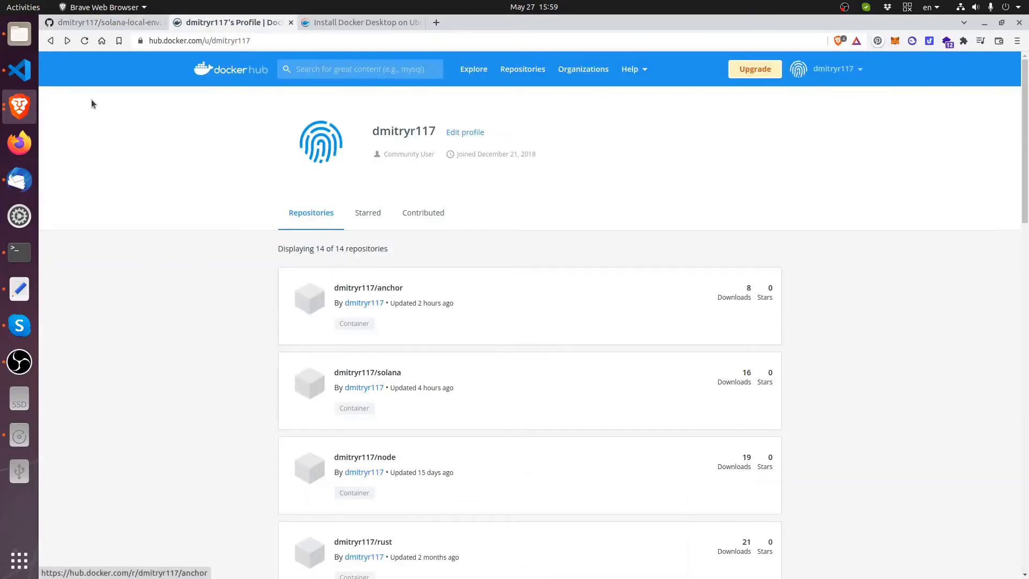
pyautogui.click(368, 287)
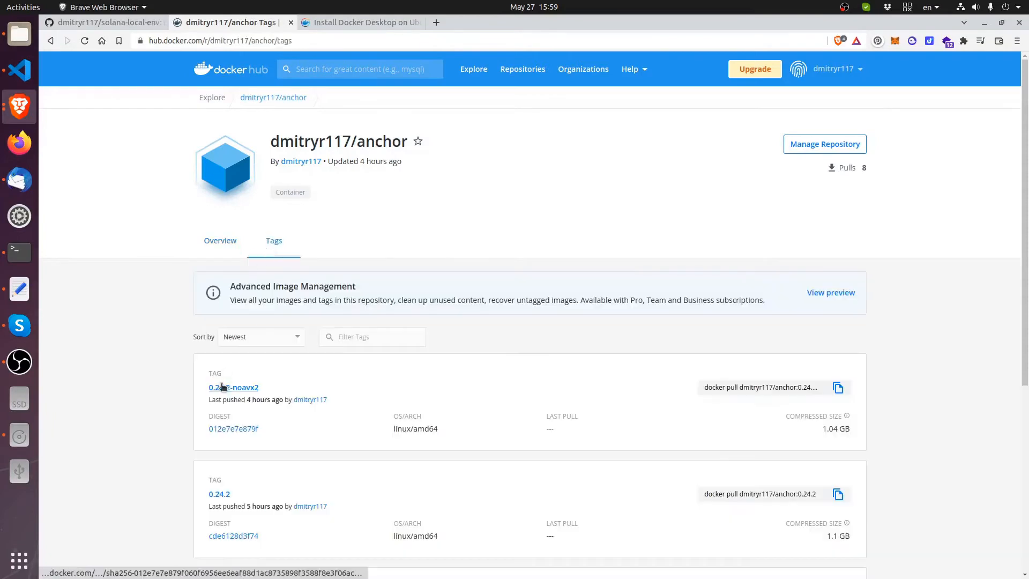
pyautogui.scroll(-3)
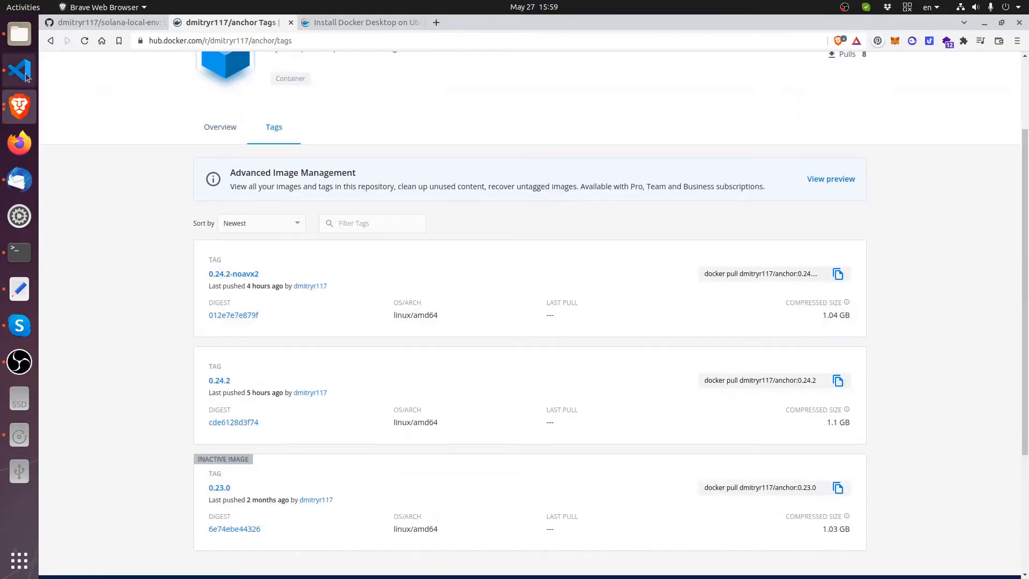
pyautogui.click(19, 71)
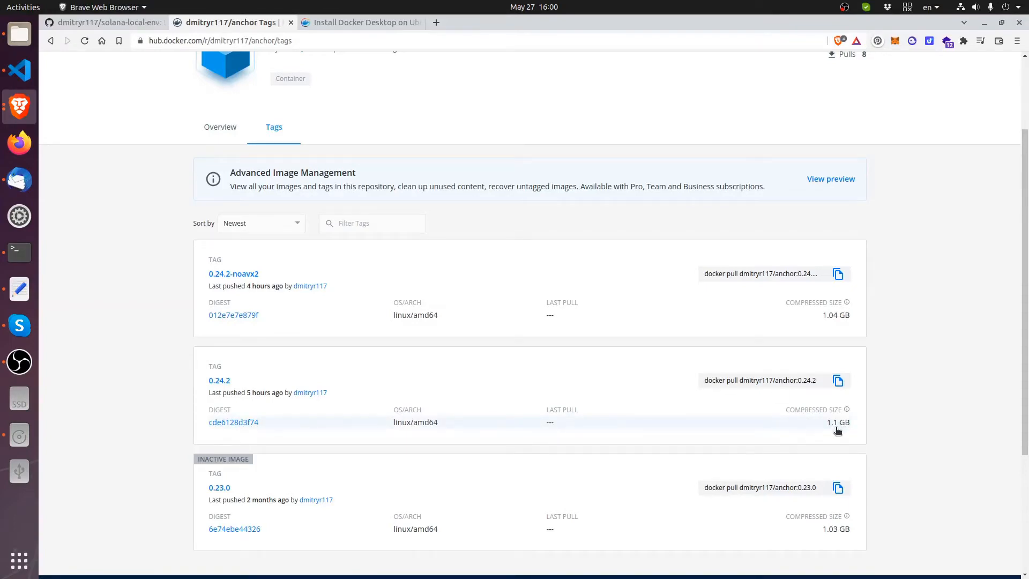
pyautogui.moveTo(821, 428)
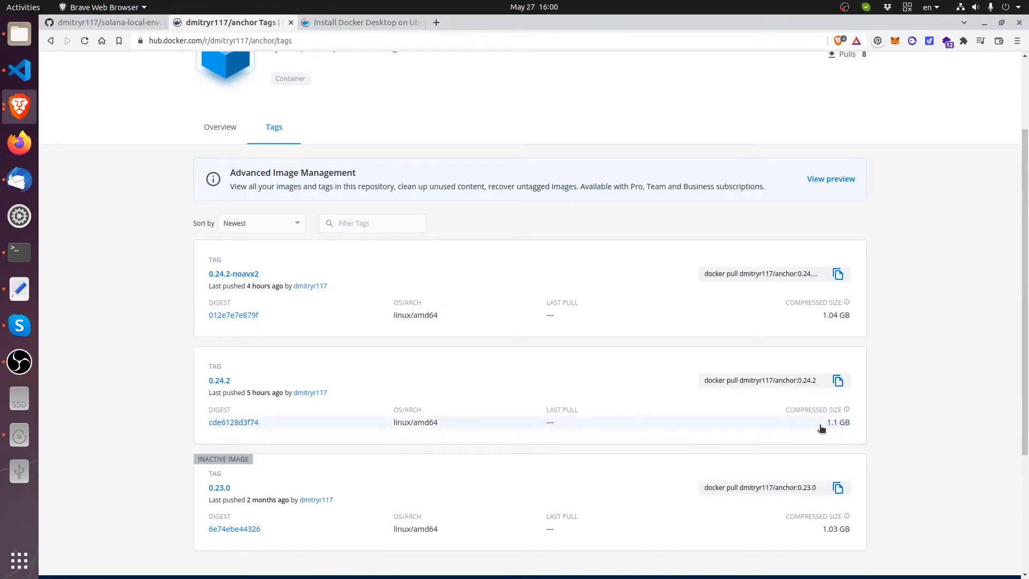
pyautogui.moveTo(826, 429)
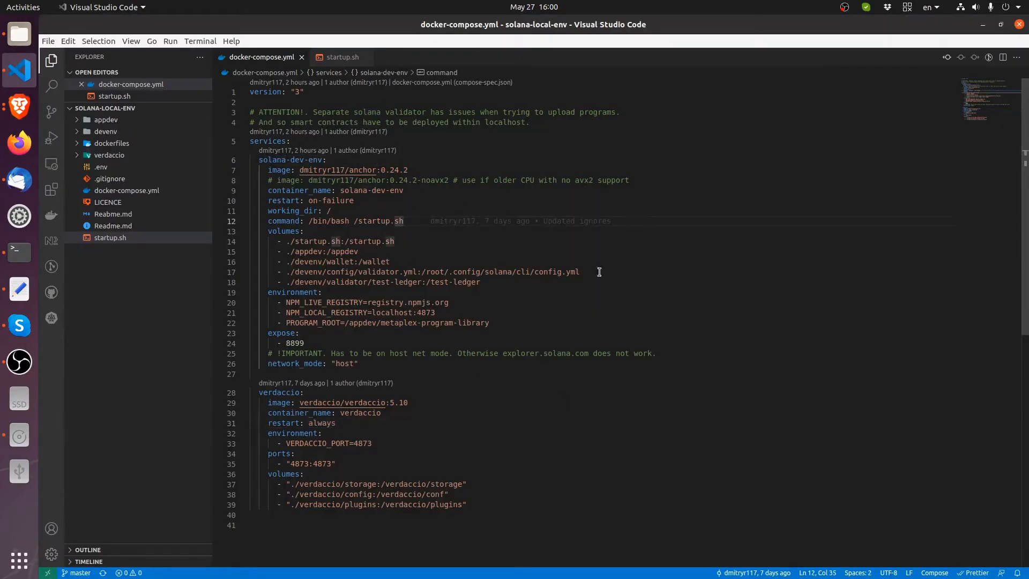
pyautogui.click(18, 251)
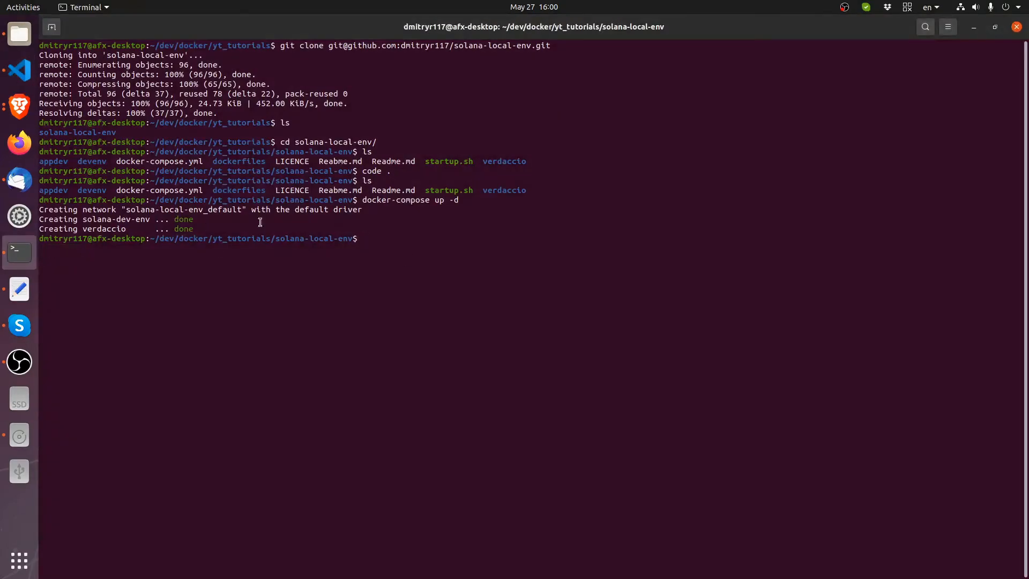
pyautogui.moveTo(492, 276)
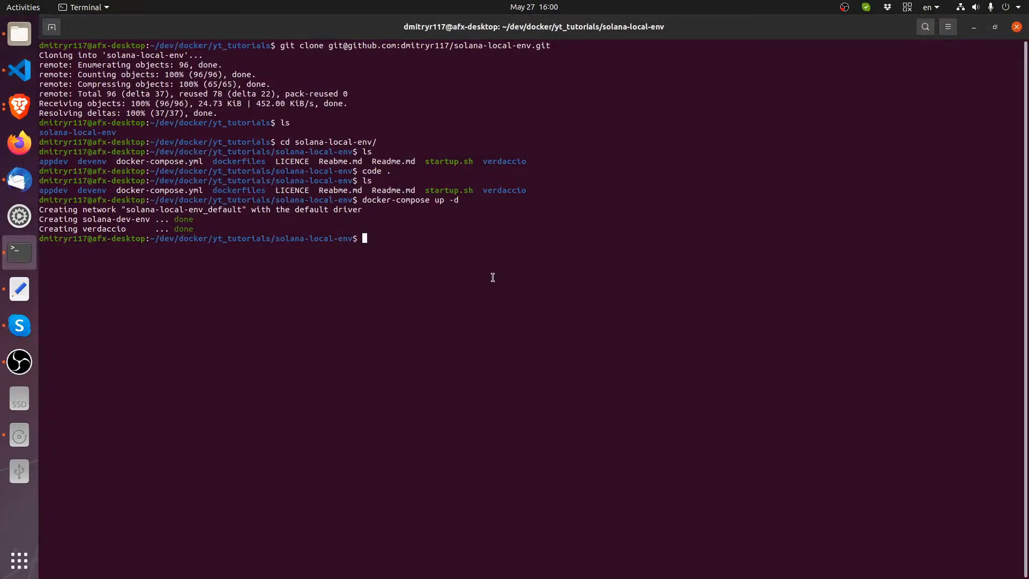
# Run 'docker ps' to confirm solana-dev-env and verdaccio are running
pyautogui.write('docker ps')
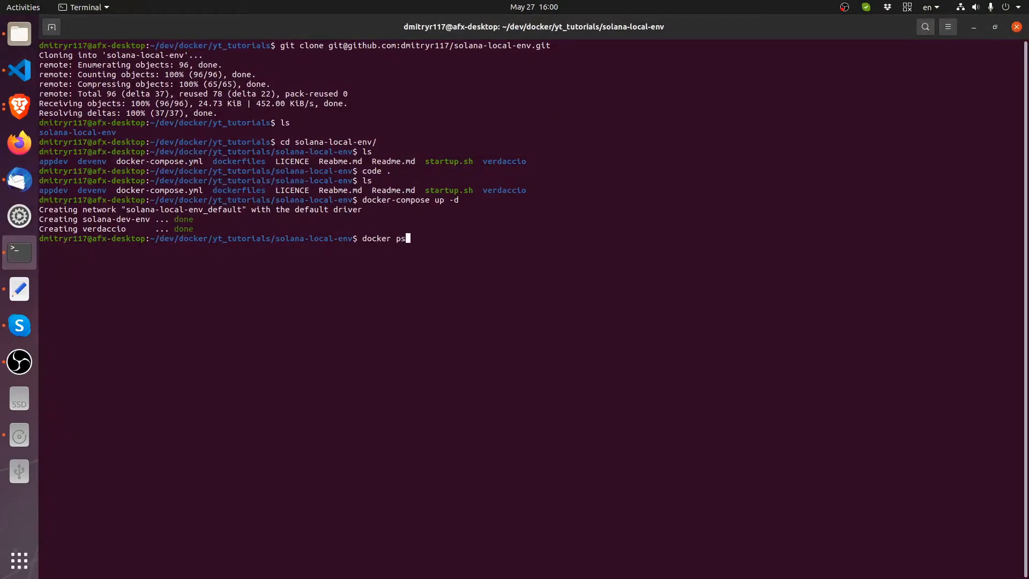
pyautogui.press('Return')
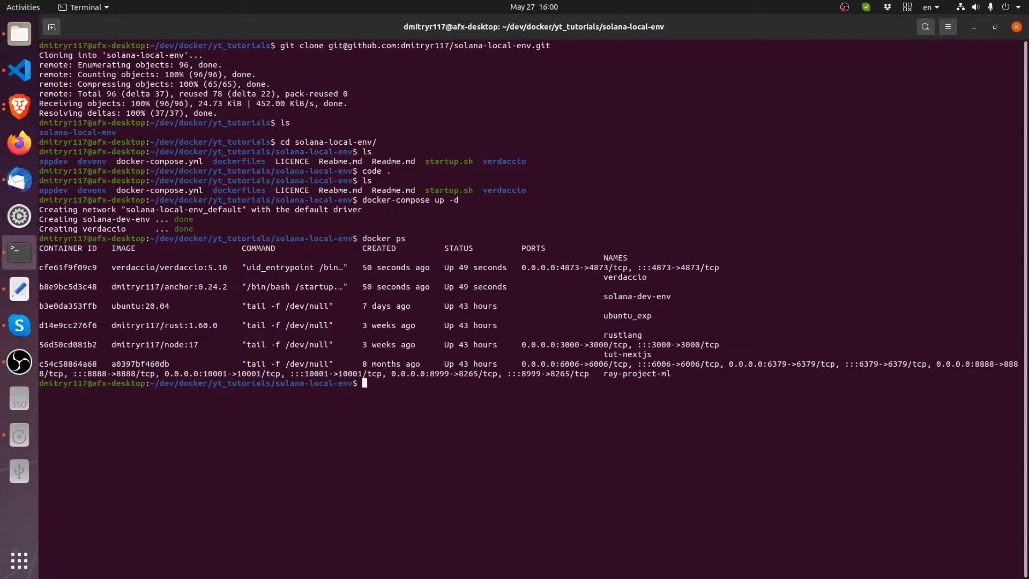
pyautogui.moveTo(615, 277)
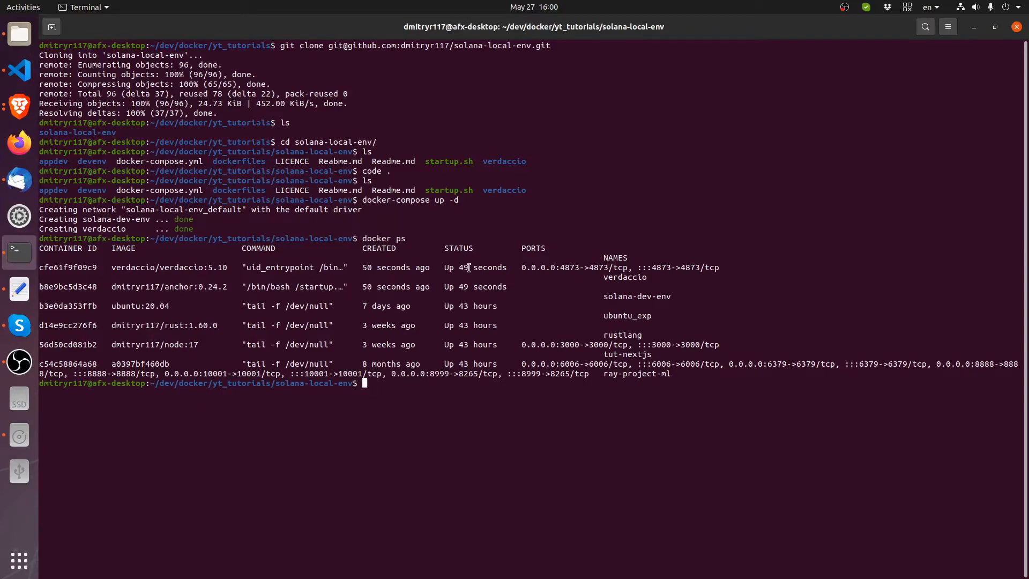
pyautogui.moveTo(482, 270)
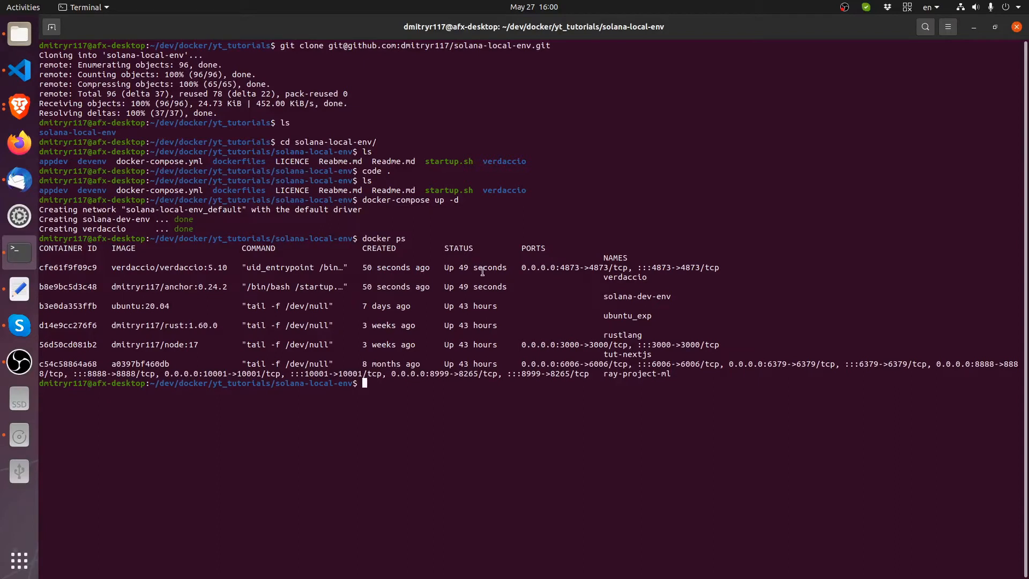
pyautogui.moveTo(741, 345)
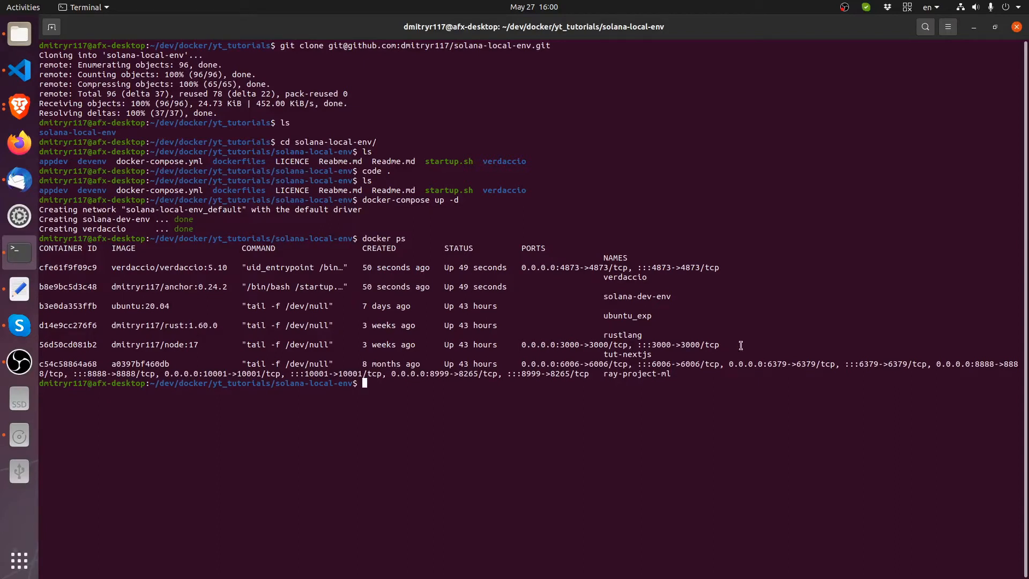
pyautogui.moveTo(569, 432)
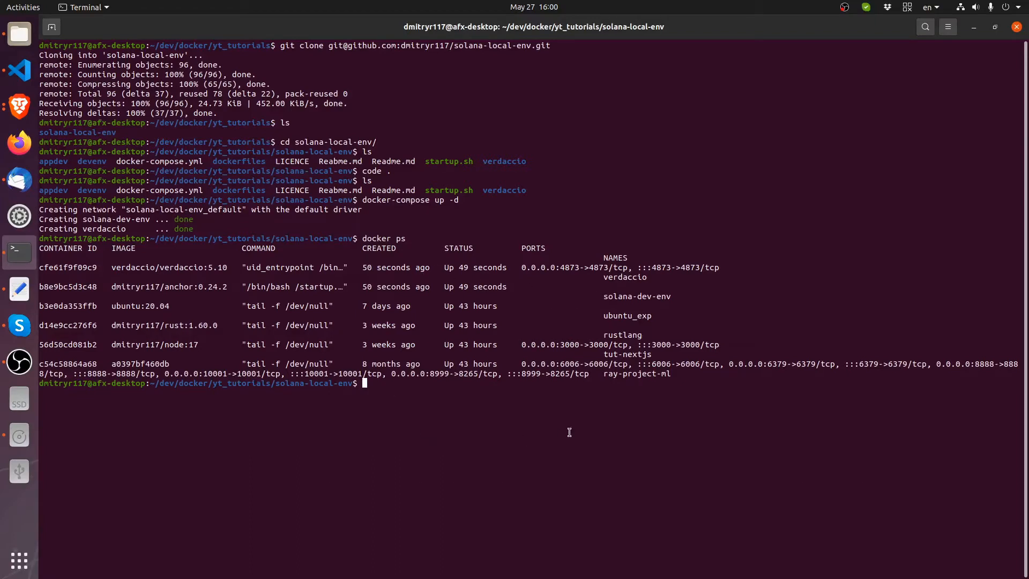
pyautogui.moveTo(646, 347)
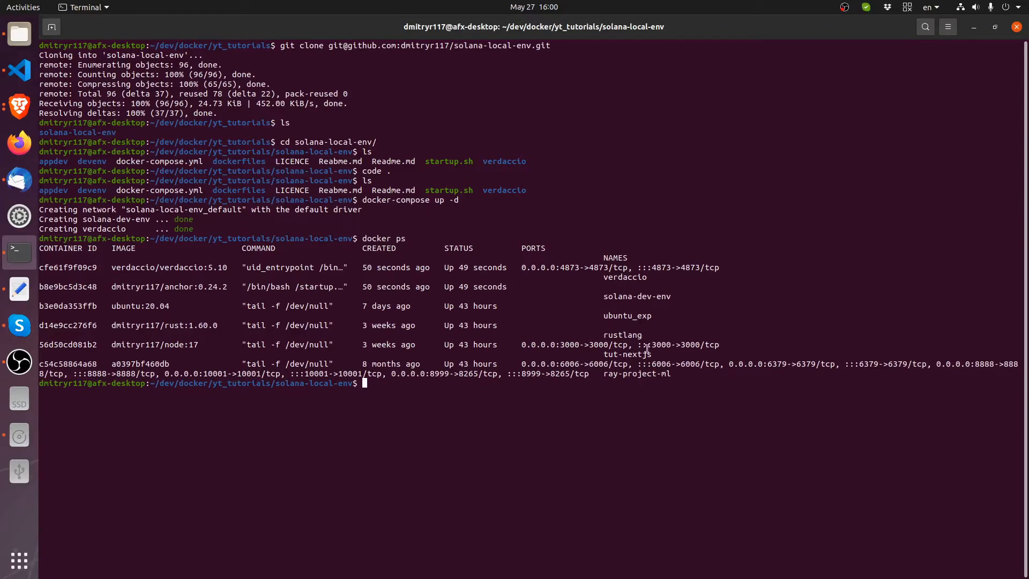
pyautogui.doubleClick(626, 296)
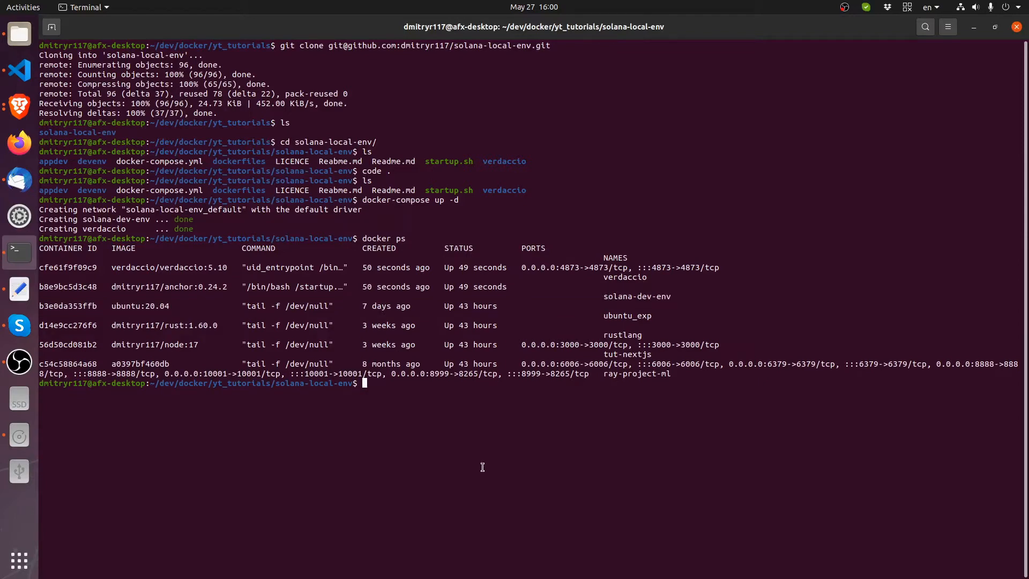
# Run 'docker exec -ti solana-dev-env /bin/bash' to get a shell inside the container
pyautogui.write('docker exec -ti')
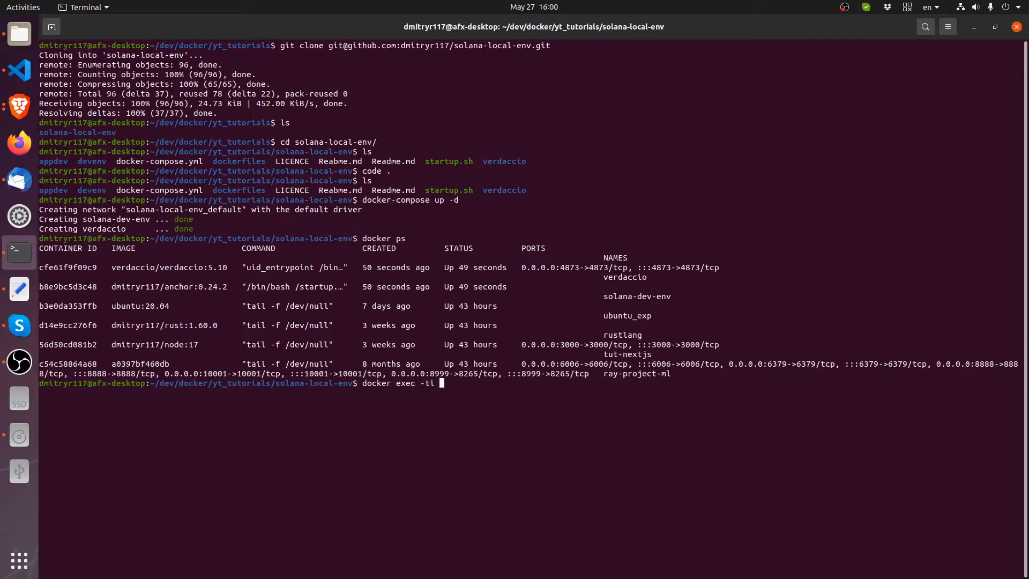
pyautogui.write('solana-dev-env')
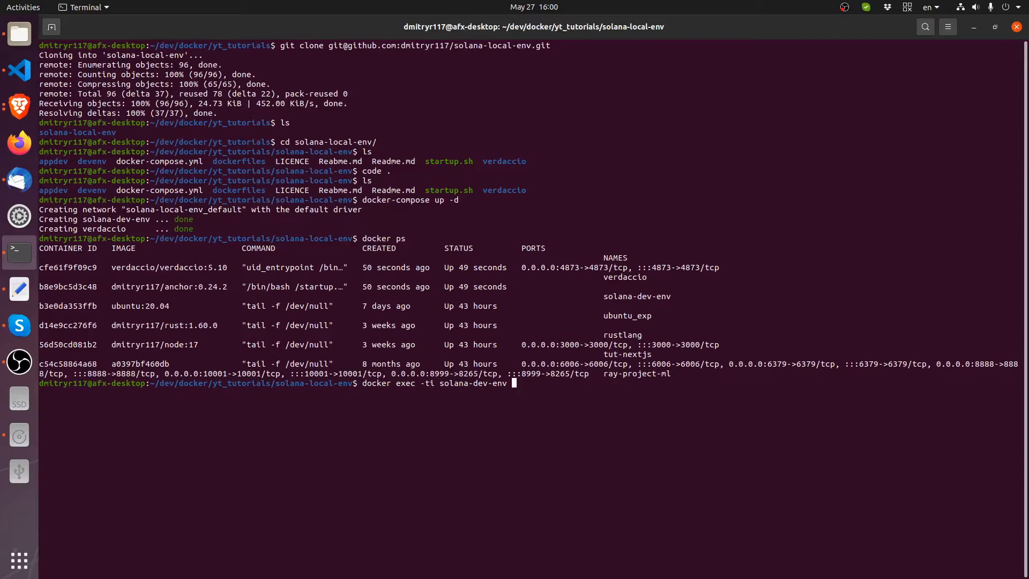
pyautogui.write('/bin/ba')
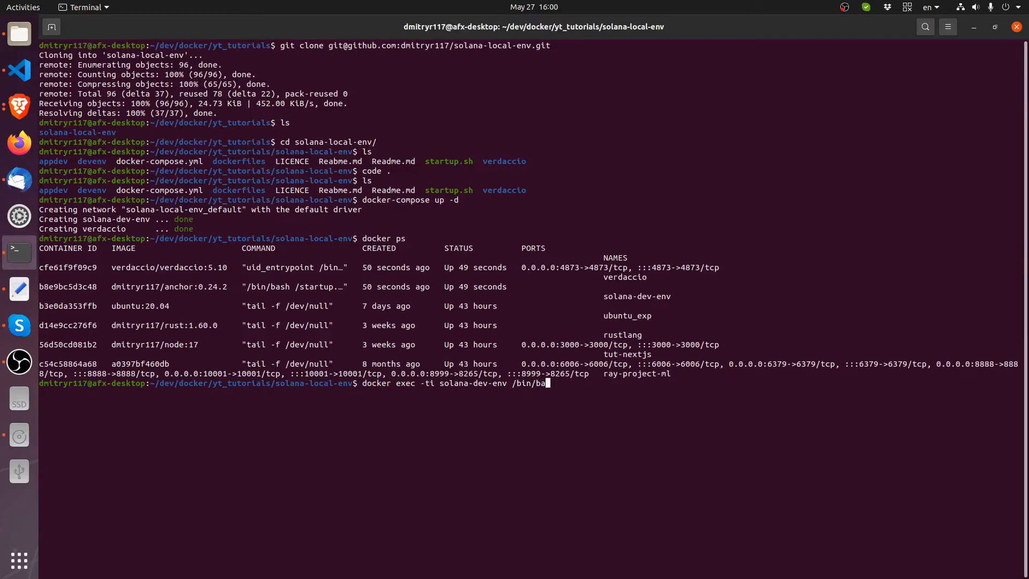
pyautogui.press('Return')
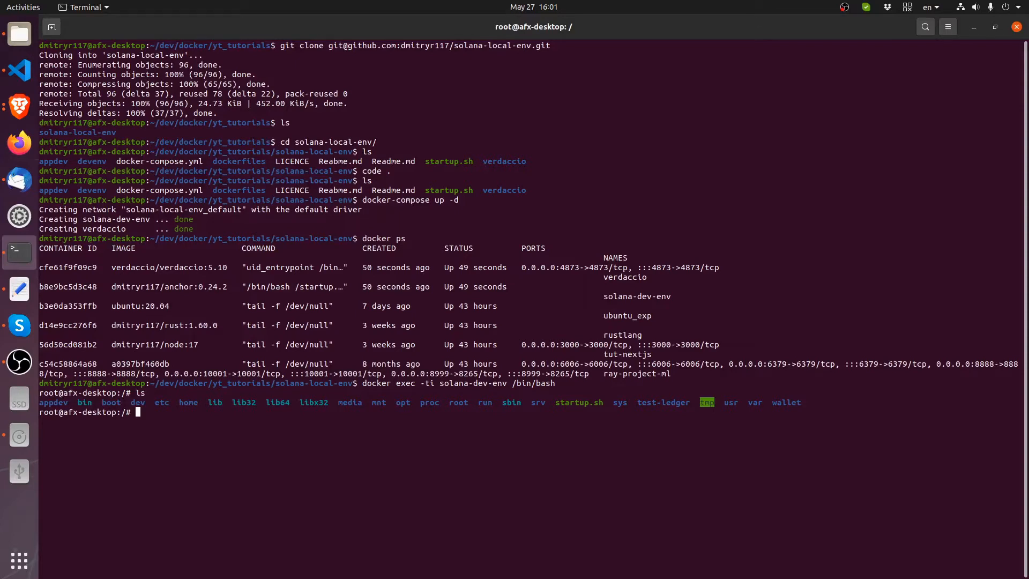
pyautogui.doubleClick(662, 402)
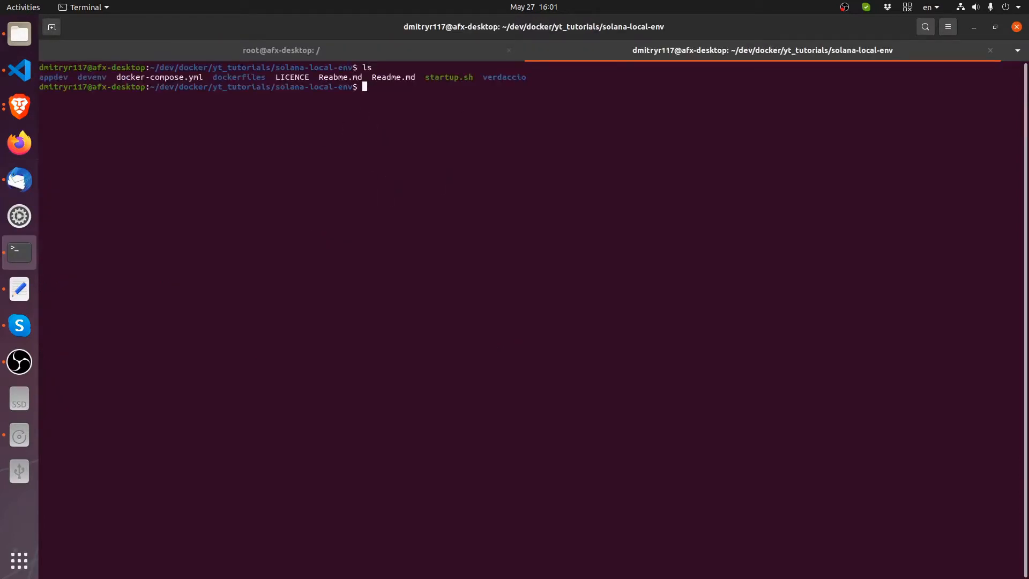
# Browse the host's devenv and validator folders and confirm appdev lists as empty
pyautogui.write('cd')
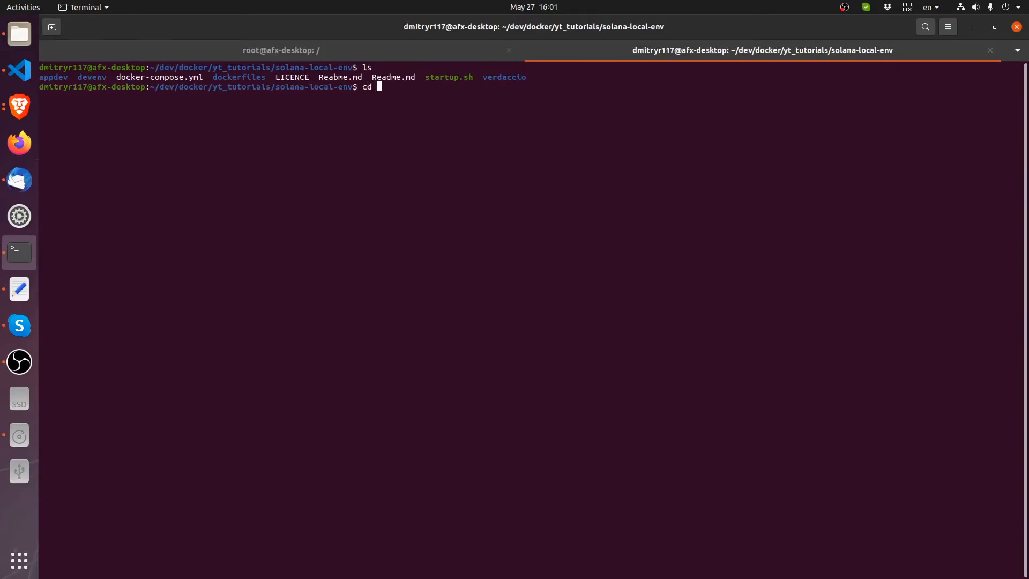
pyautogui.write('devenv/')
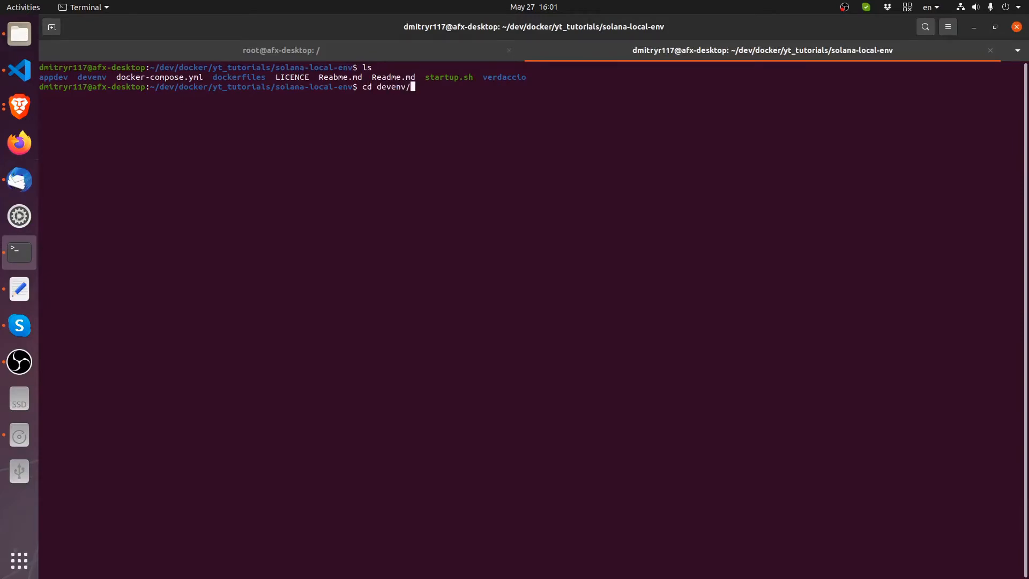
pyautogui.press('Return')
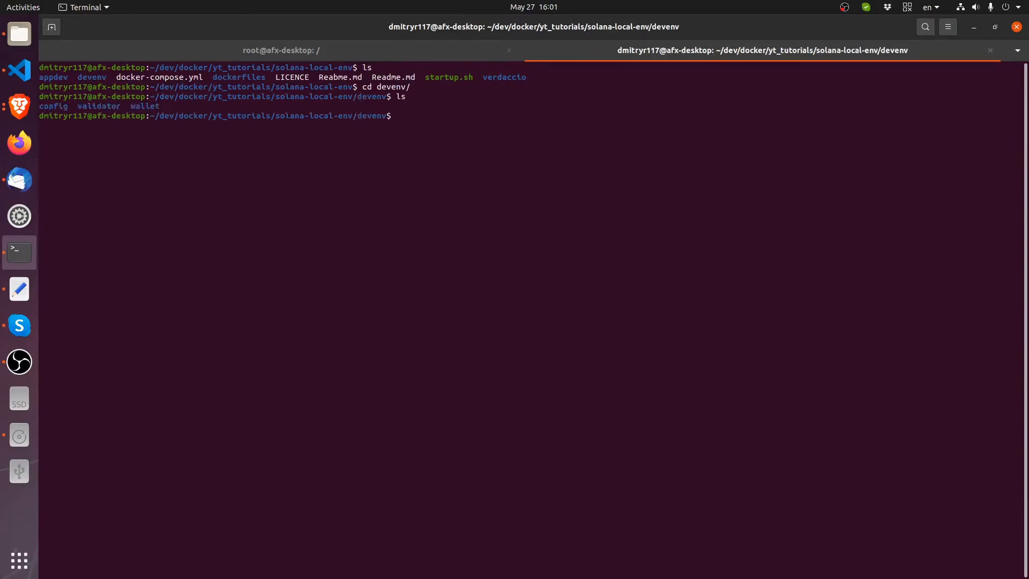
pyautogui.write('cd validator/')
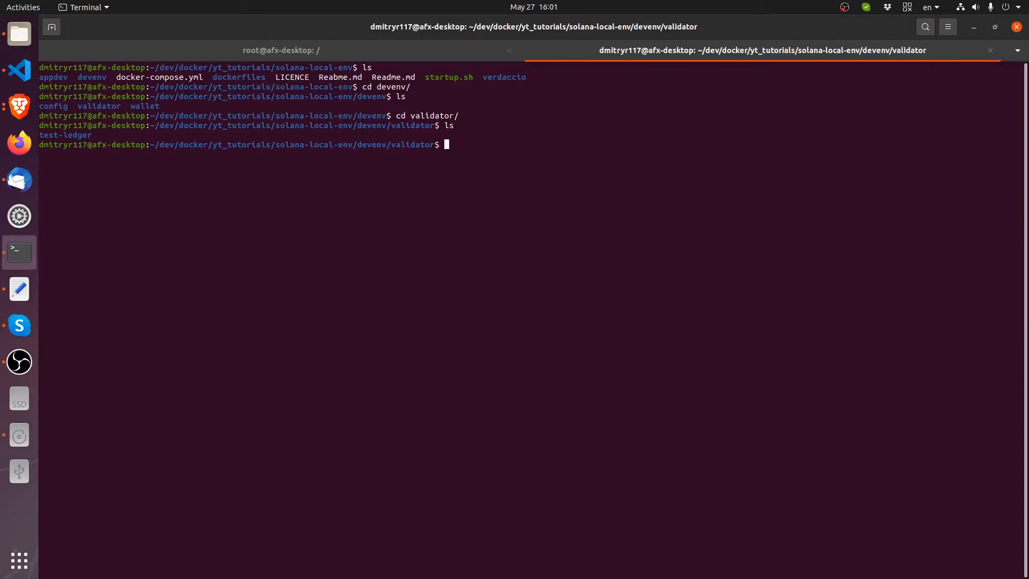
pyautogui.write('ls test-ledger/')
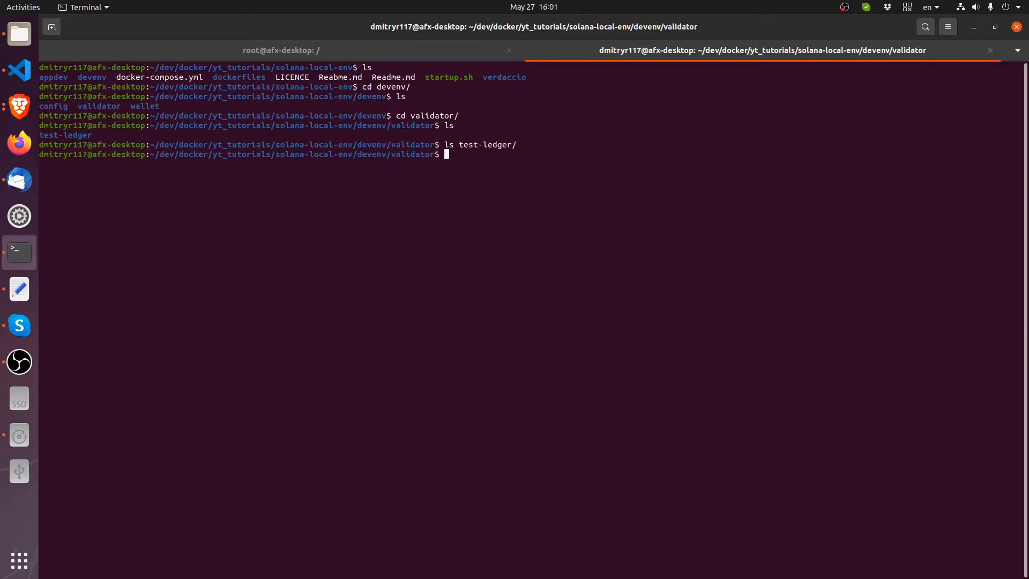
pyautogui.moveTo(498, 258)
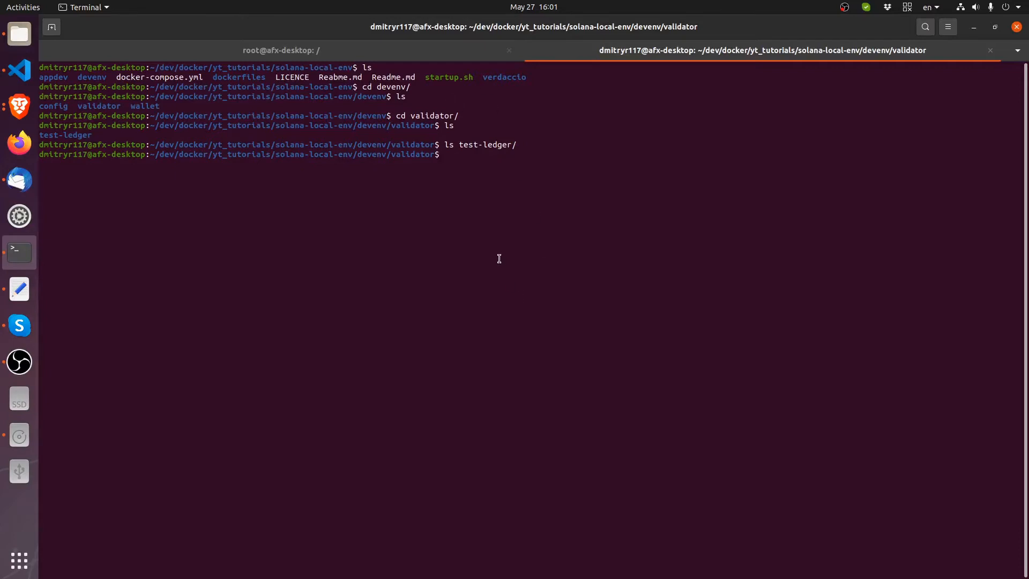
pyautogui.moveTo(449, 140)
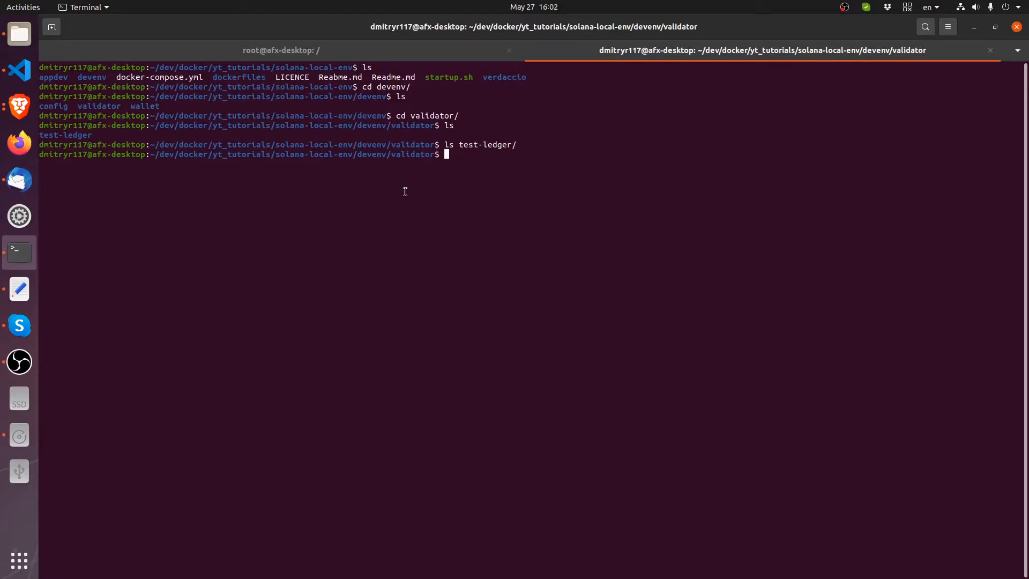
pyautogui.moveTo(403, 149)
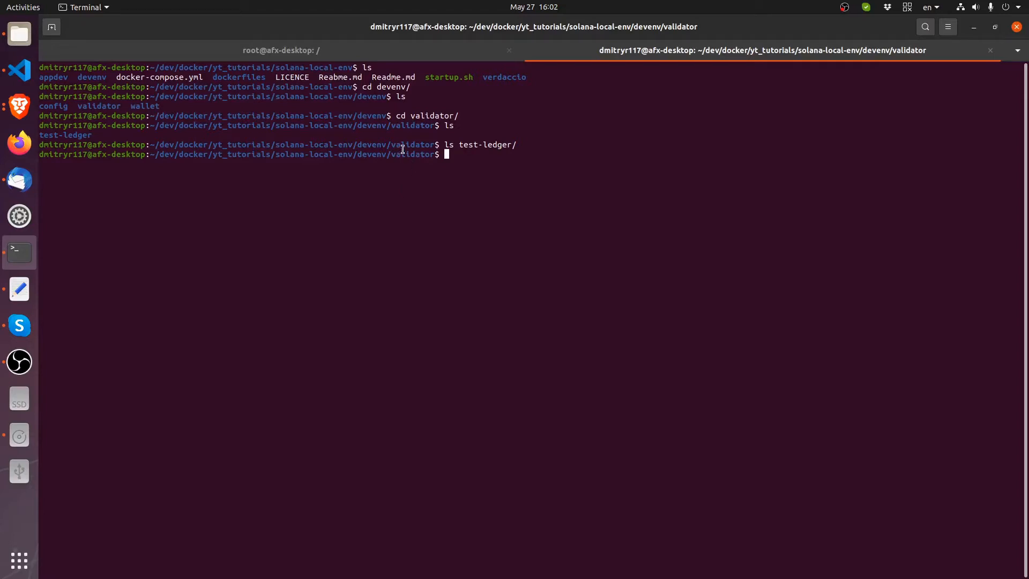
pyautogui.moveTo(390, 154)
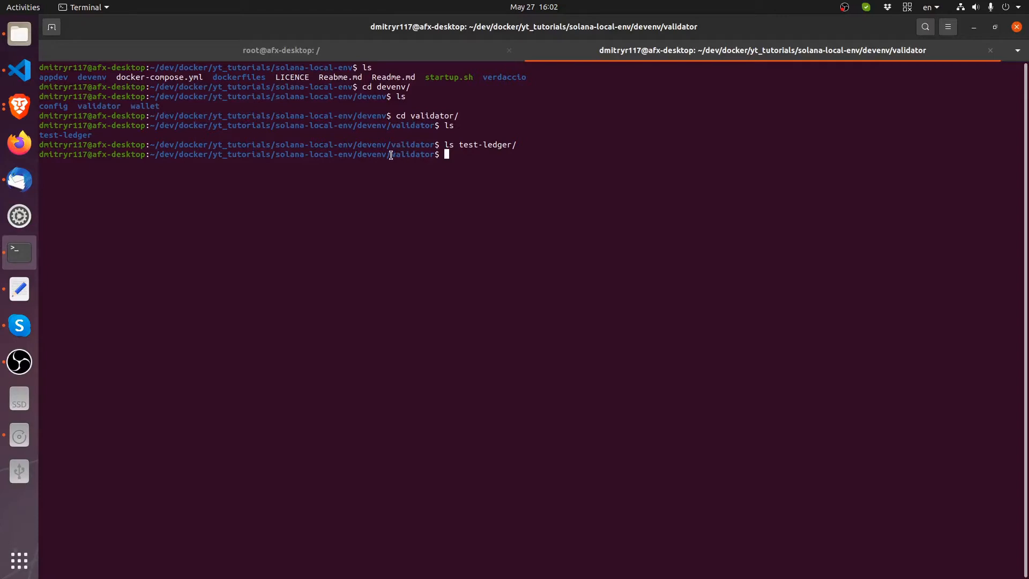
pyautogui.moveTo(416, 156)
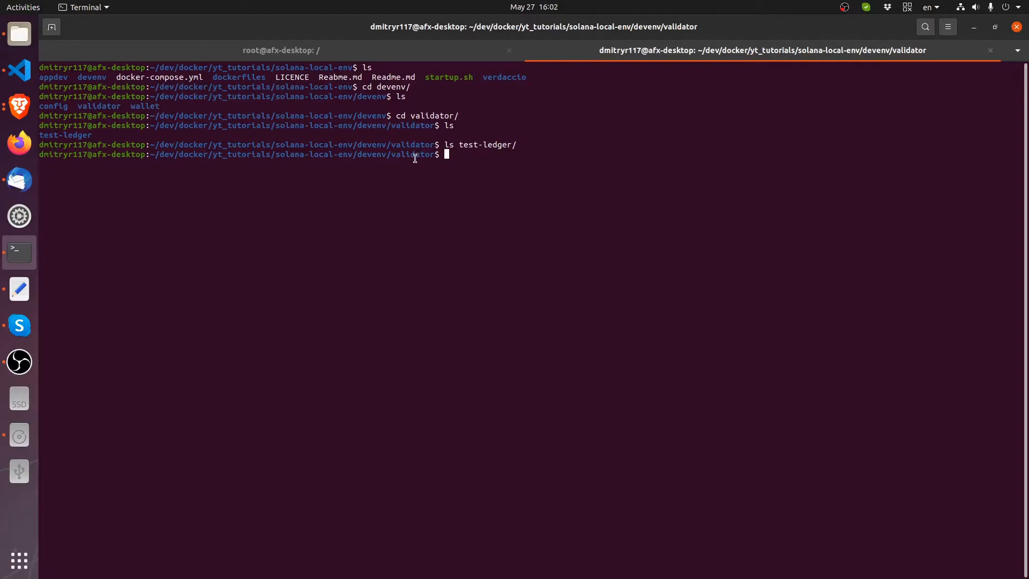
pyautogui.moveTo(397, 161)
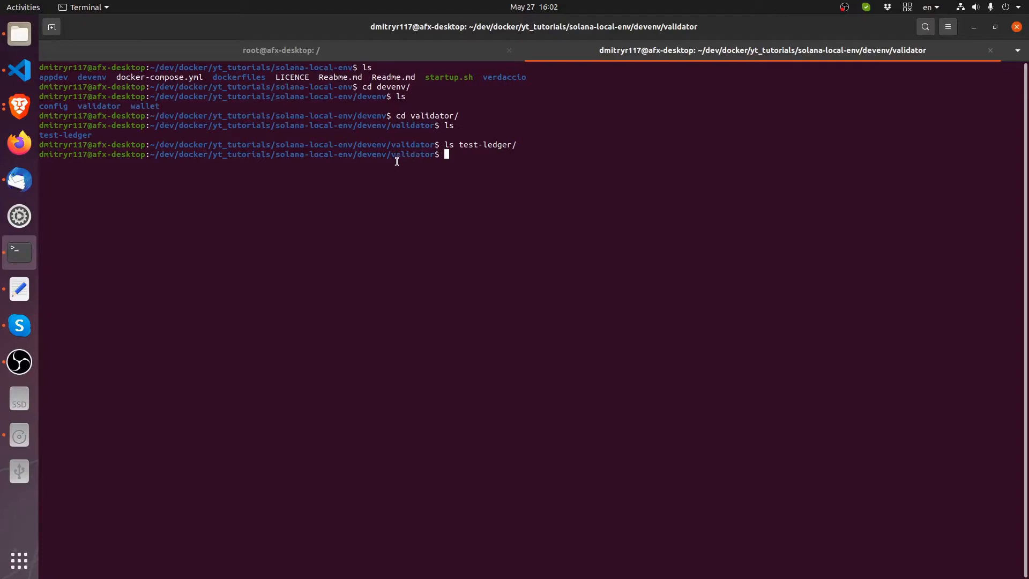
pyautogui.write('c')
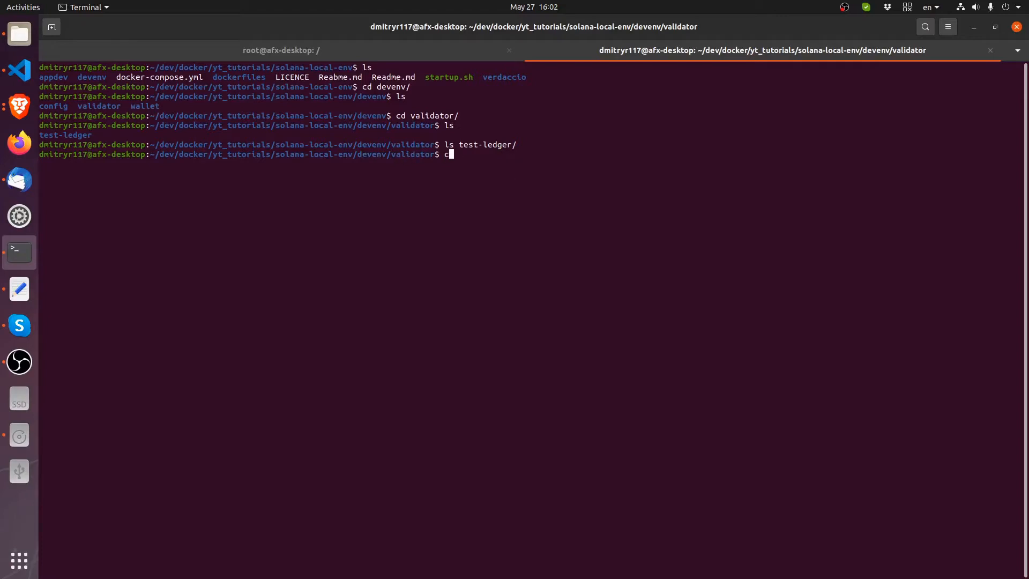
pyautogui.press('Return')
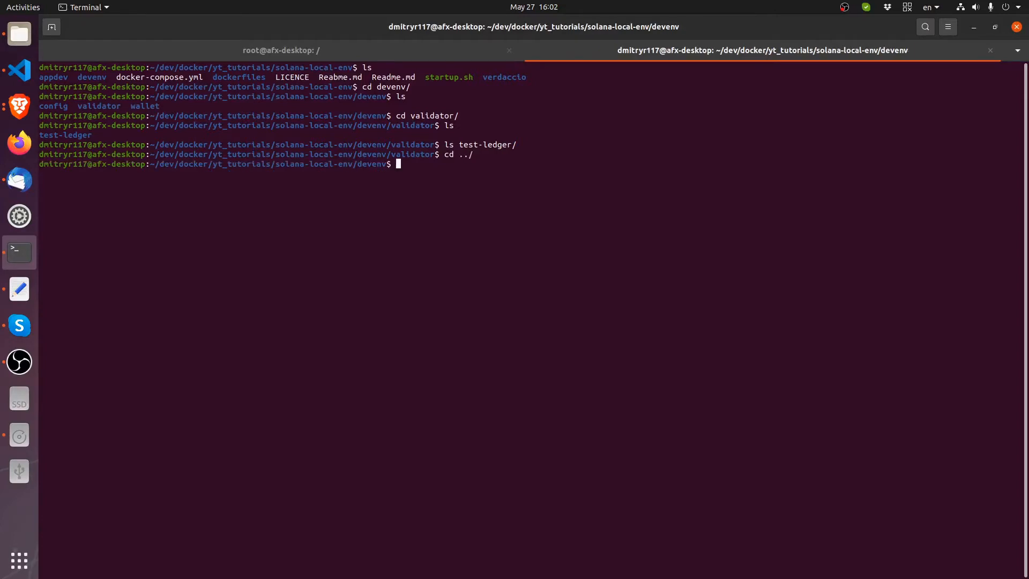
pyautogui.write('cd ../')
pyautogui.write('ls')
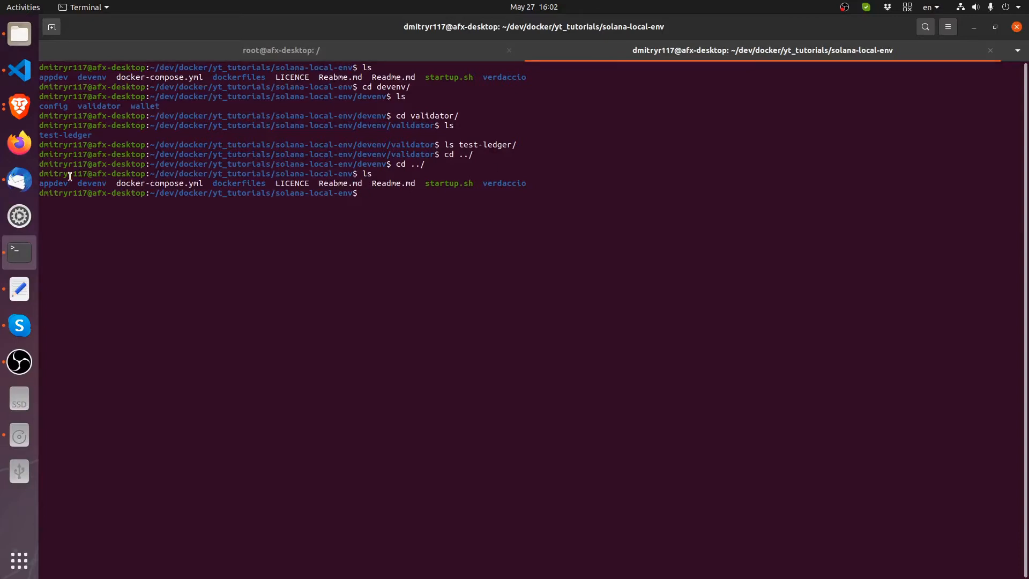
pyautogui.moveTo(360, 324)
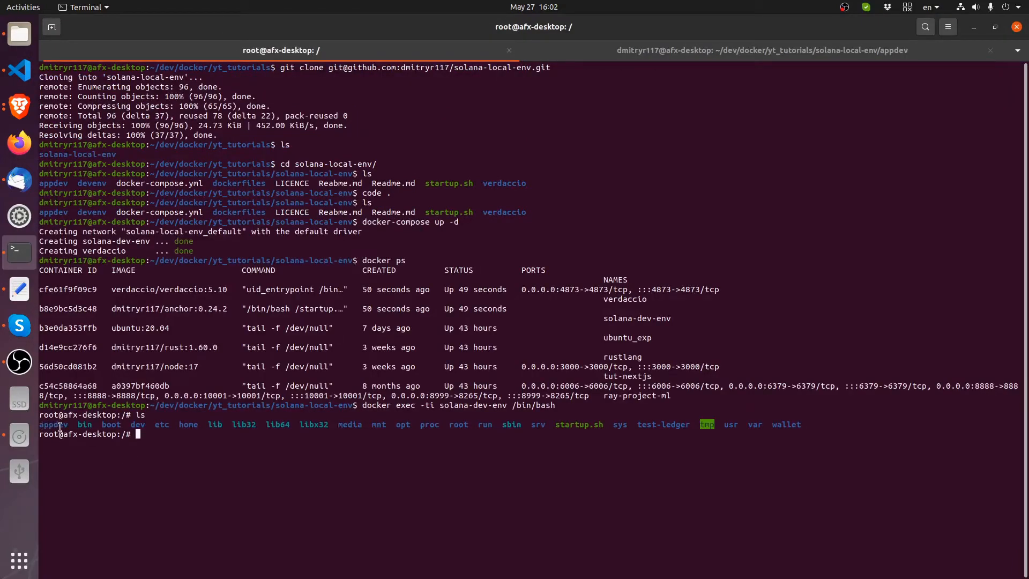
# Switch between the host shell tab and the container shell tab, ending in the container
pyautogui.click(761, 50)
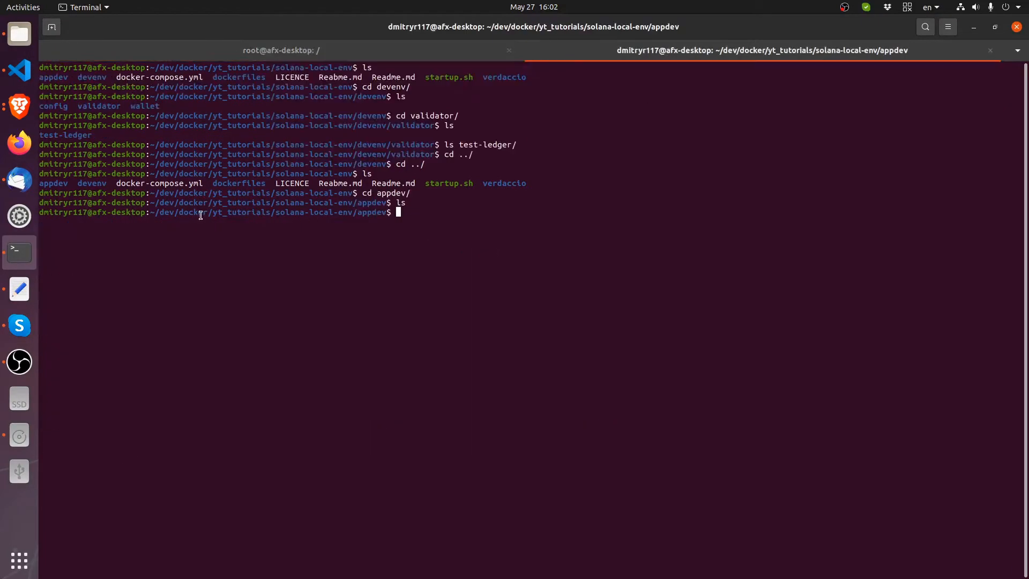
pyautogui.moveTo(428, 259)
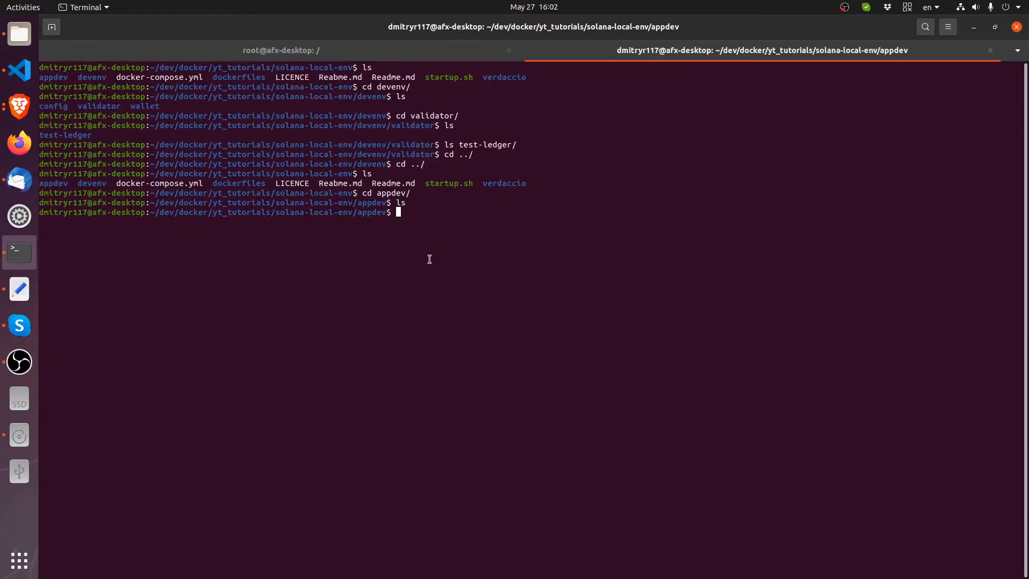
pyautogui.click(281, 50)
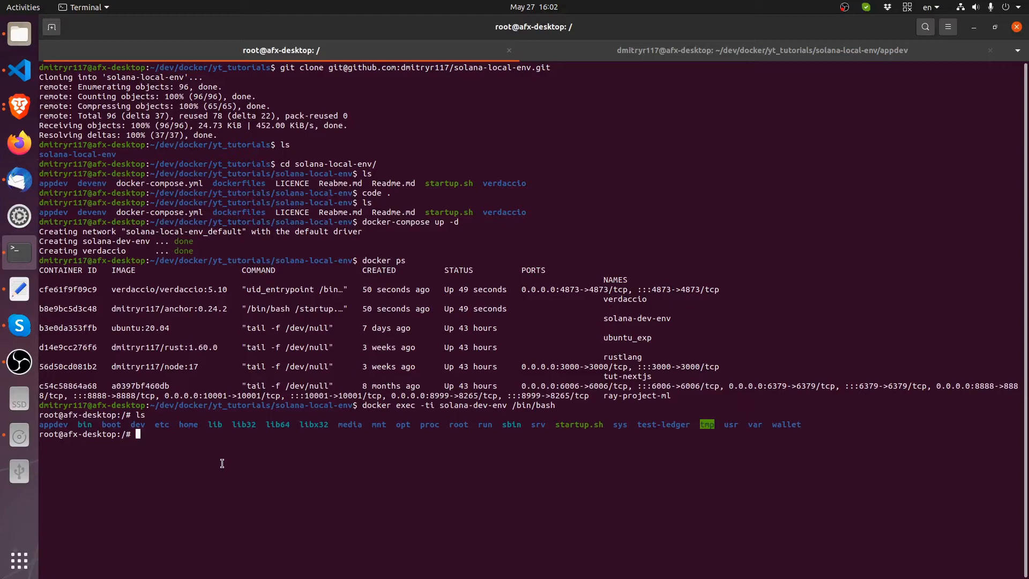
# Run solana-test-validator in the container, then rerun with --log; it aborts for missing AVX2
pyautogui.write('solana-test-vali')
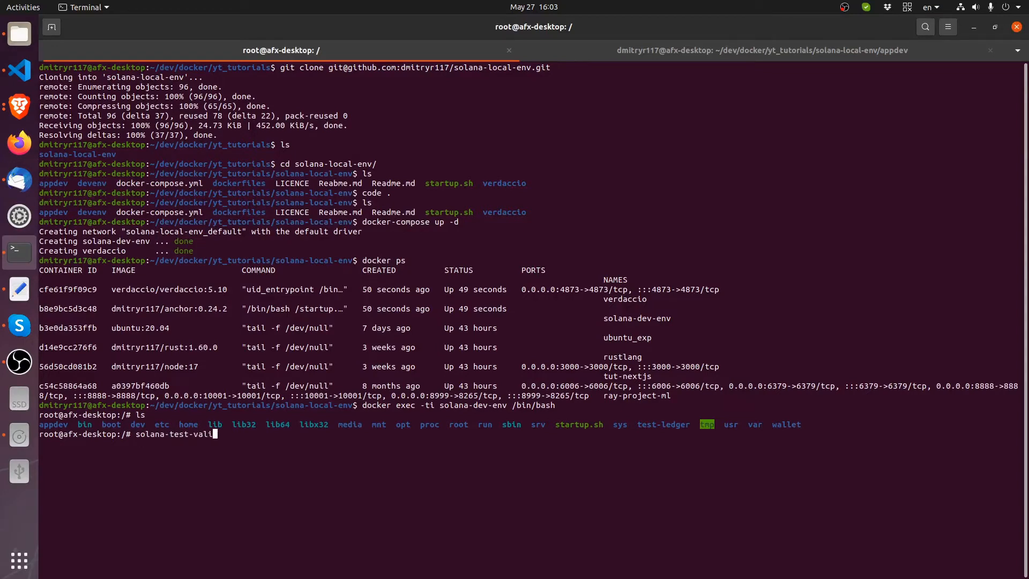
pyautogui.press('Return')
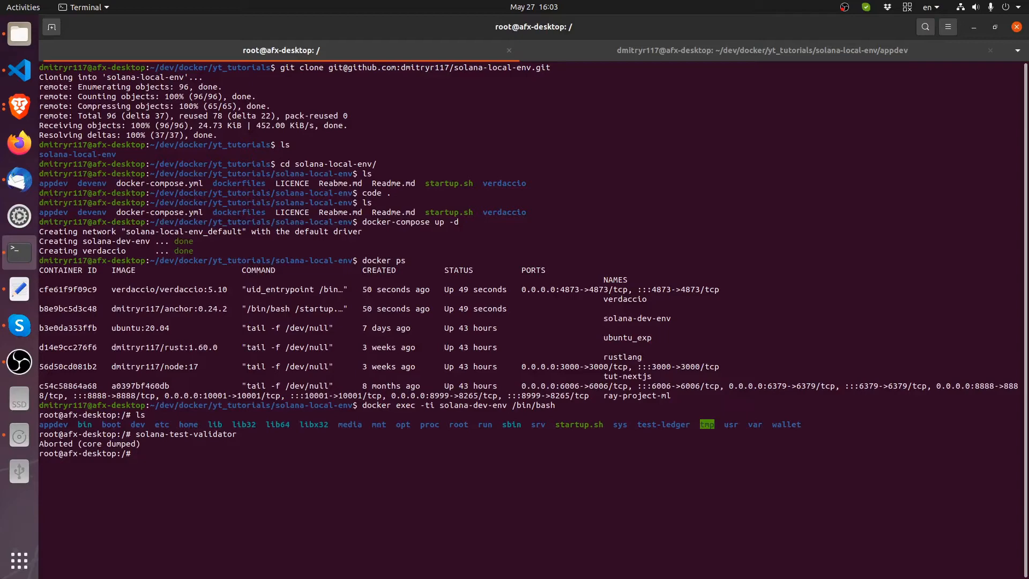
pyautogui.write('solana-test-validator --log')
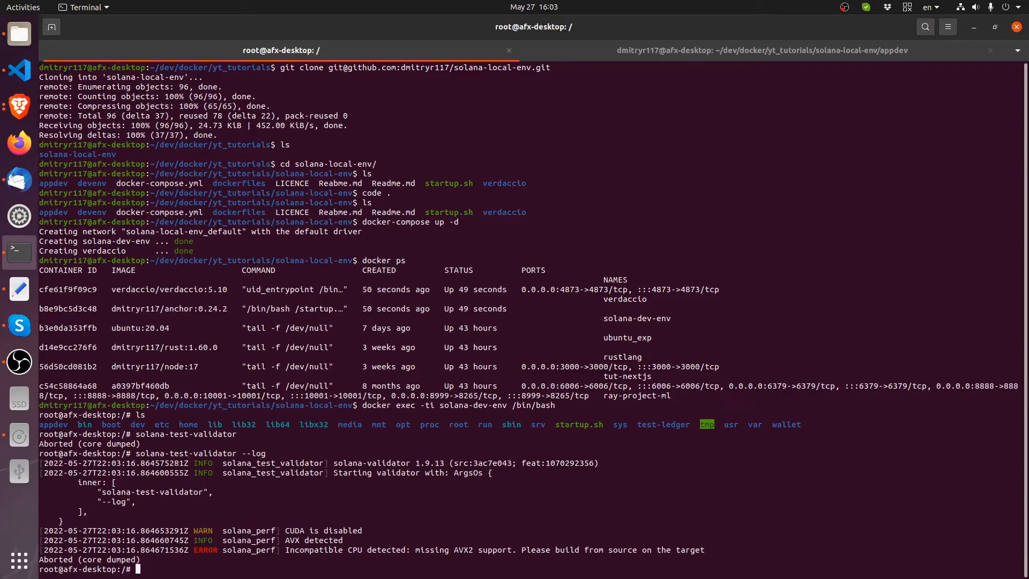
pyautogui.moveTo(436, 544)
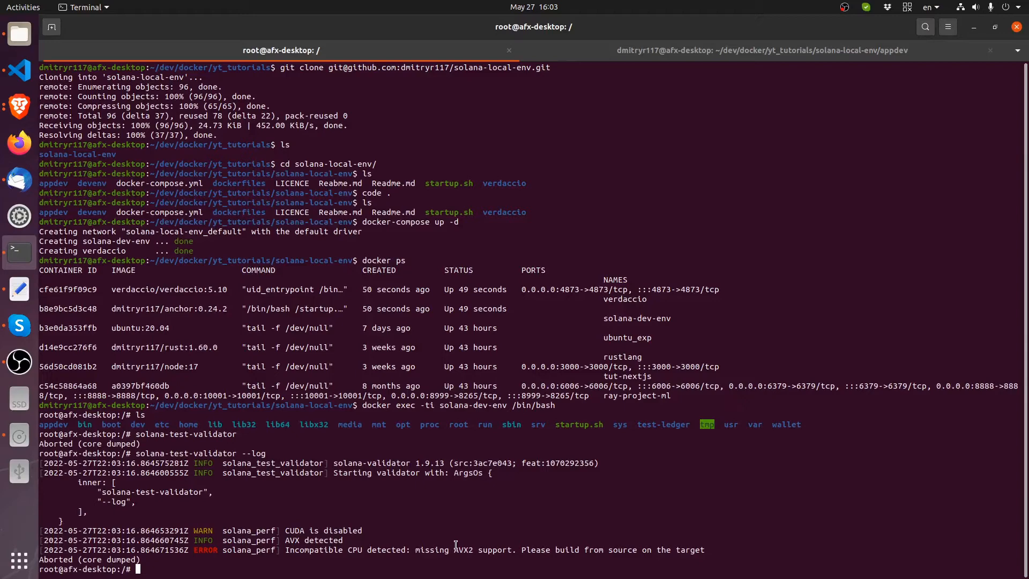
pyautogui.moveTo(30, 279)
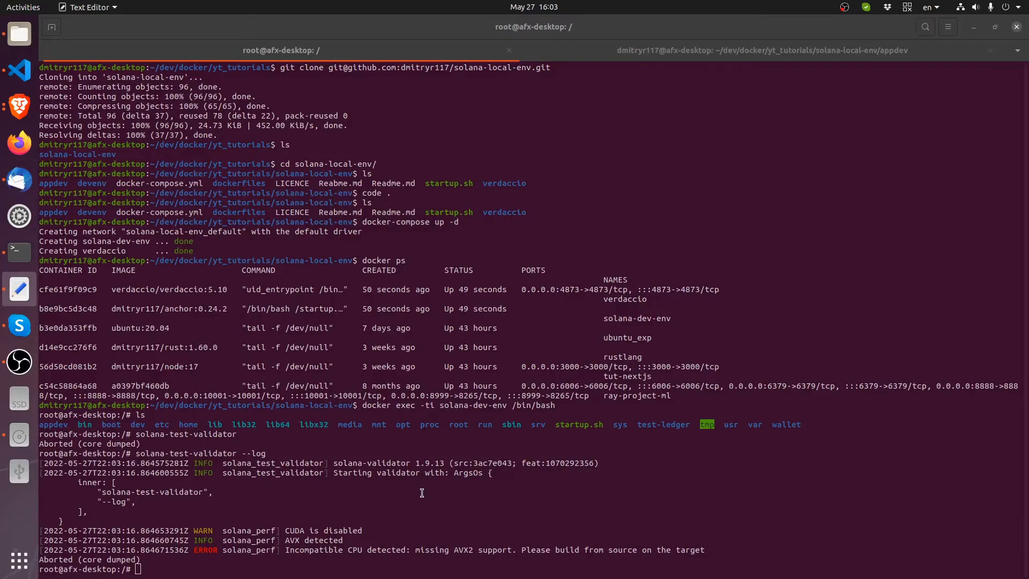
pyautogui.moveTo(317, 568)
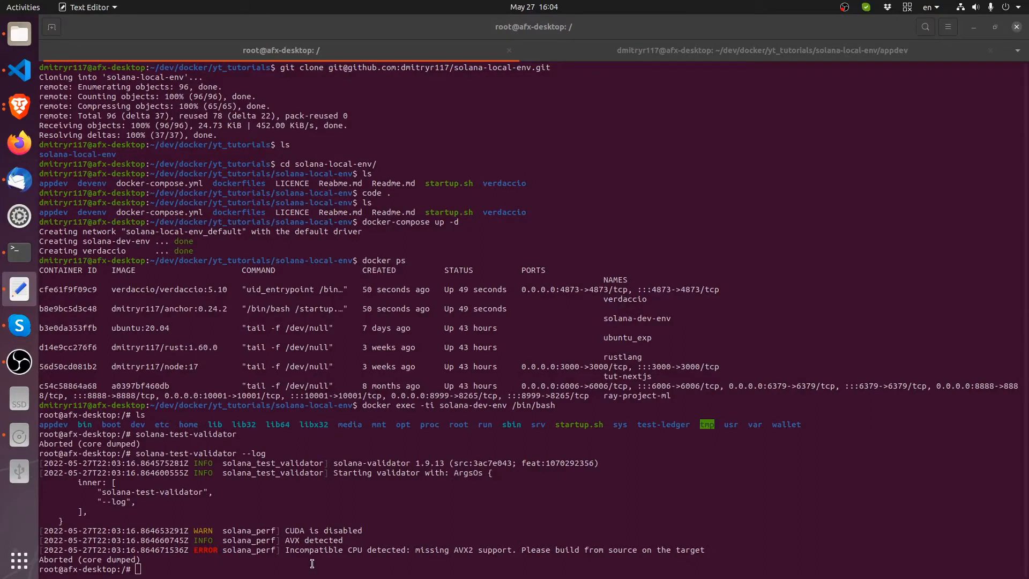
pyautogui.moveTo(337, 566)
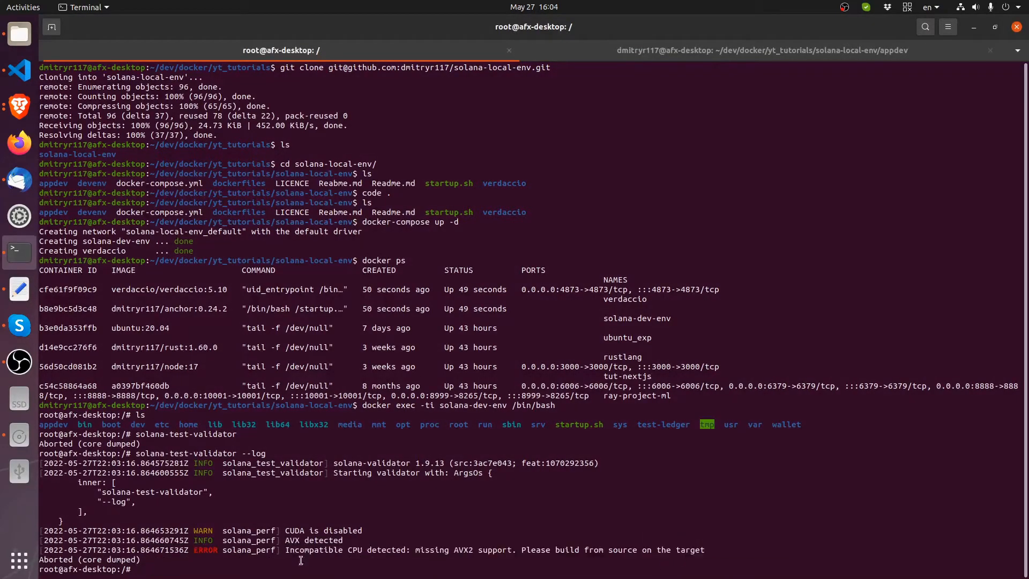
pyautogui.moveTo(243, 524)
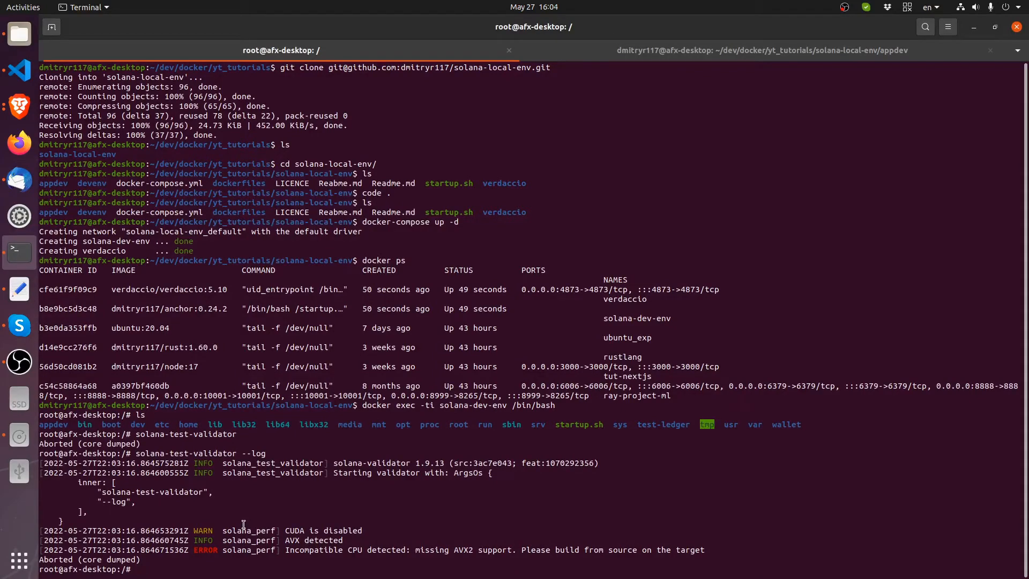
# Exit the container shell and run docker-compose down in solana-local-env
pyautogui.write('exit')
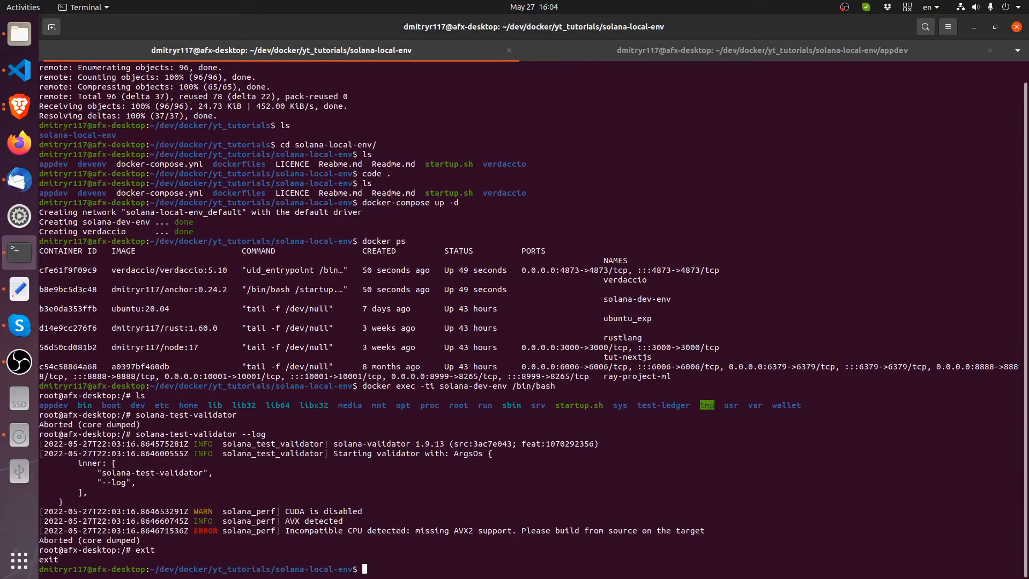
pyautogui.write('docker-co')
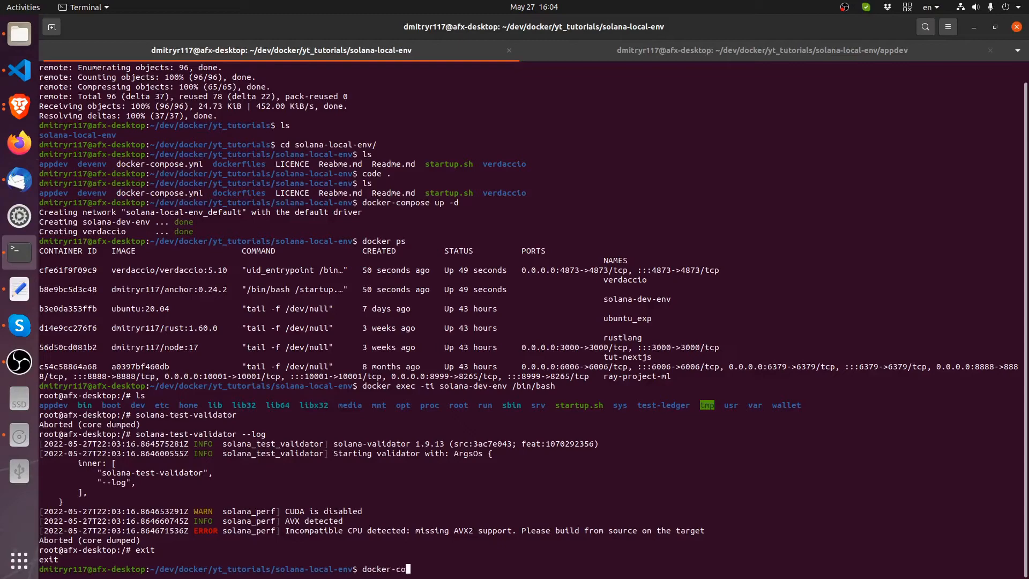
pyautogui.write('mpose down')
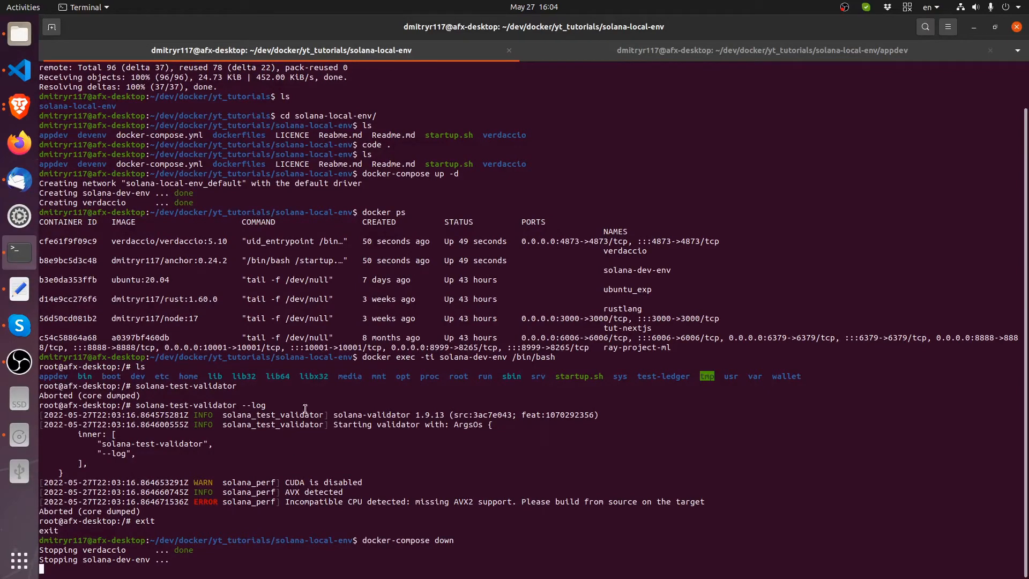
pyautogui.moveTo(206, 550)
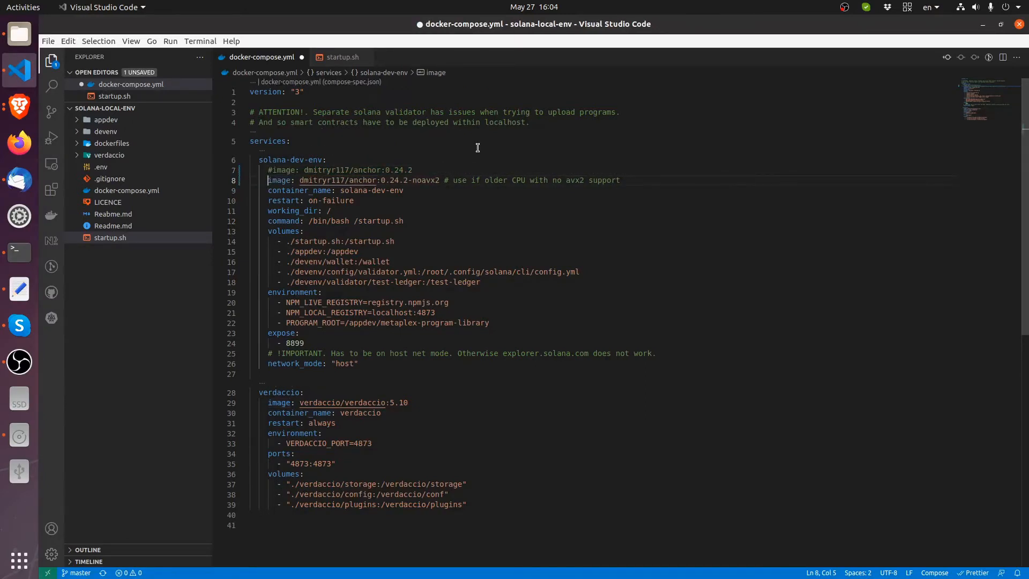
# In docker-compose.yml, comment out dmitryr117/anchor:0.24.2 and use the 0.24.2-noavx2 image
pyautogui.click(332, 211)
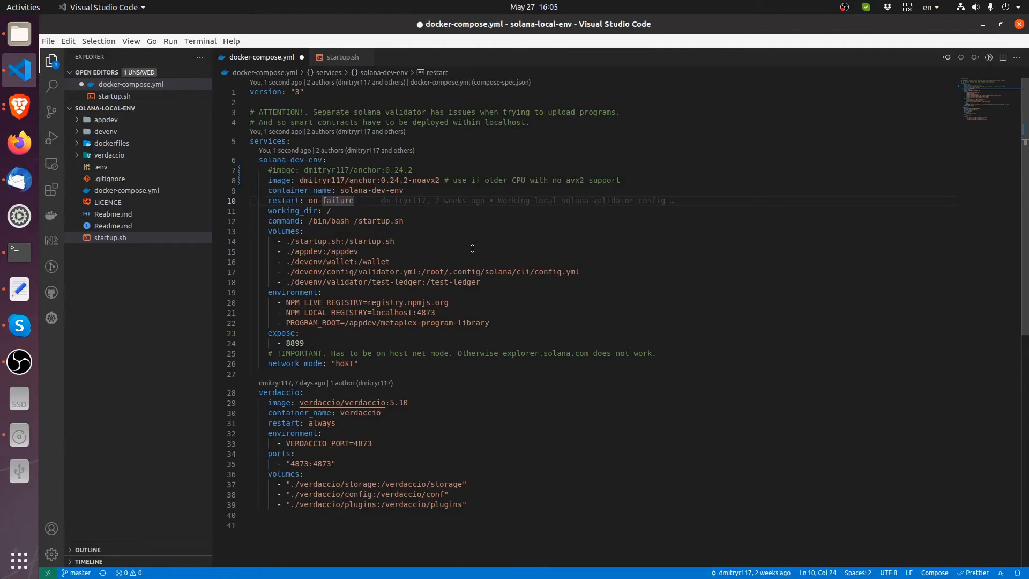
pyautogui.click(535, 291)
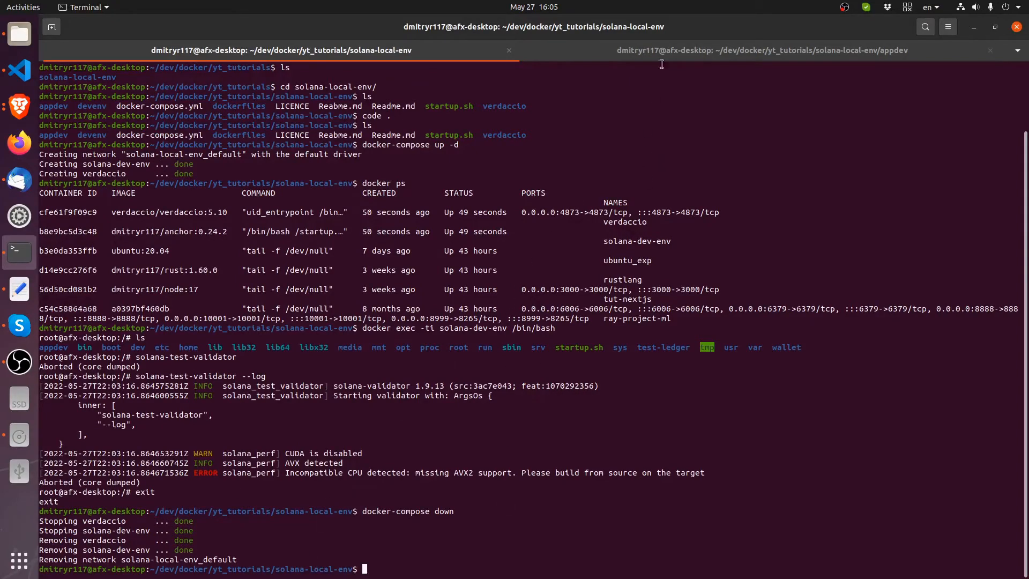
pyautogui.moveTo(630, 347)
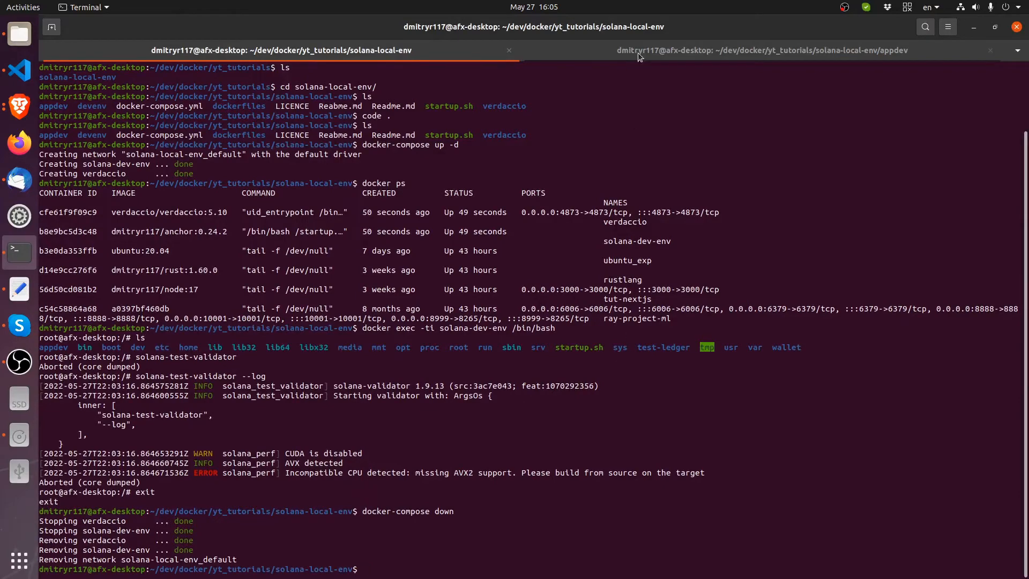
# In the second terminal tab, cd up to solana-local-env and list devenv/validator/test-ledger/
pyautogui.click(761, 50)
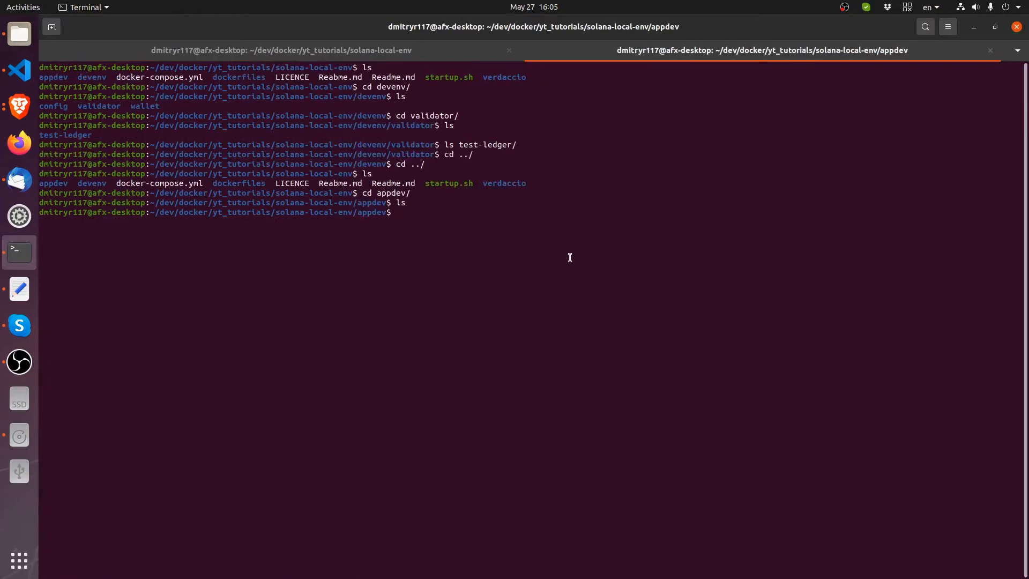
pyautogui.write('cd ../')
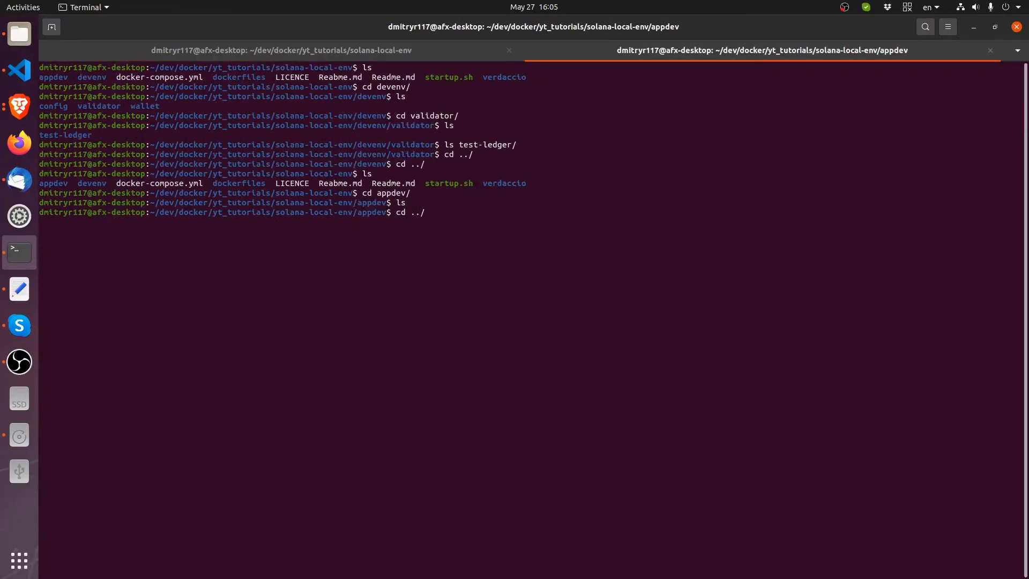
pyautogui.press('Return')
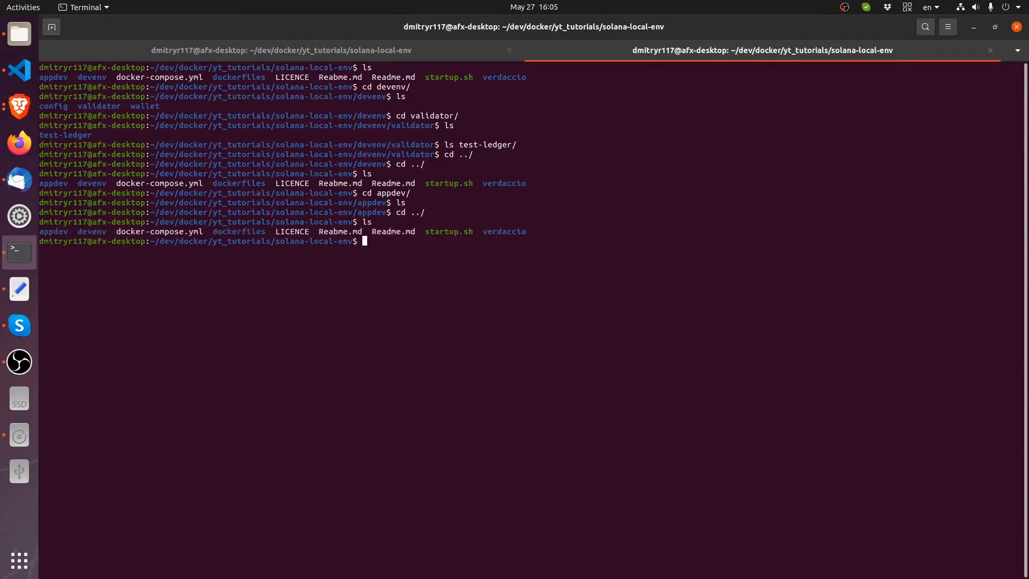
pyautogui.write('ls devenv/')
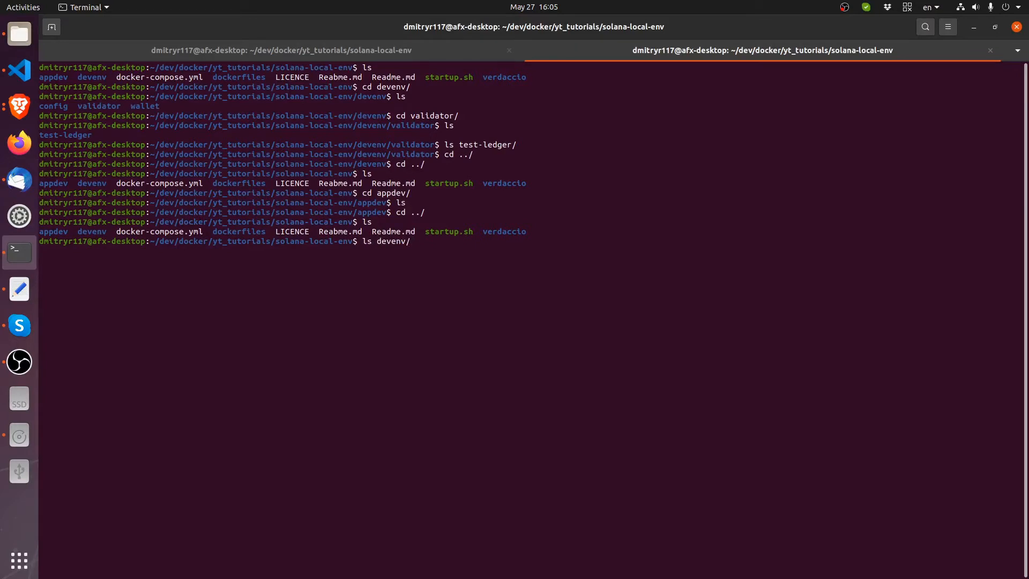
pyautogui.write('validator/test-ledger/')
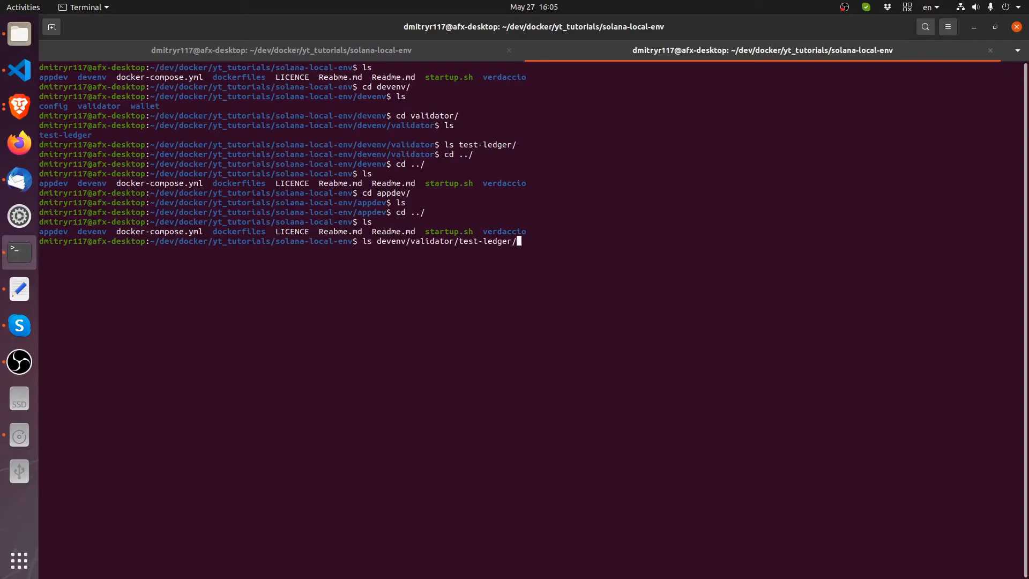
pyautogui.press('Return')
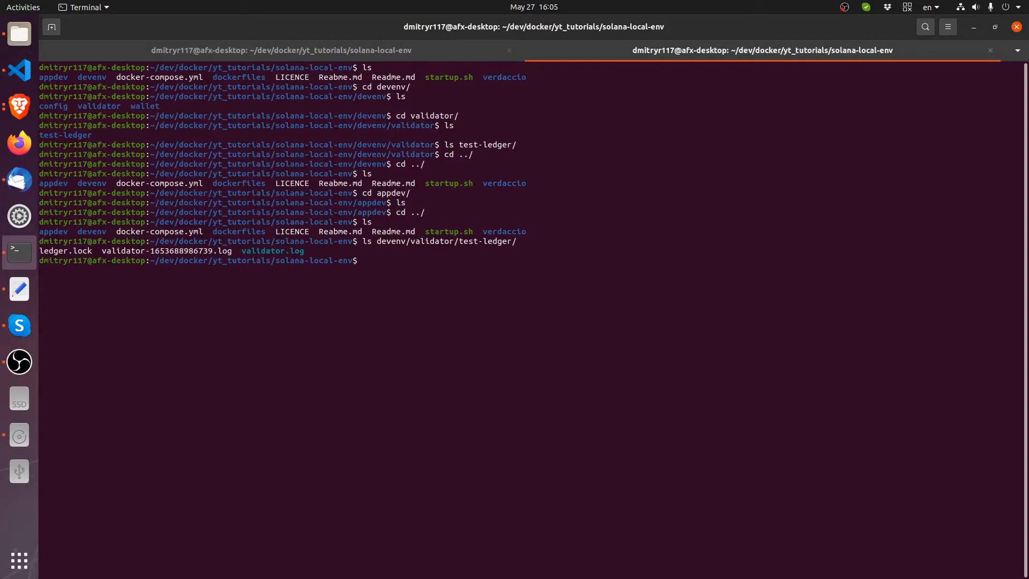
pyautogui.write('ls devenv/validator/test-ledger/')
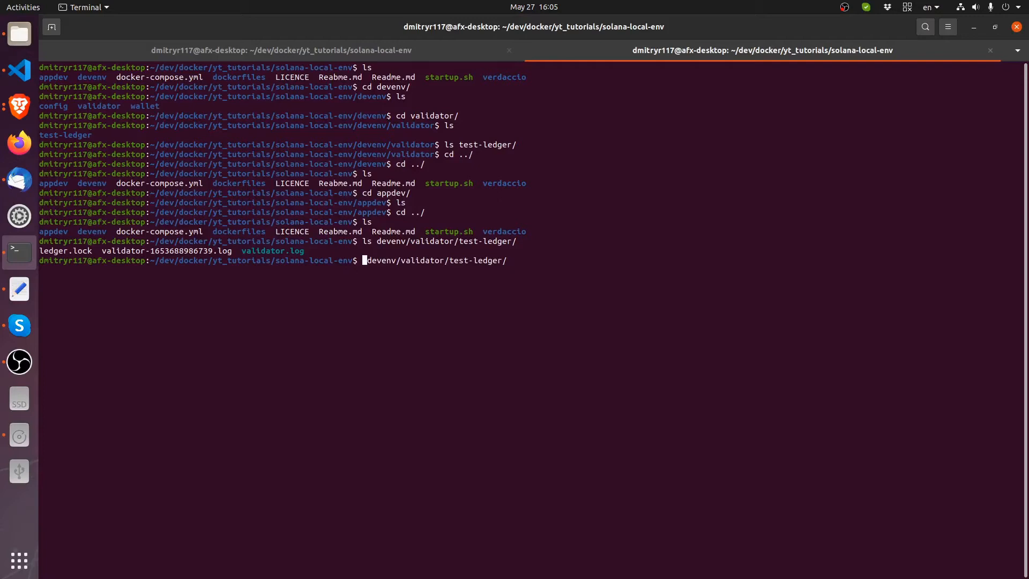
# Run rm -rf devenv/validator/test-ledger/*, which fails with permission denied
pyautogui.write('rm -rf')
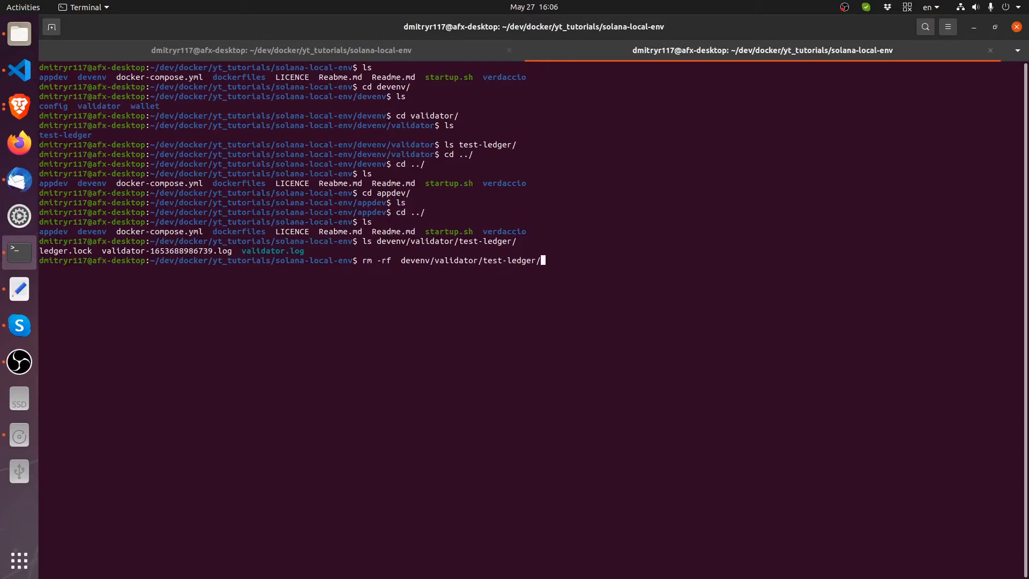
pyautogui.press('Return')
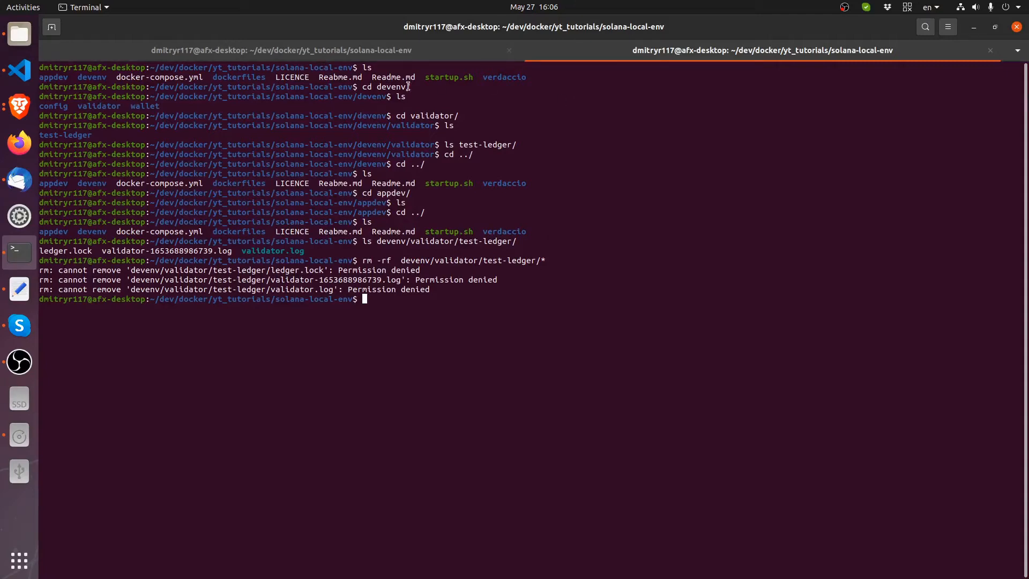
pyautogui.moveTo(606, 145)
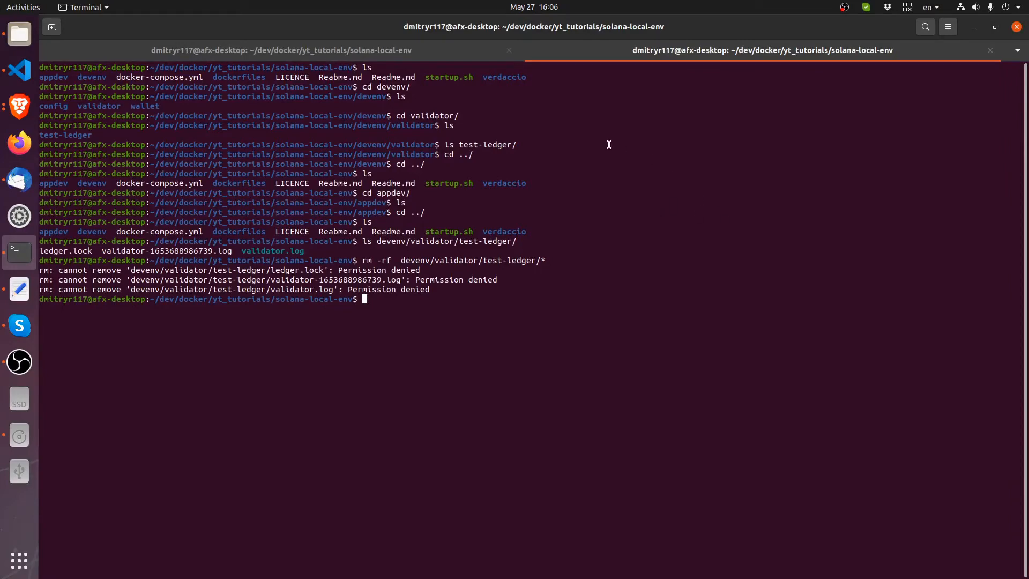
pyautogui.moveTo(120, 219)
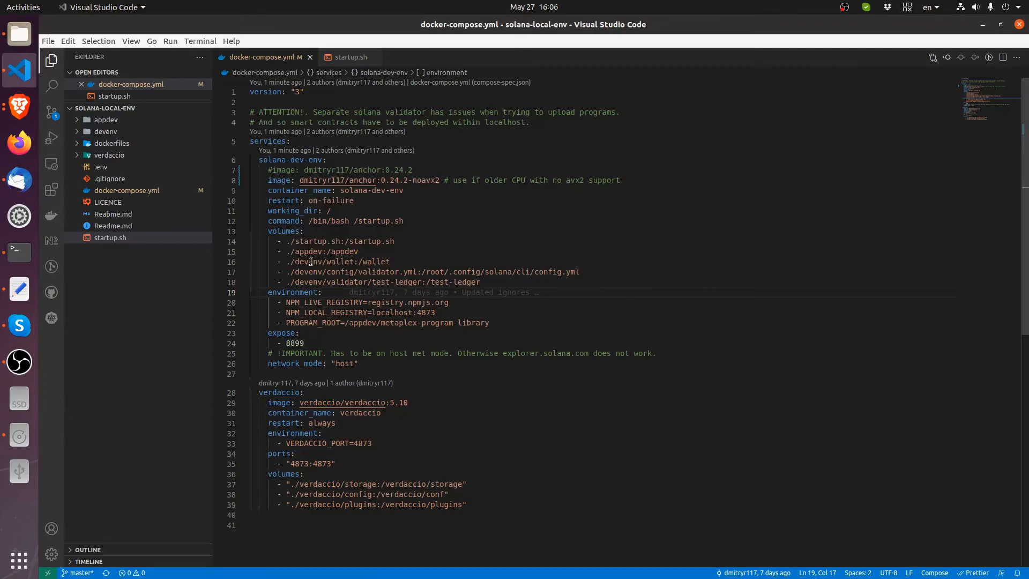
pyautogui.moveTo(332, 227)
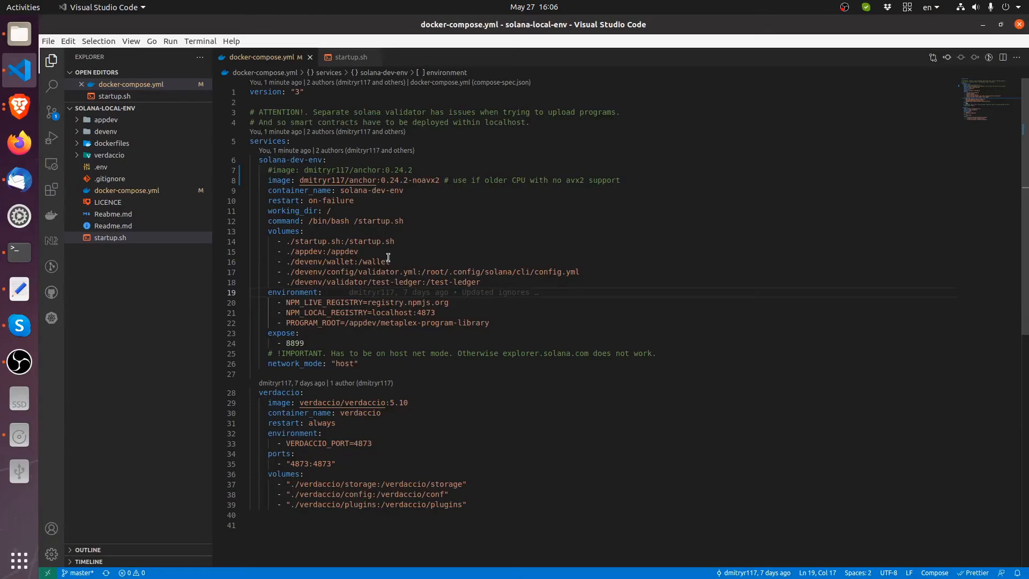
pyautogui.moveTo(586, 204)
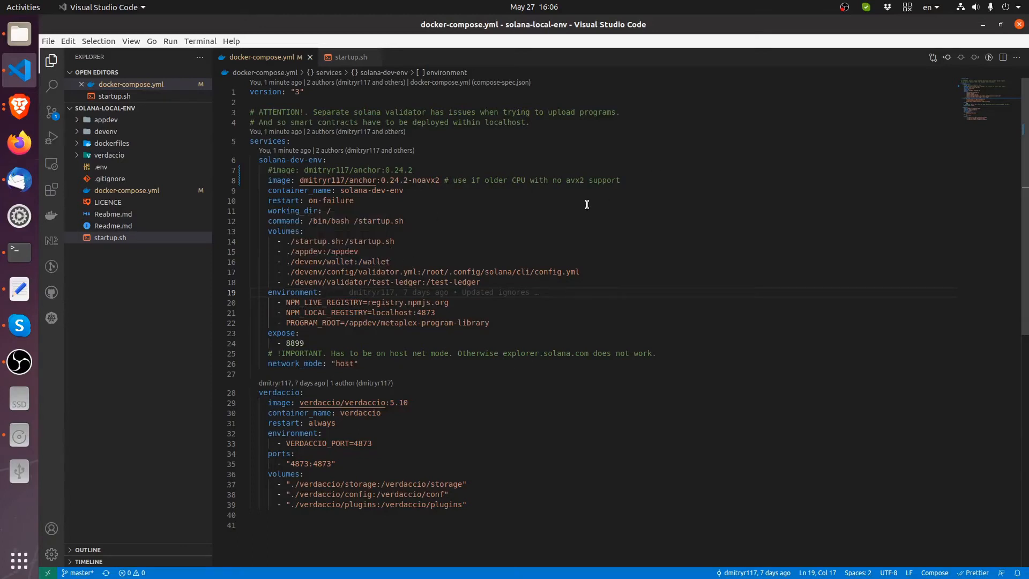
pyautogui.moveTo(460, 272)
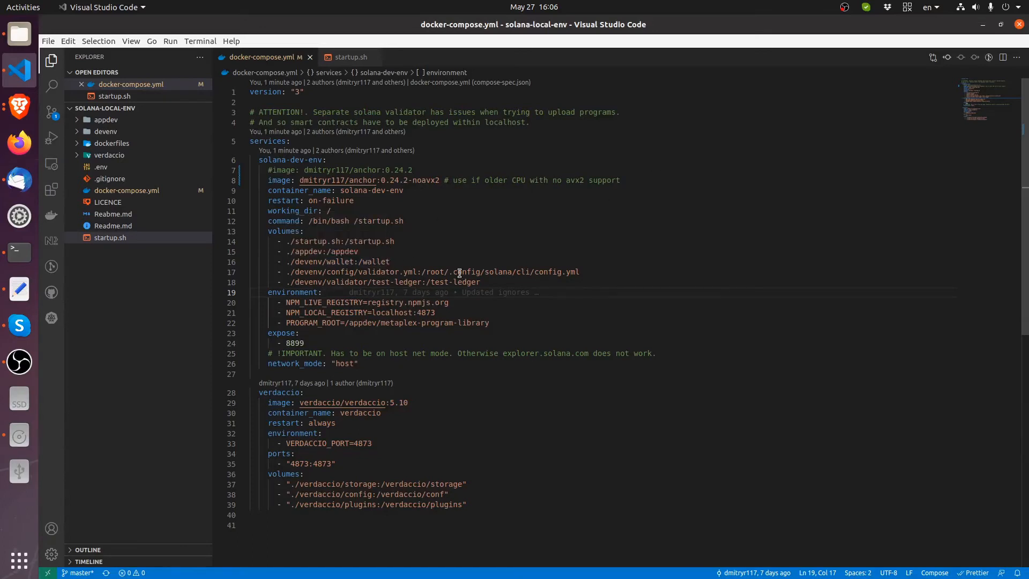
pyautogui.click(303, 232)
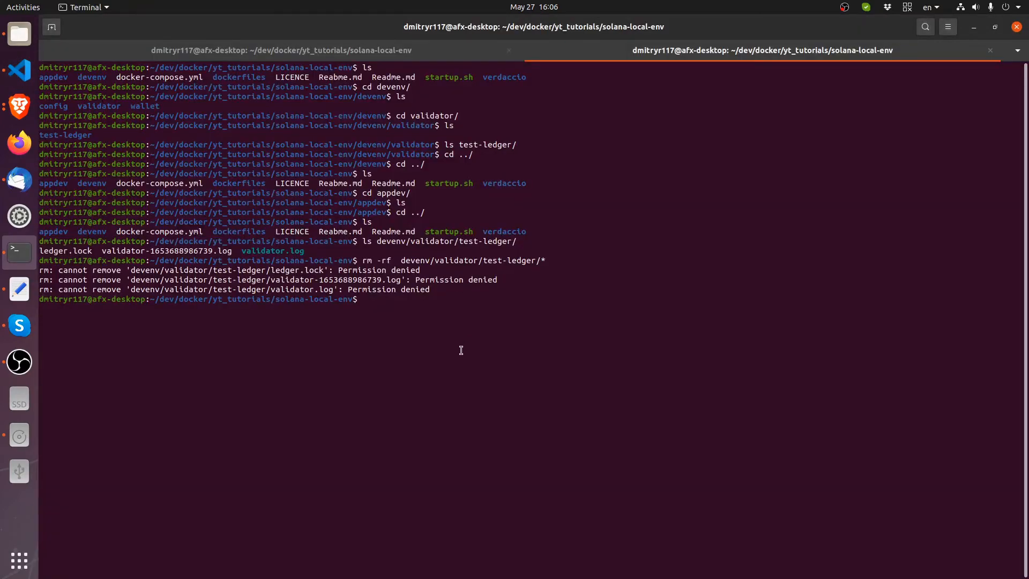
# Run sudo rm -rf devenv/validator/test-ledger/* and enter the password to authorise it
pyautogui.write('sudo')
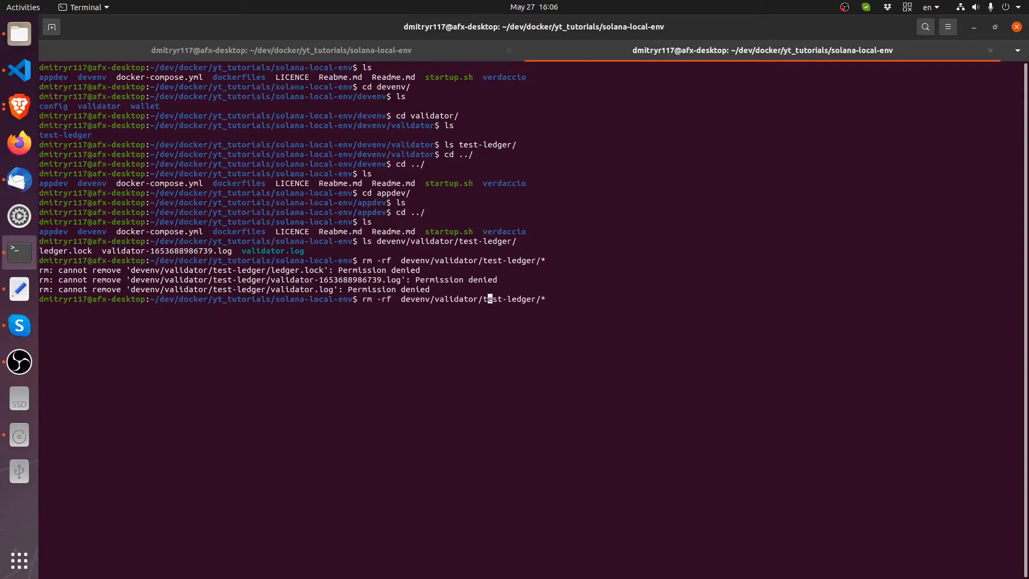
pyautogui.write('sudo')
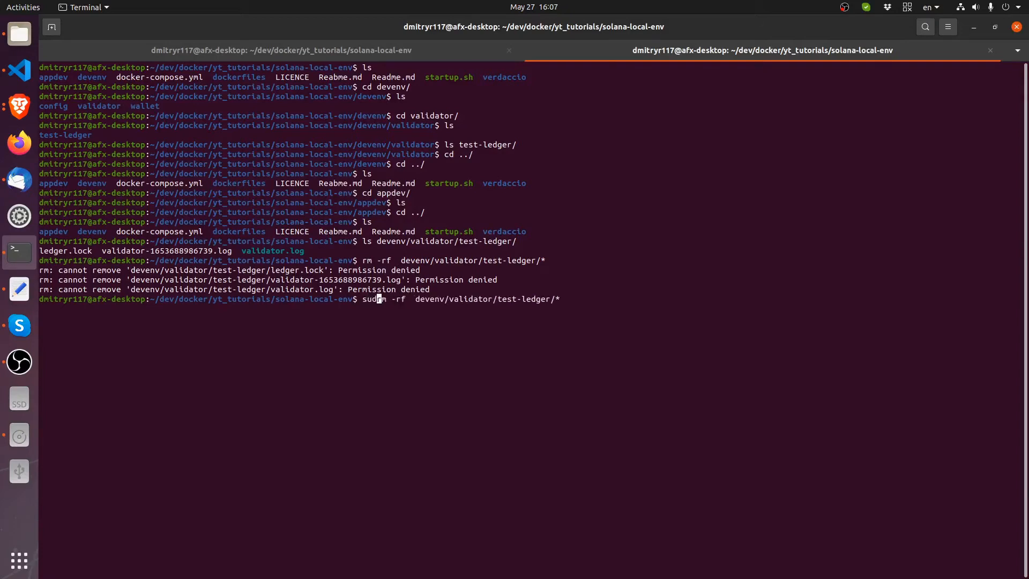
pyautogui.press('Return')
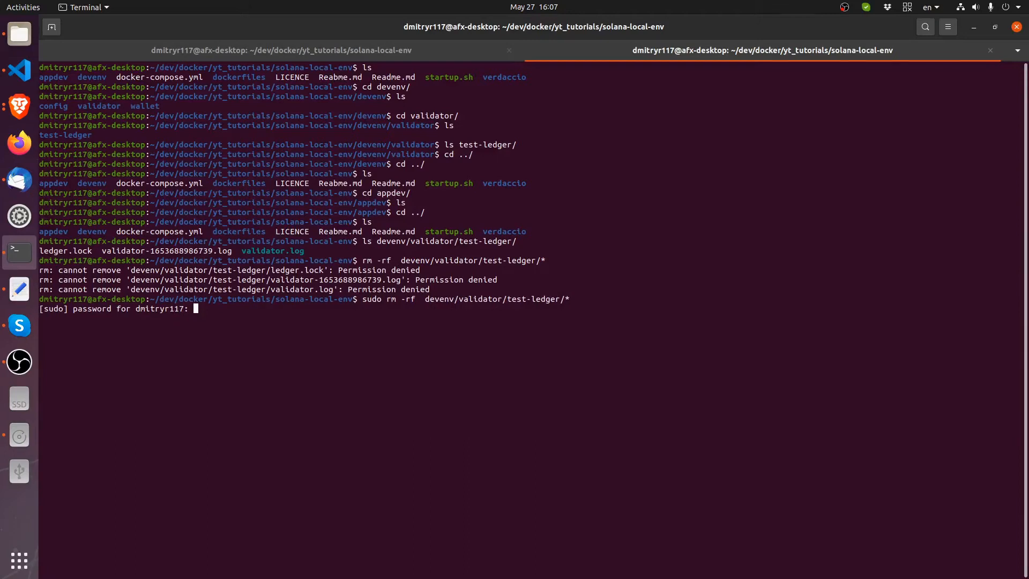
pyautogui.press('Return')
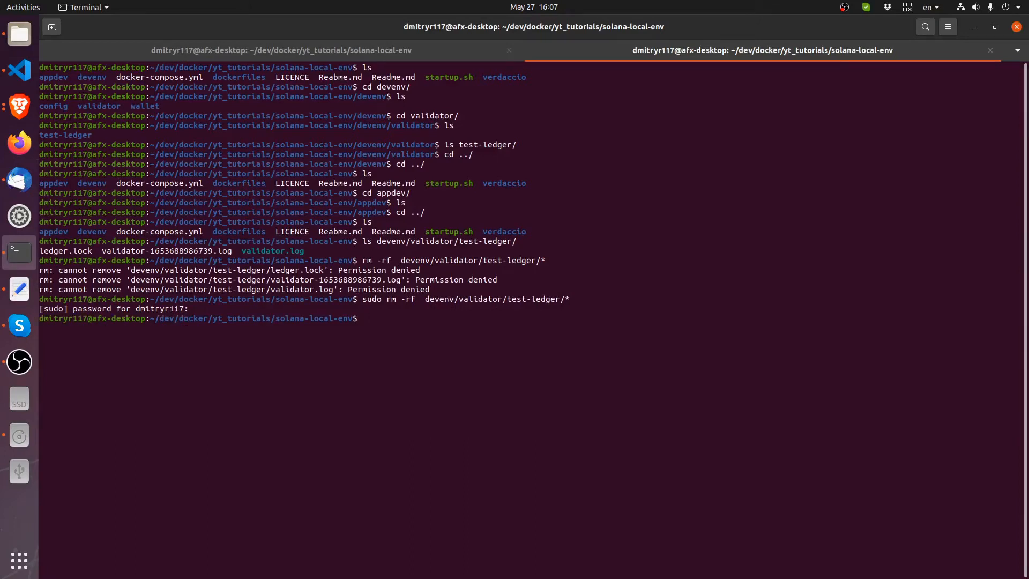
# List devenv/validator/test-ledger/ to confirm it is empty, then return to VS Code
pyautogui.write('ls devenv/validator/test-ledger/')
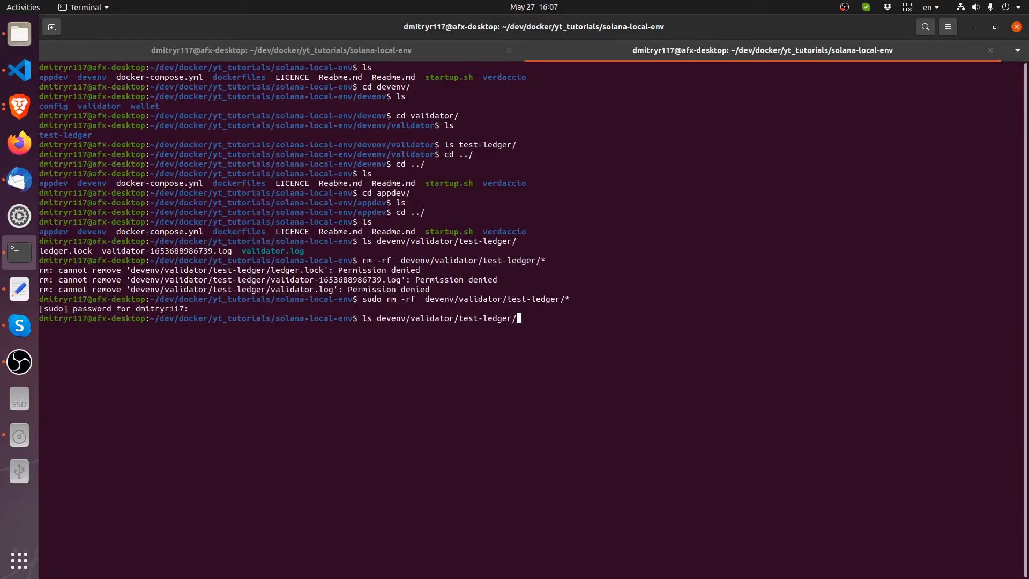
pyautogui.press('Return')
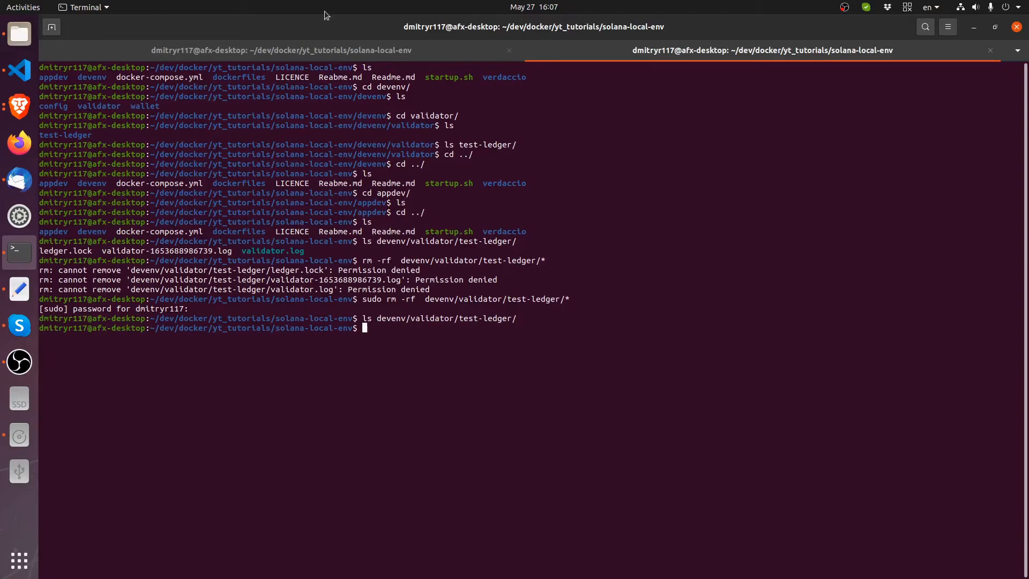
pyautogui.moveTo(19, 68)
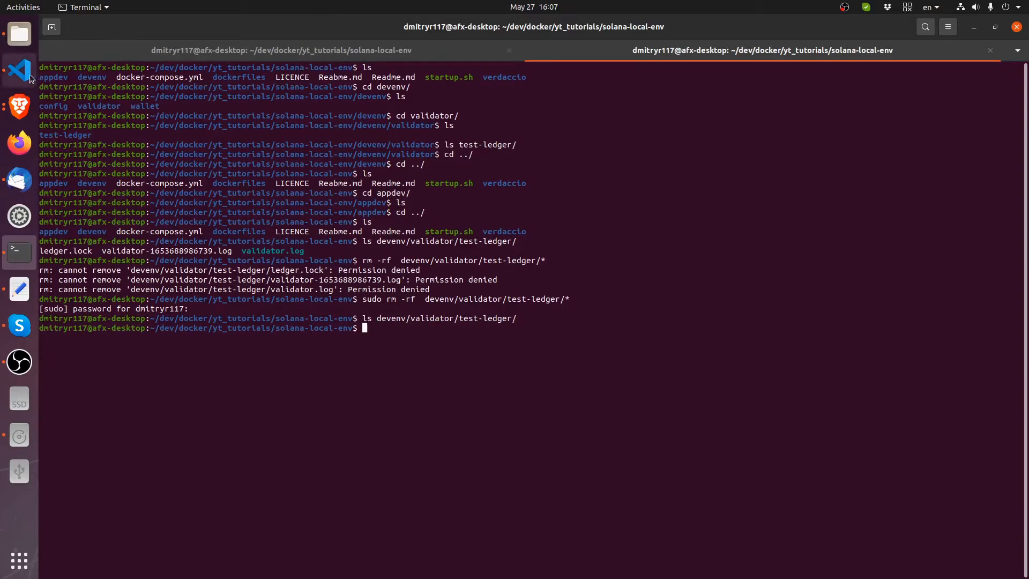
pyautogui.click(18, 71)
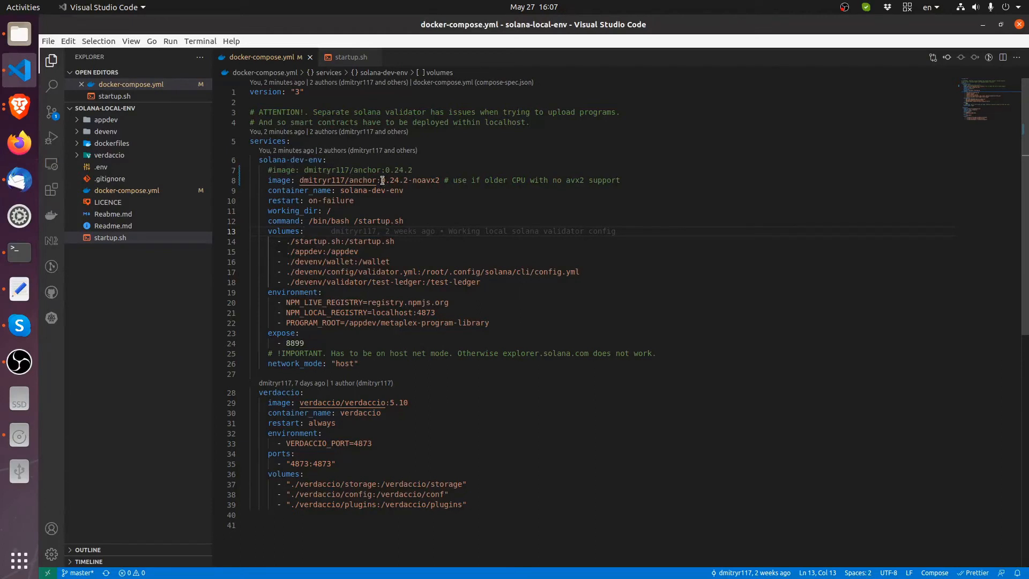
pyautogui.moveTo(486, 289)
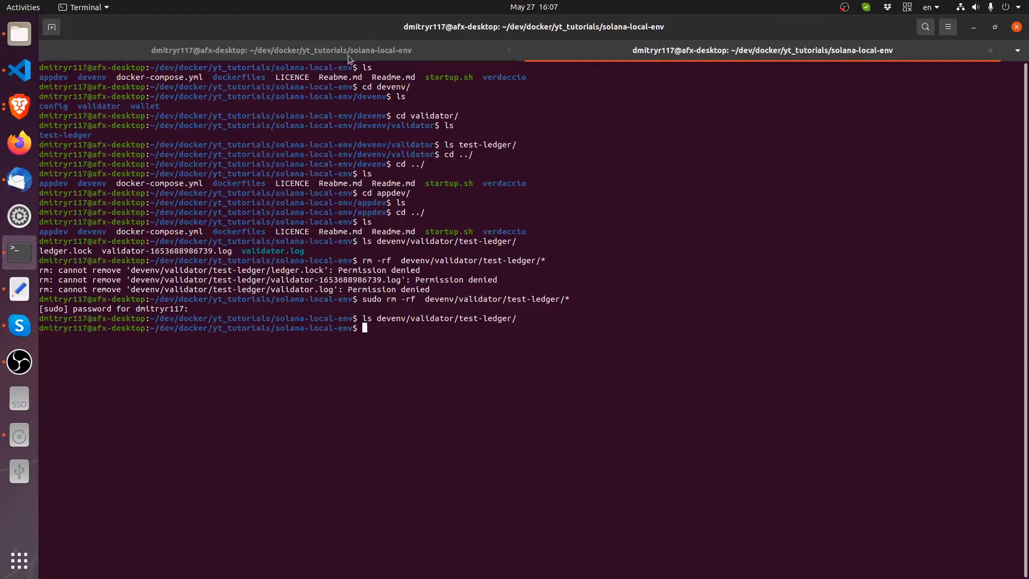
# In the other terminal tab, run docker-compose up -d to recreate the containers
pyautogui.click(280, 50)
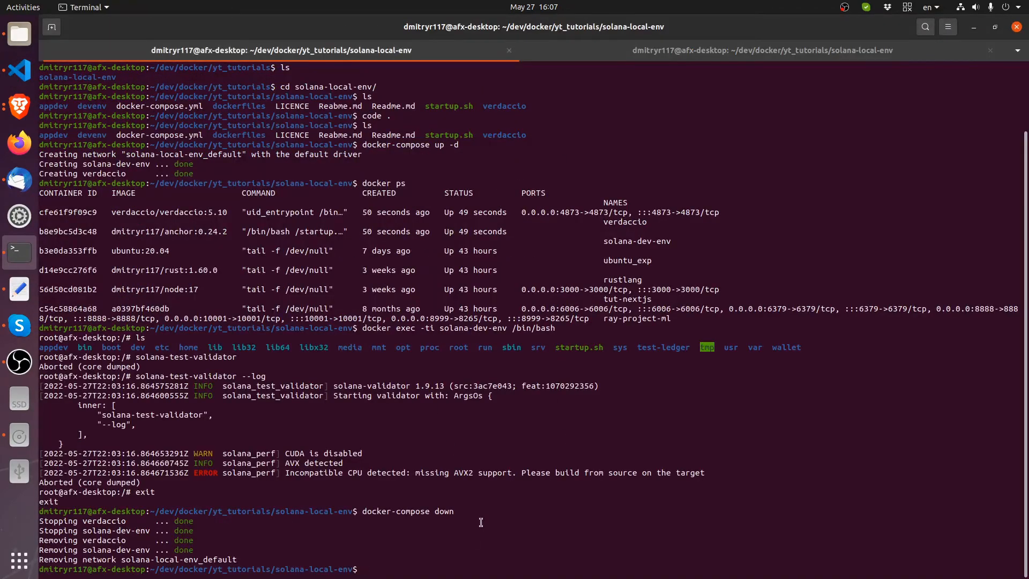
pyautogui.write('d')
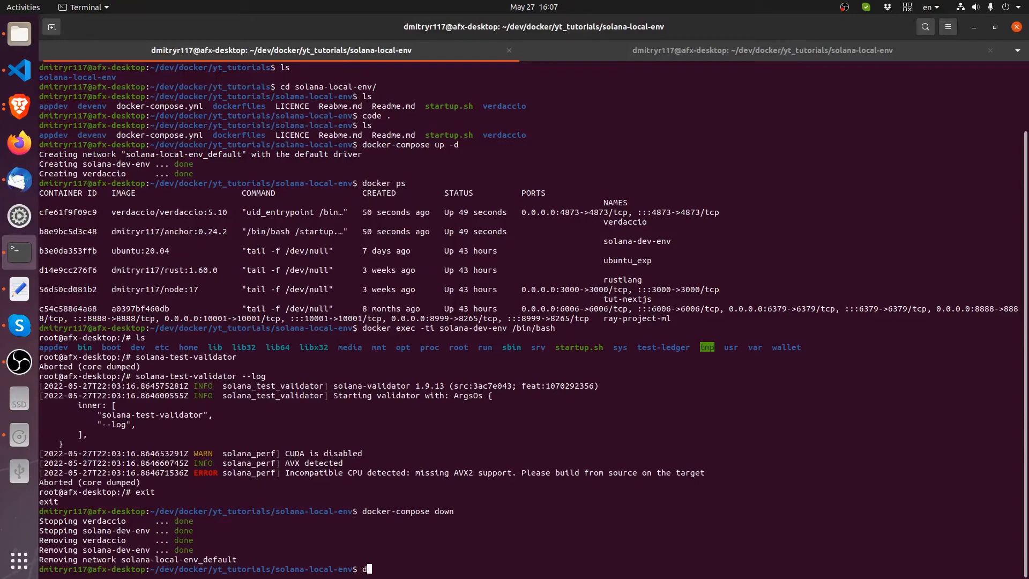
pyautogui.write('co')
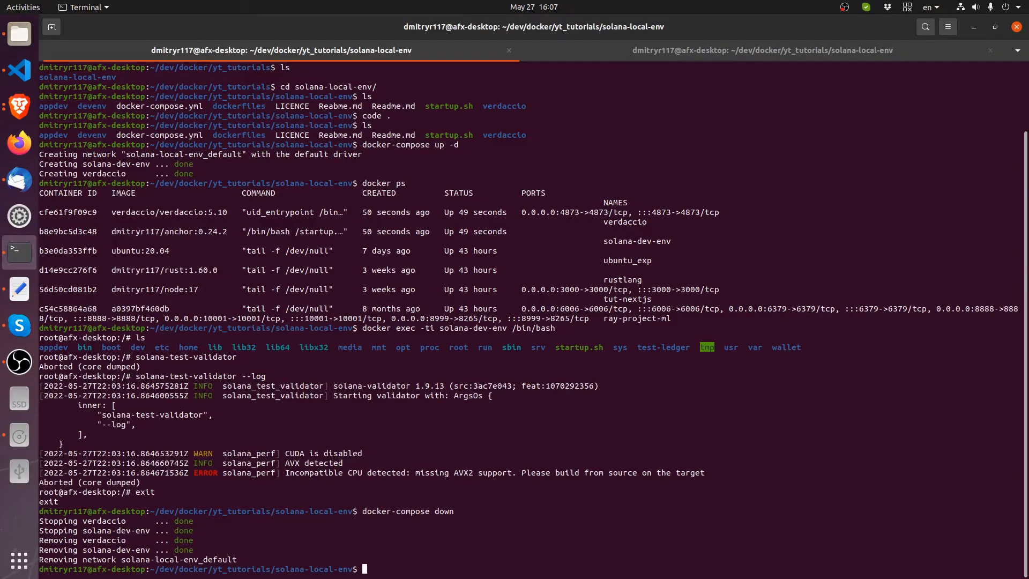
pyautogui.write('docker-compose u')
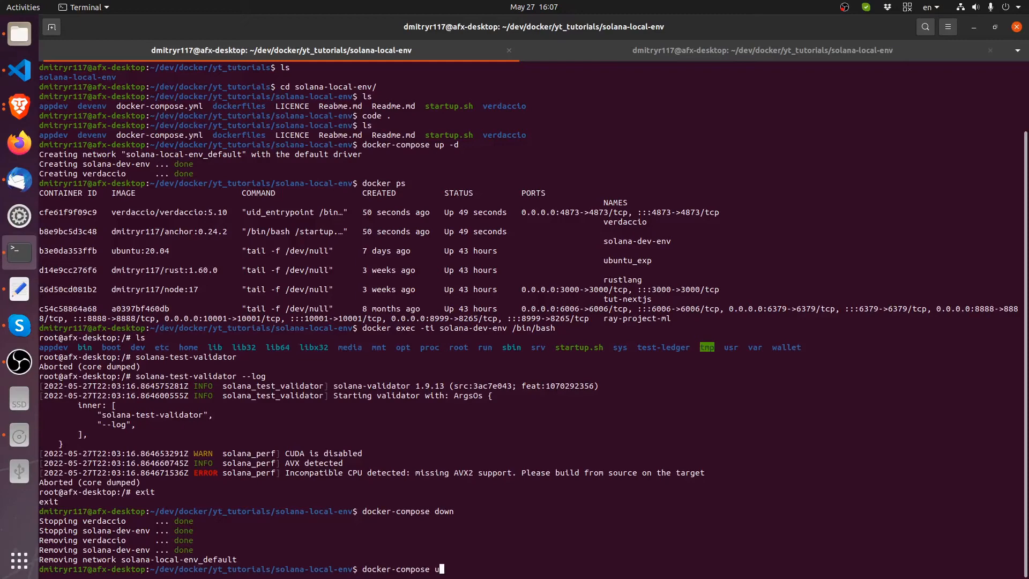
pyautogui.press('Return')
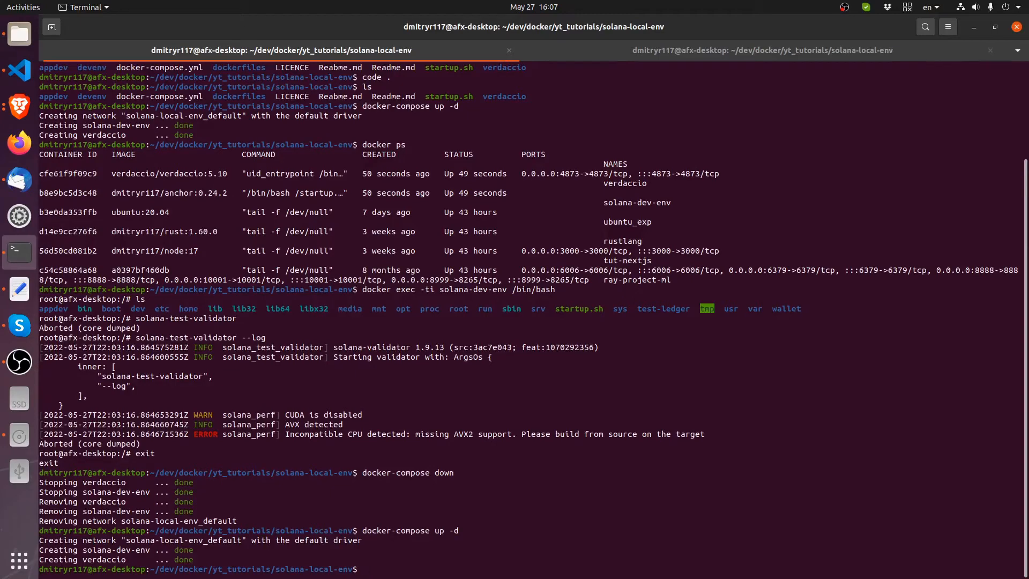
# Open a bash shell in solana-dev-env via docker exec -ti and list its root folders
pyautogui.write('docker exec -')
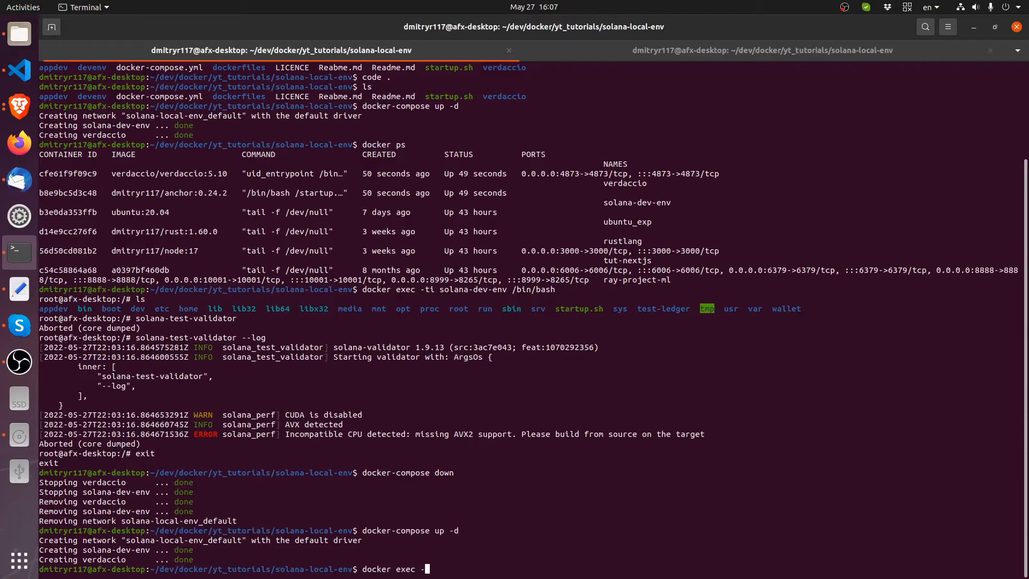
pyautogui.write('ti')
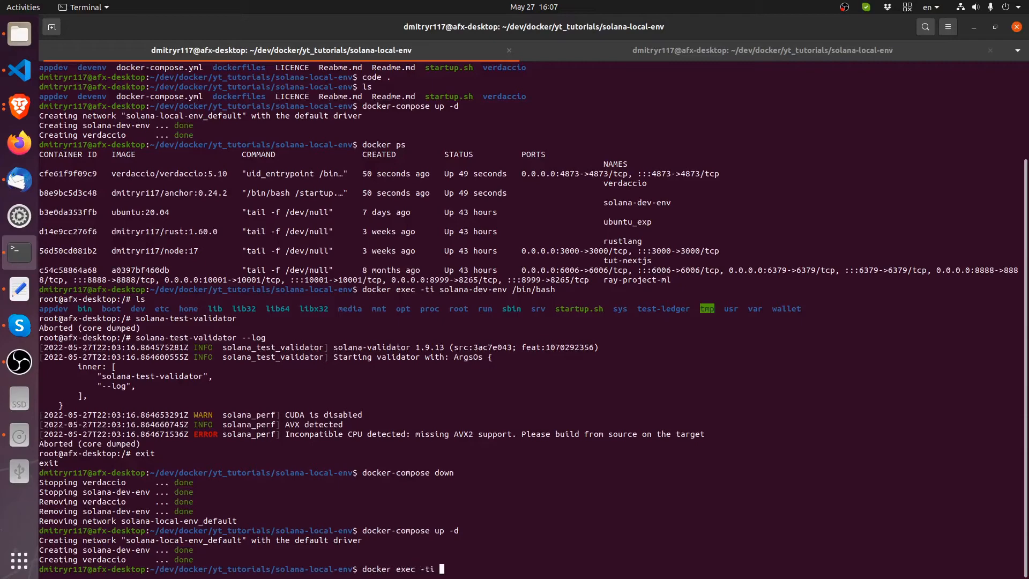
pyautogui.write('solana-dev-env /bin/bash')
pyautogui.write('ls')
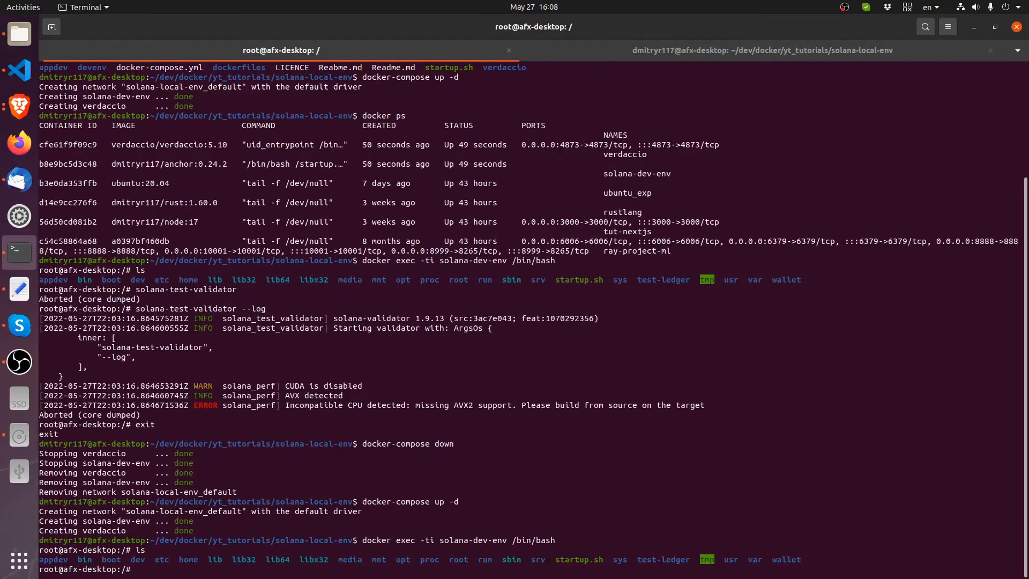
# Clear the screen and list test-ledger/ inside the container to check it is empty
pyautogui.write('cle')
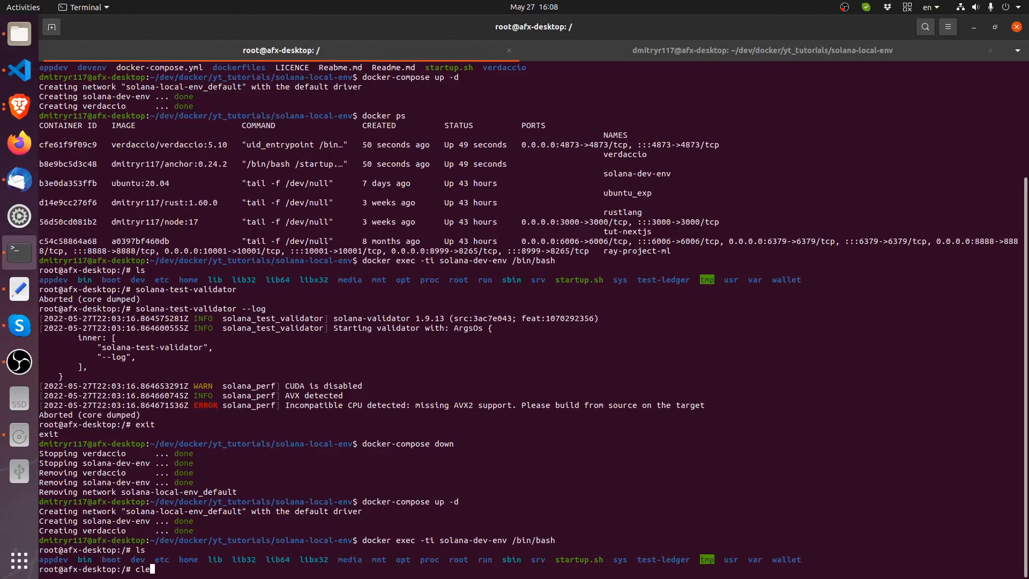
pyautogui.press('Return')
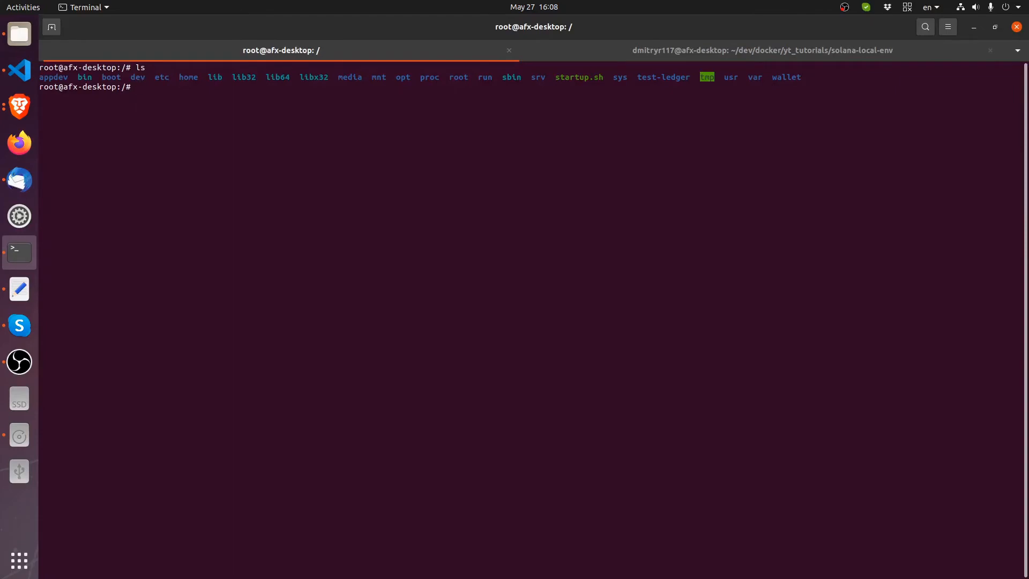
pyautogui.write('ls test-ledger/')
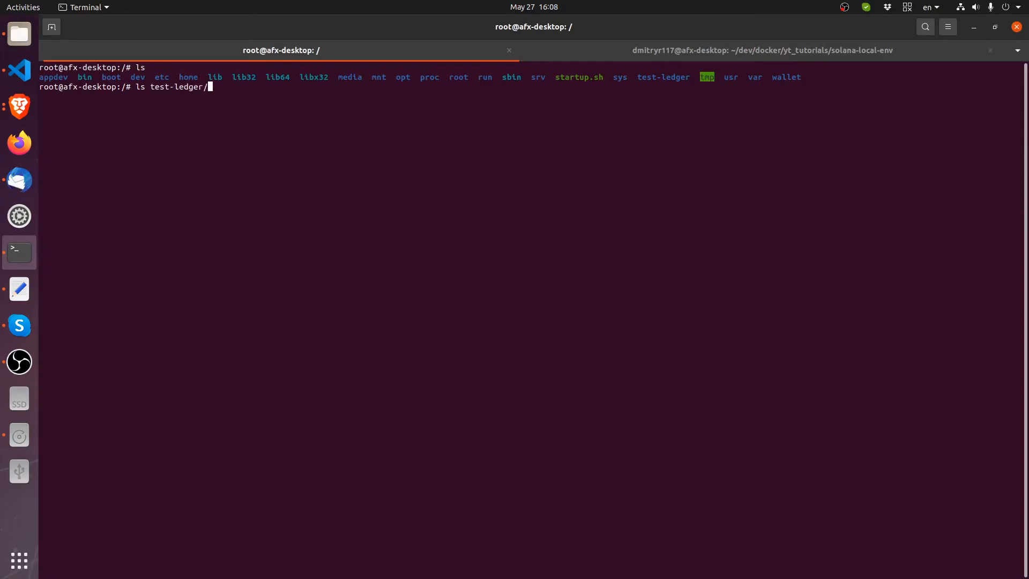
pyautogui.press('Return')
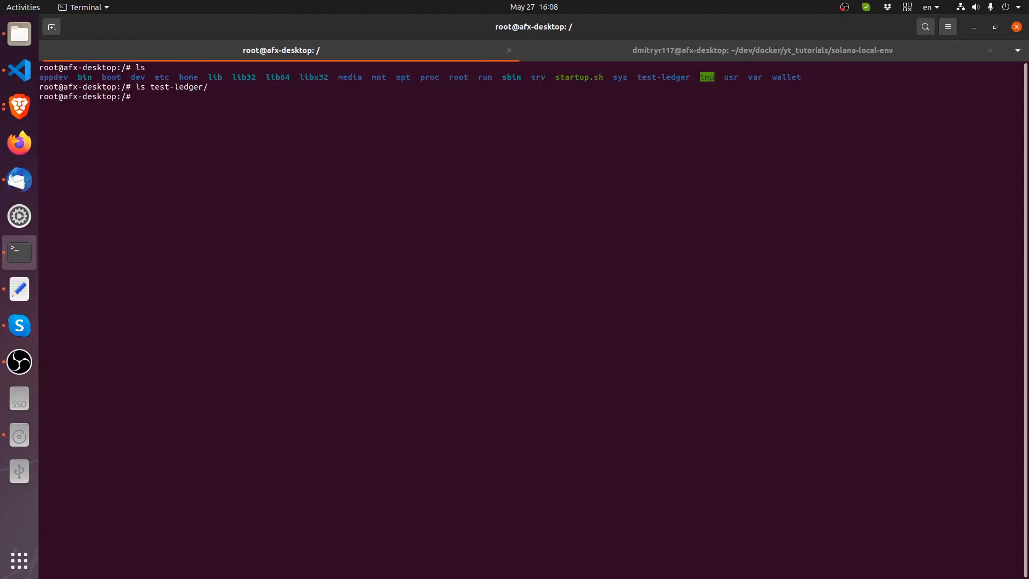
# Run solana-test-validator, see it processing slots, then stop it with Ctrl+C and clear
pyautogui.write('solana')
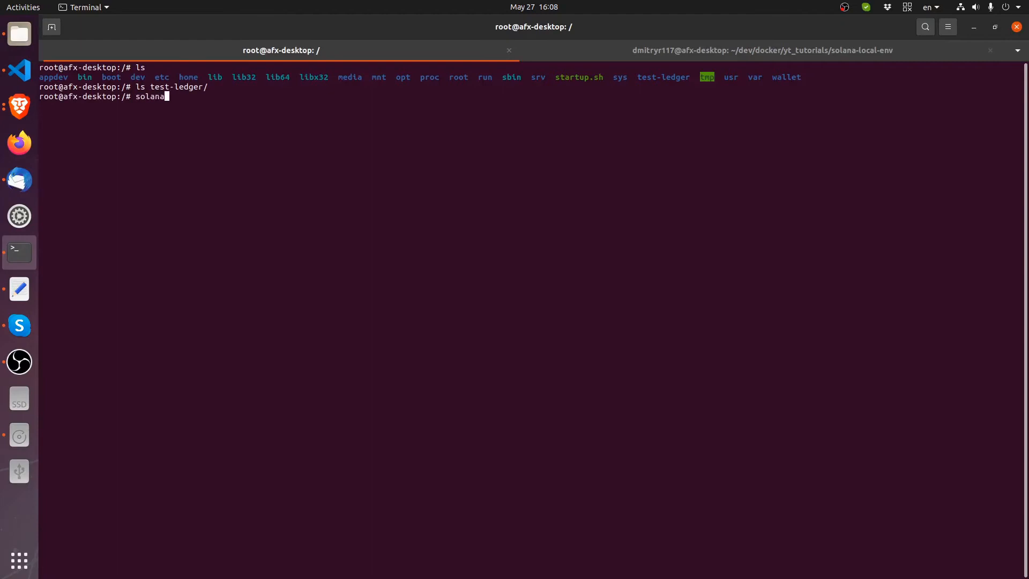
pyautogui.write('-test-va')
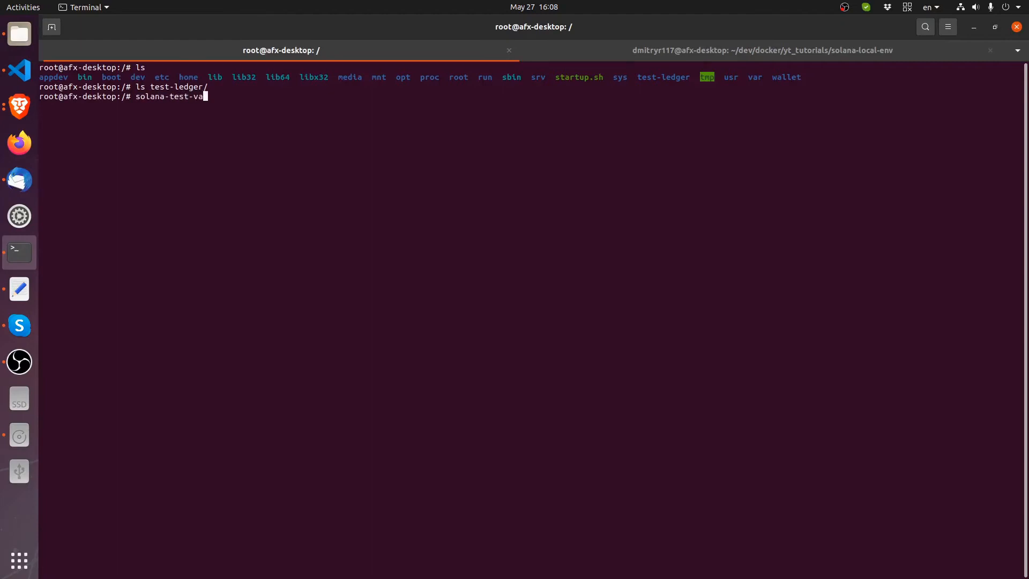
pyautogui.press('Return')
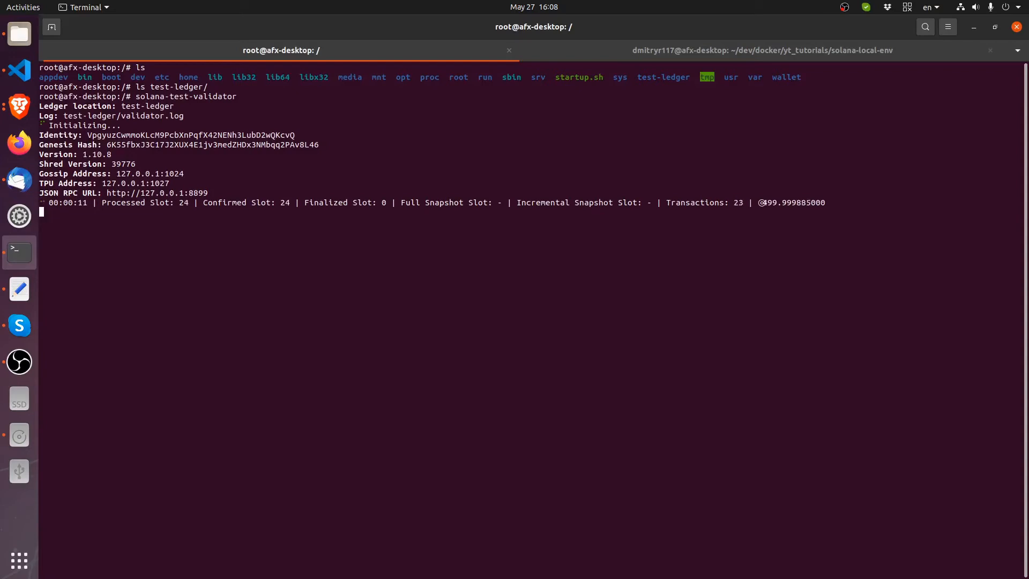
pyautogui.press('ctrl+c')
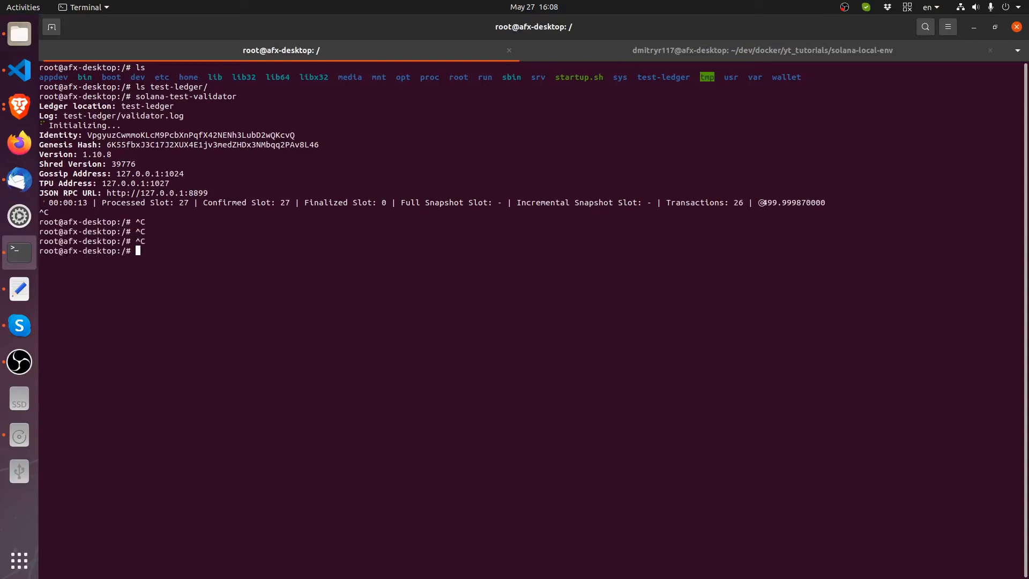
pyautogui.write('clea')
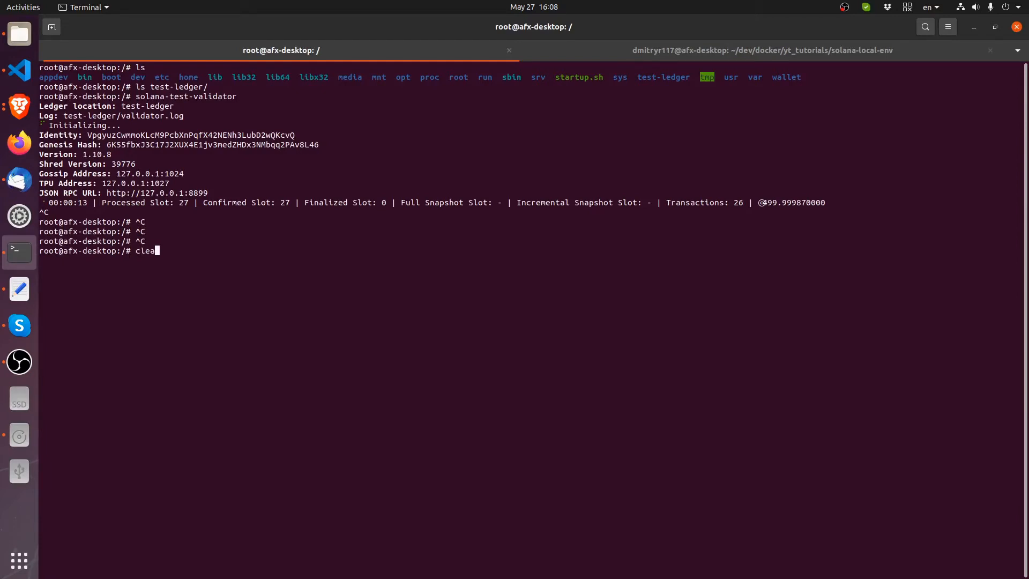
pyautogui.write('solana-test-validator')
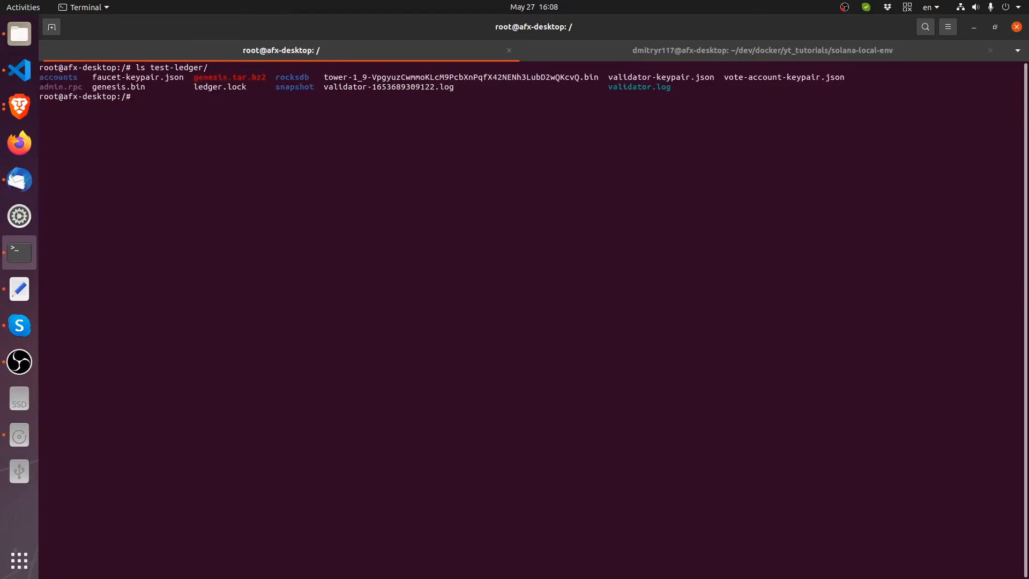
# Run rm test-ledger/*, then rm -rf test-ledger/* after the directory errors
pyautogui.write('rm')
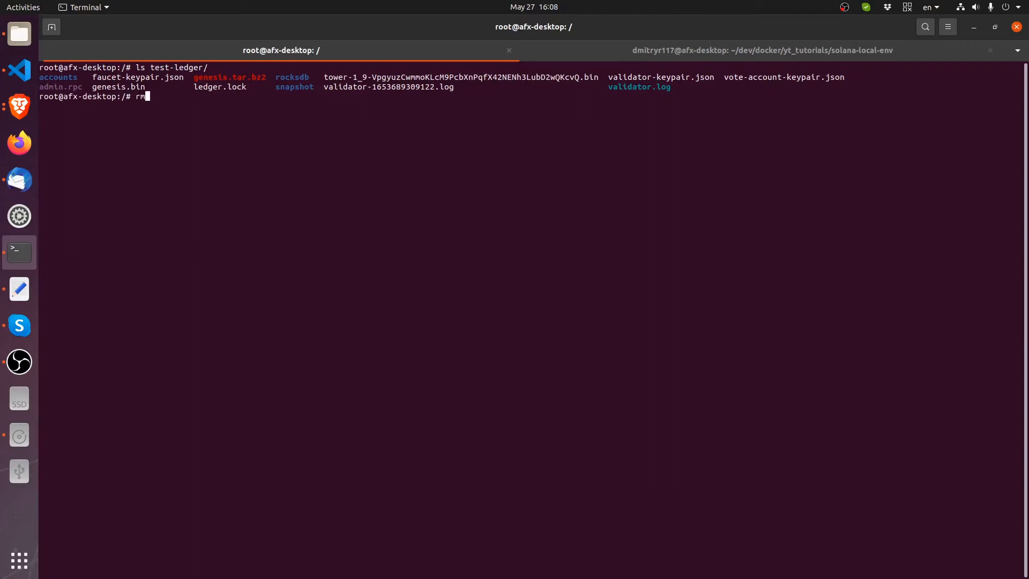
pyautogui.moveTo(40, 97)
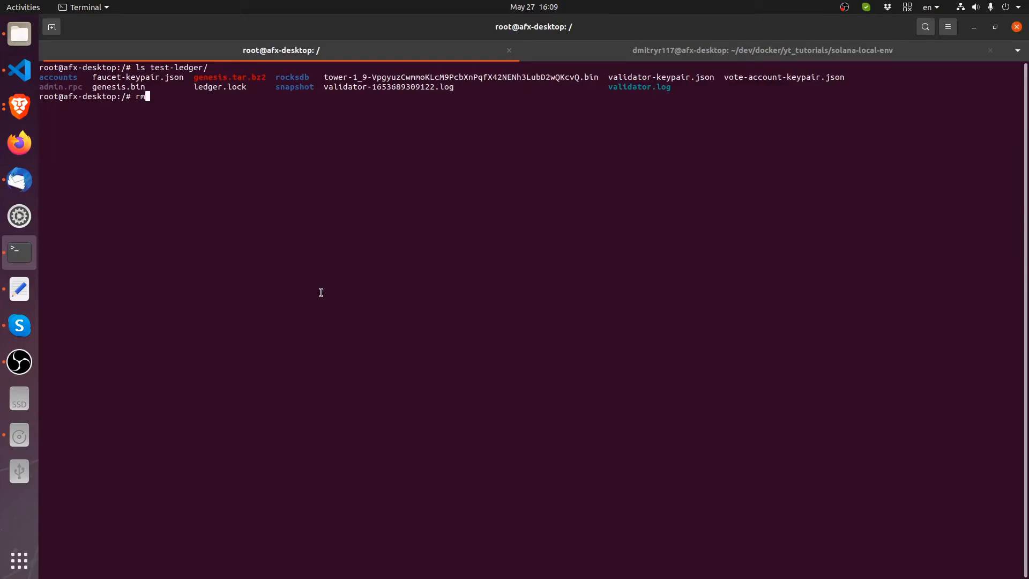
pyautogui.write('test-ledger/')
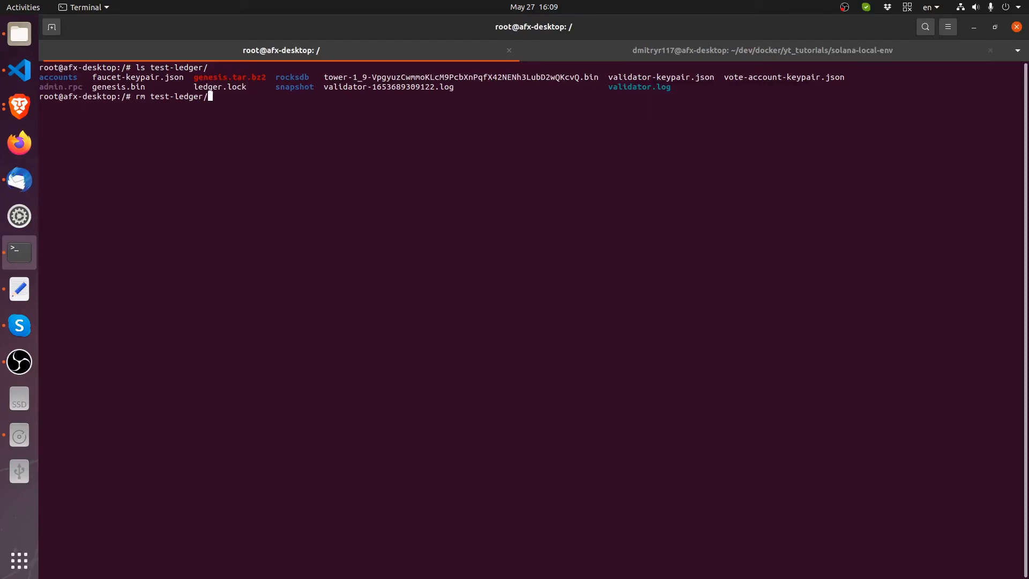
pyautogui.write('*')
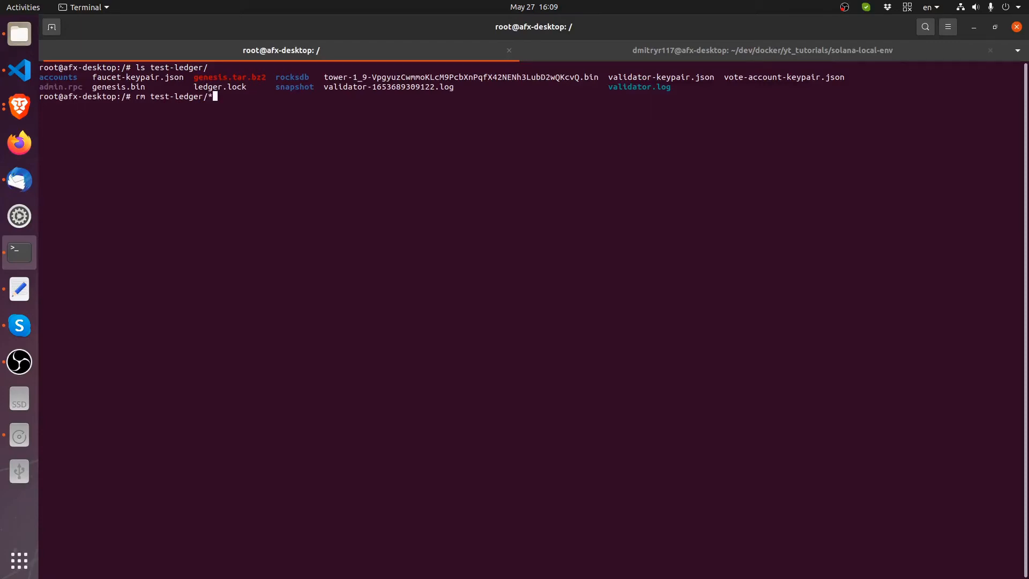
pyautogui.press('Return')
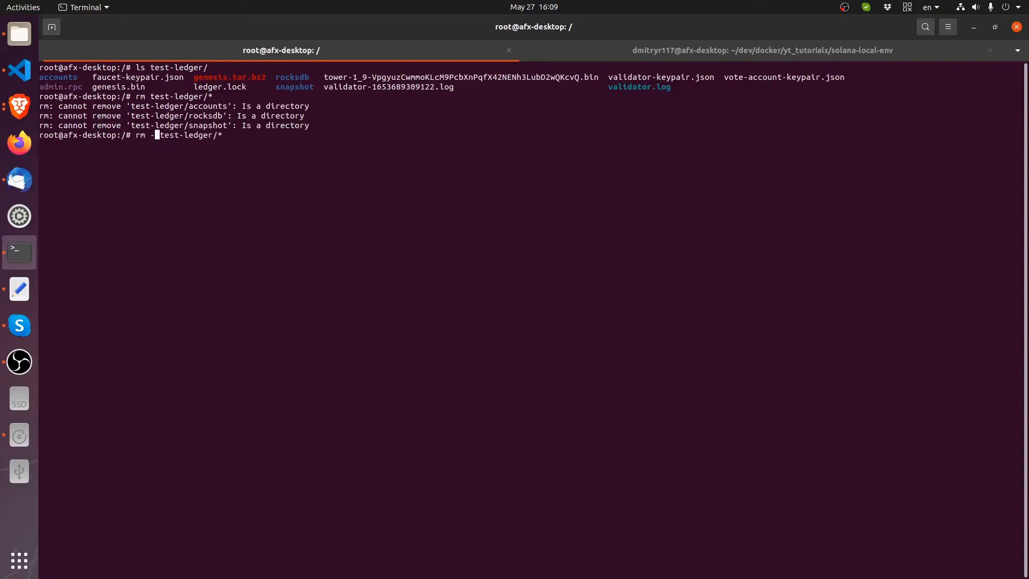
pyautogui.press('Return')
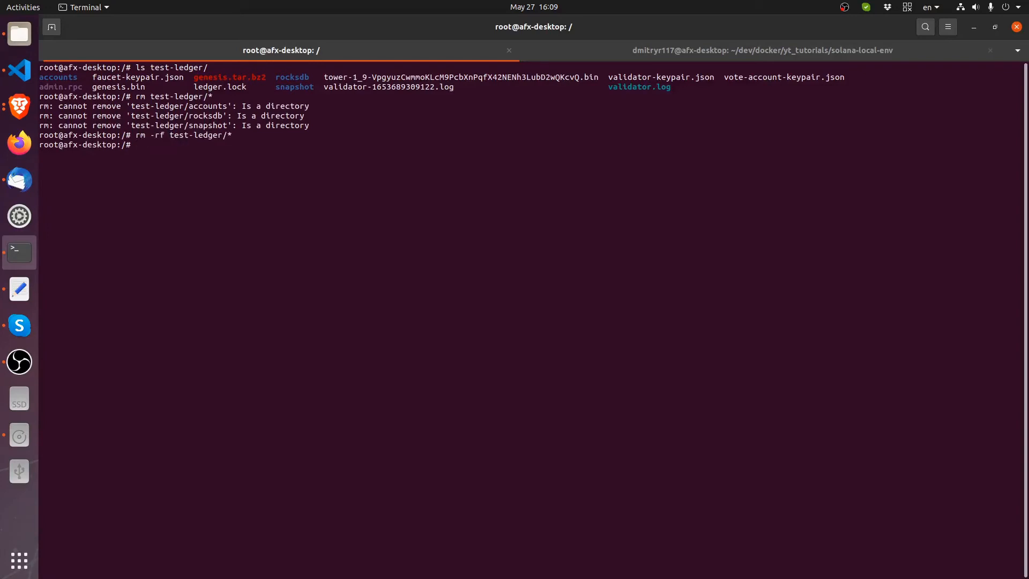
# List test-ledger/ to confirm it is empty
pyautogui.write('ls test-ledger/')
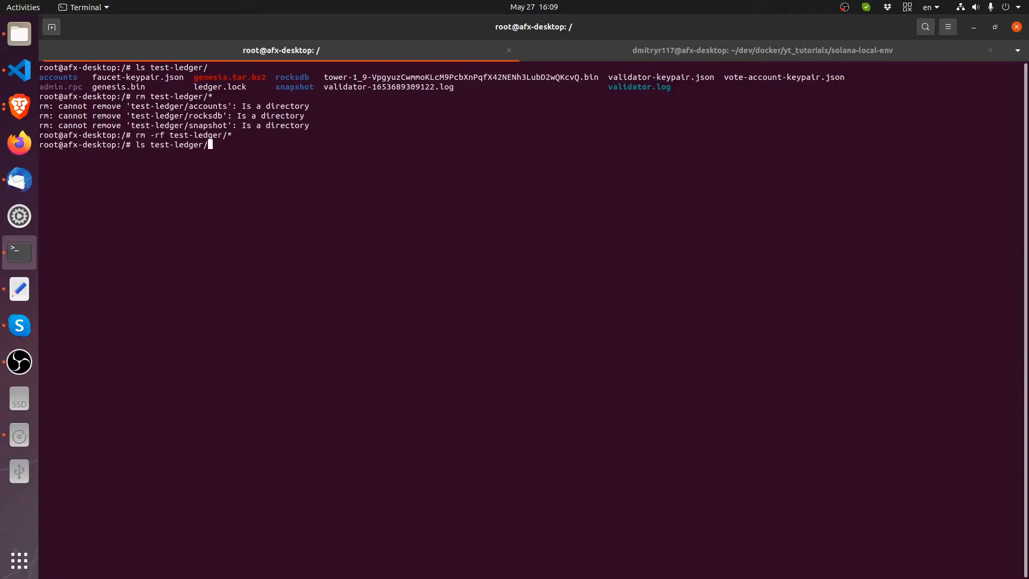
pyautogui.press('Return')
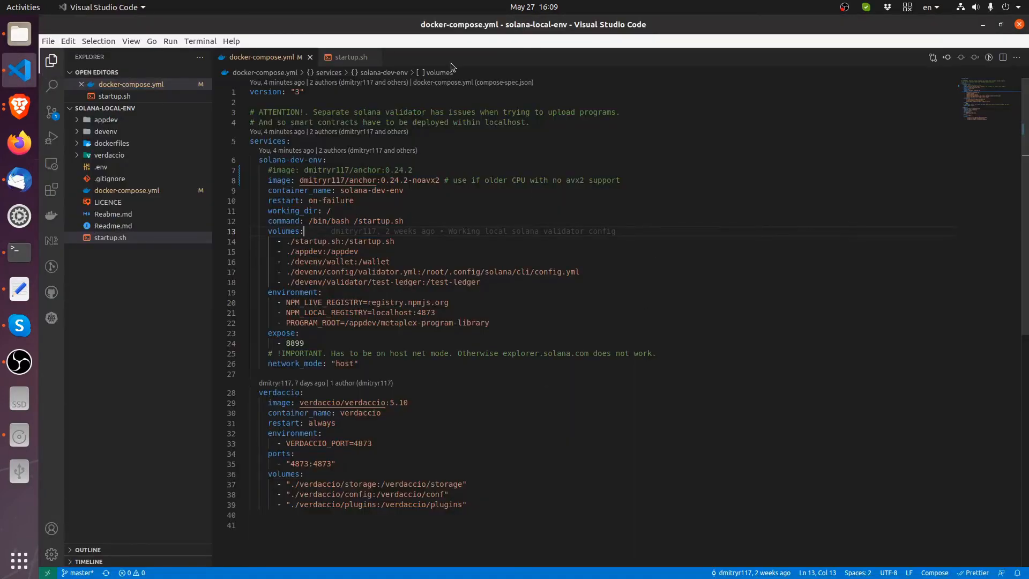
pyautogui.moveTo(328, 419)
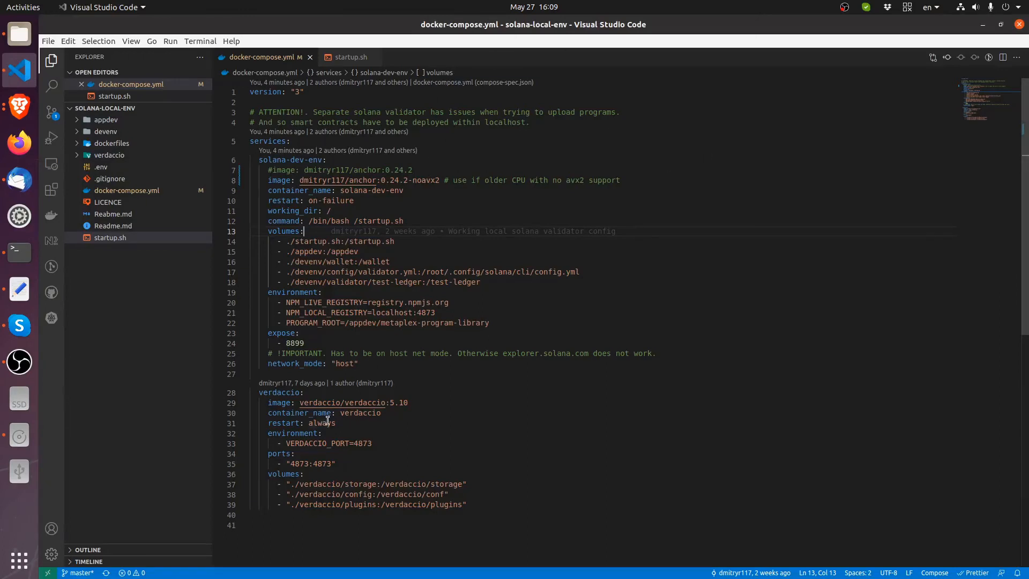
pyautogui.moveTo(427, 247)
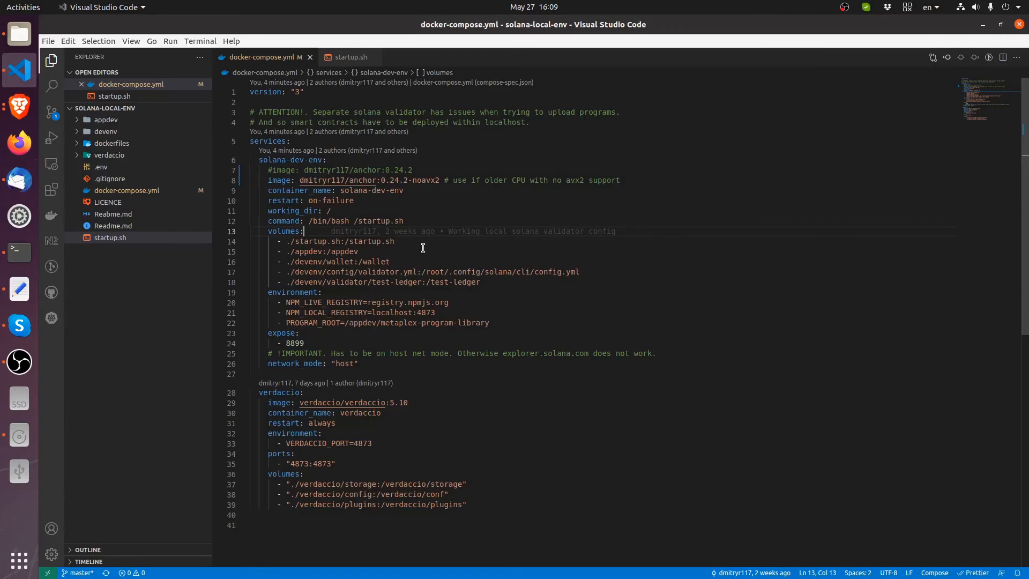
pyautogui.moveTo(397, 250)
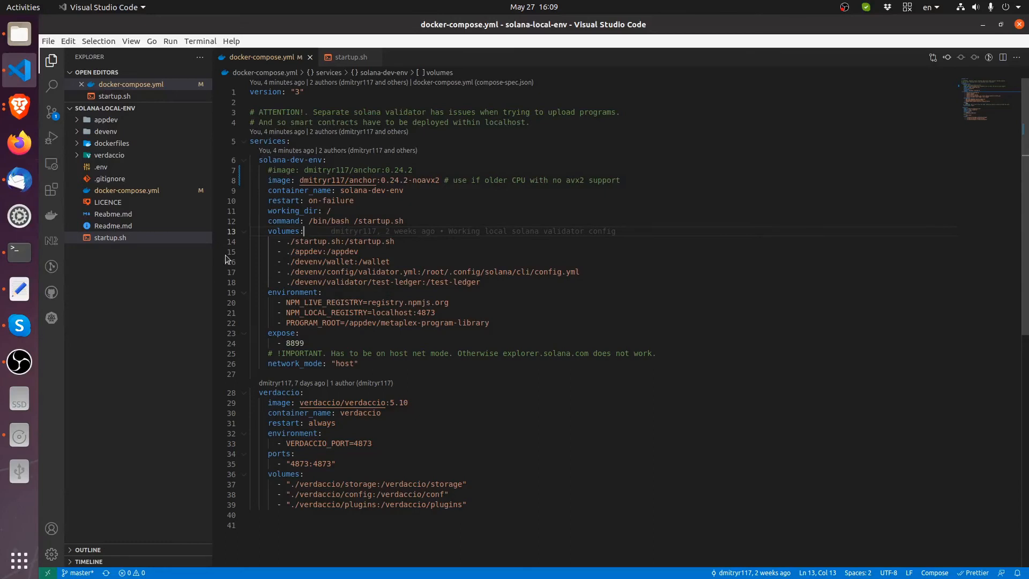
pyautogui.moveTo(51, 210)
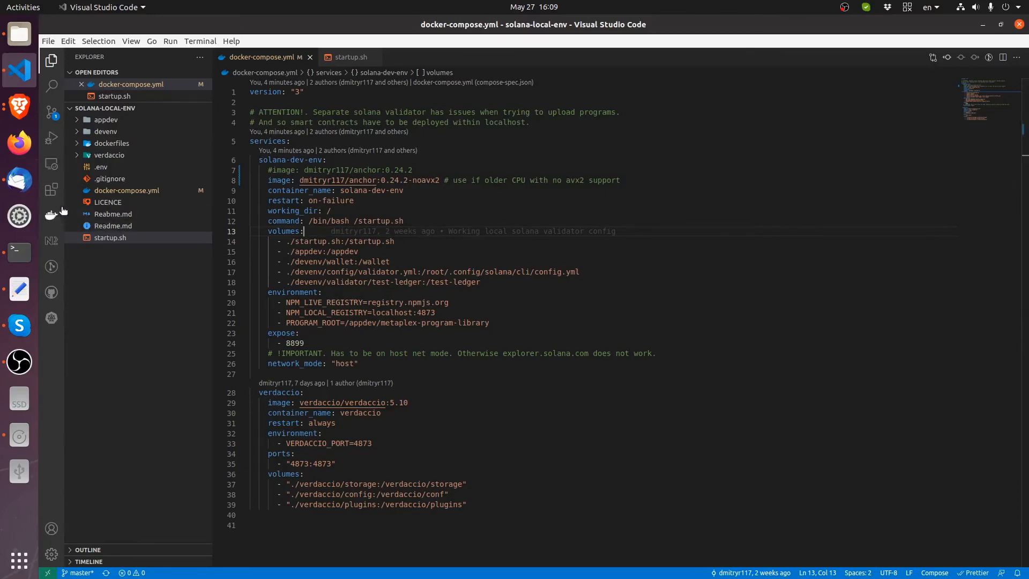
pyautogui.moveTo(127, 191)
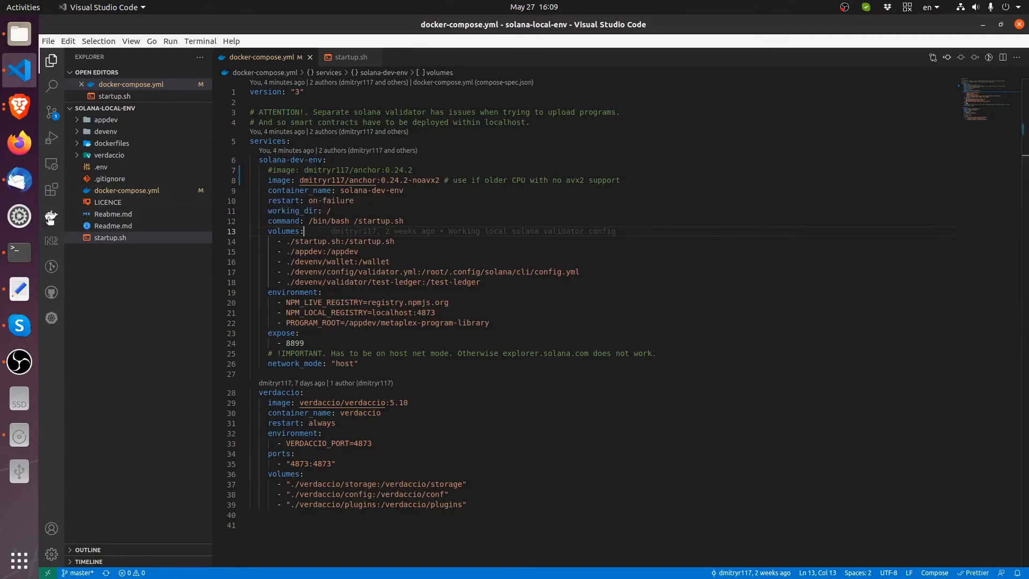
# Show the Docker containers view, then the installed Extensions list in the Activity Bar
pyautogui.click(51, 217)
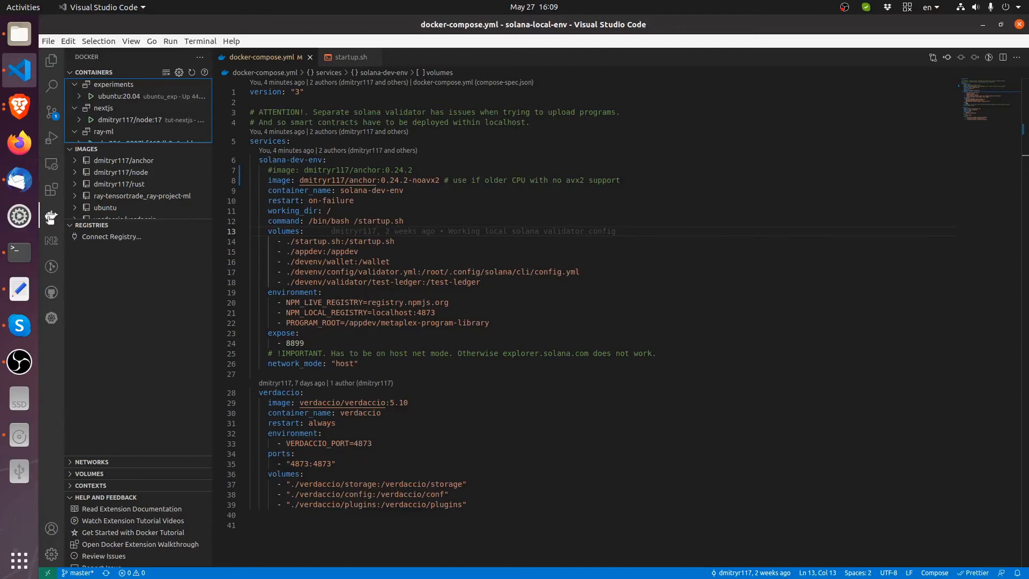
pyautogui.click(52, 191)
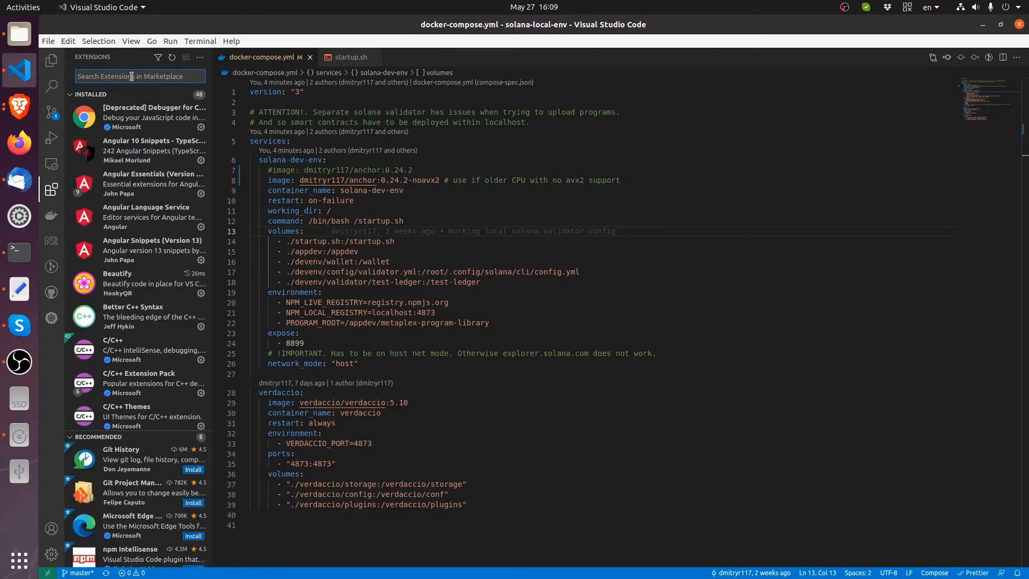
# Search the marketplace for docker, open Microsoft's Docker extension details, and return to the Docker sidebar
pyautogui.write('docker')
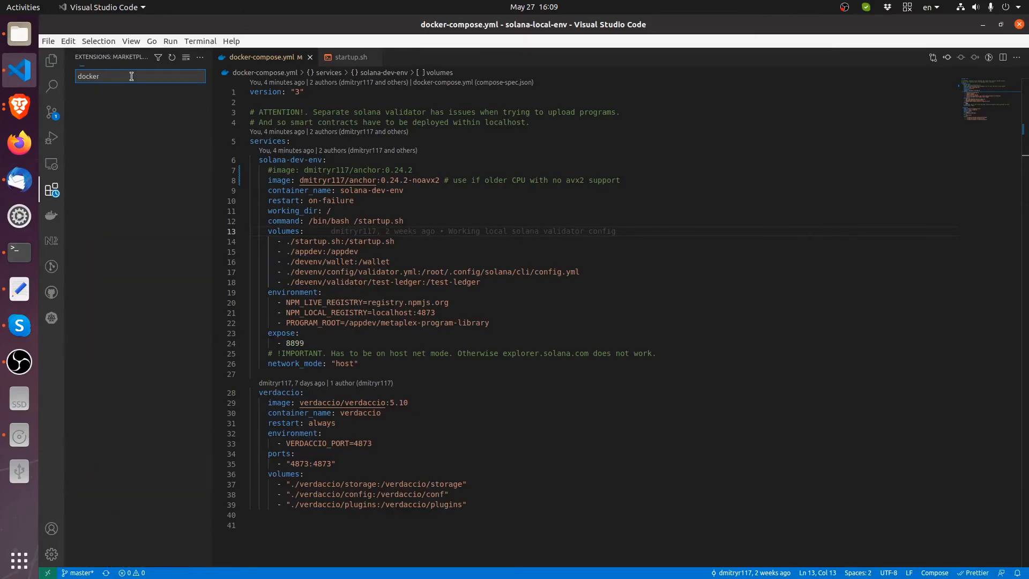
pyautogui.click(125, 105)
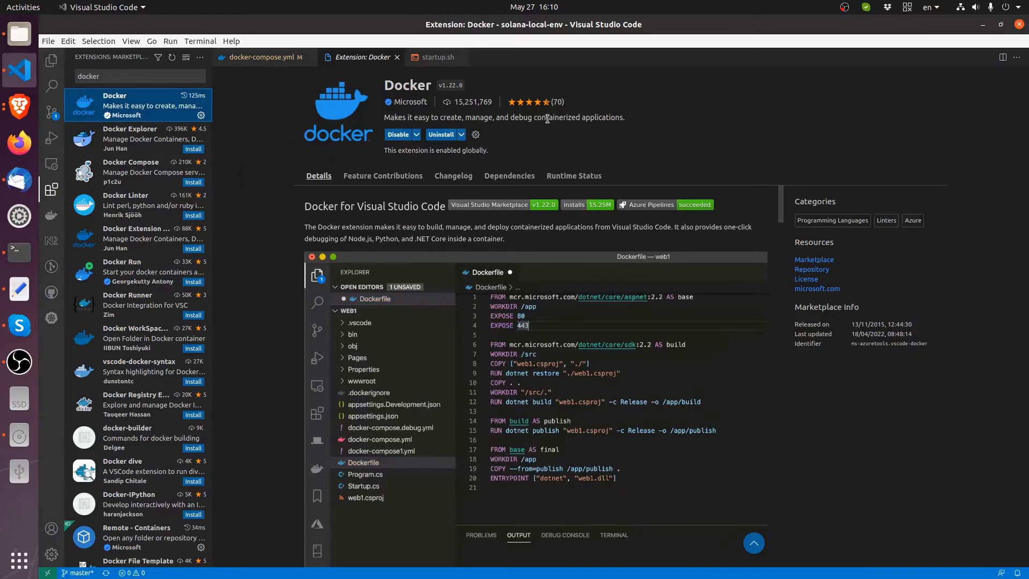
pyautogui.rightClick(363, 462)
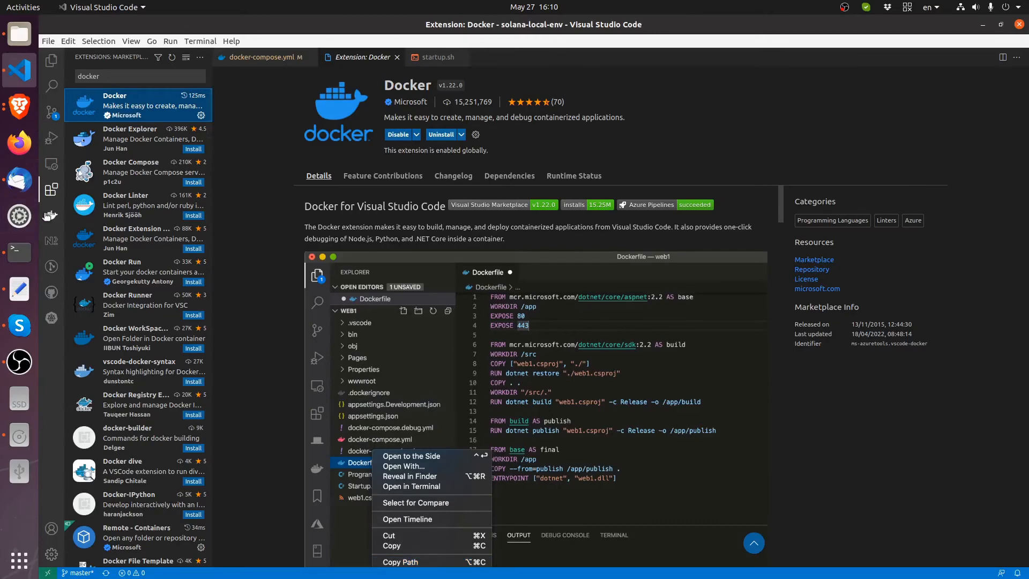
pyautogui.click(51, 215)
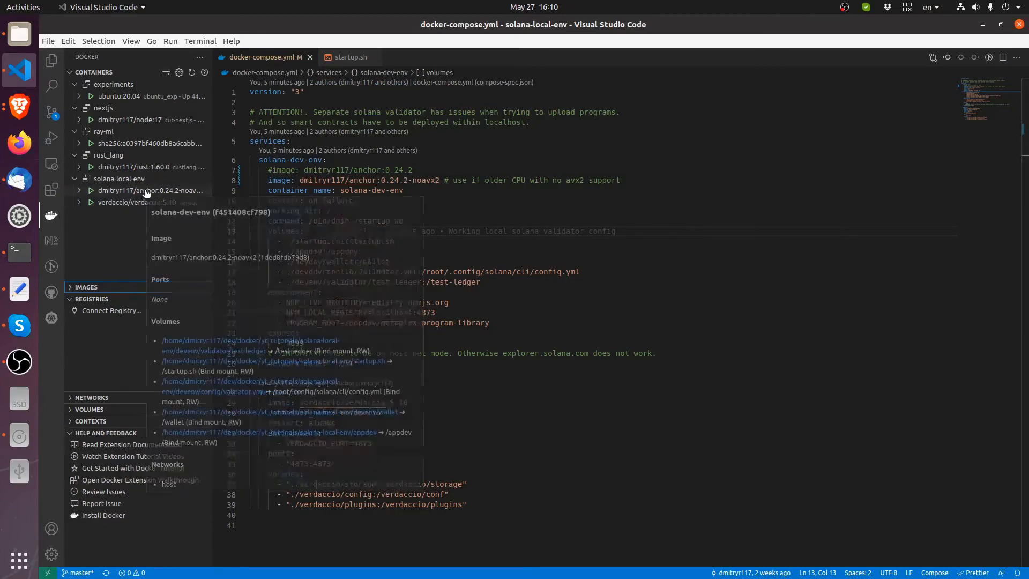
# Attach a new editor window to the solana-dev-env container from its Docker view context menu
pyautogui.rightClick(150, 191)
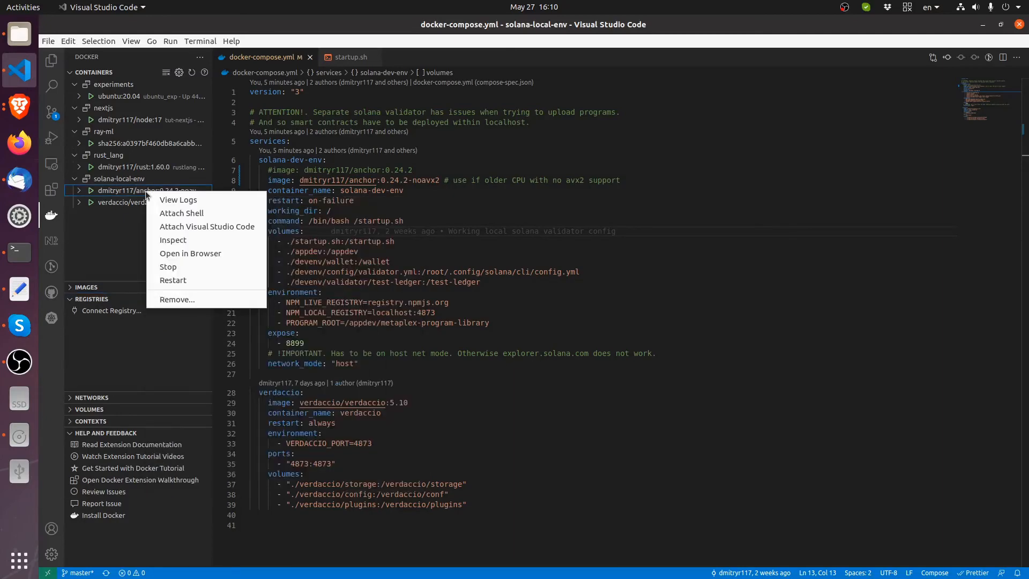
pyautogui.moveTo(193, 229)
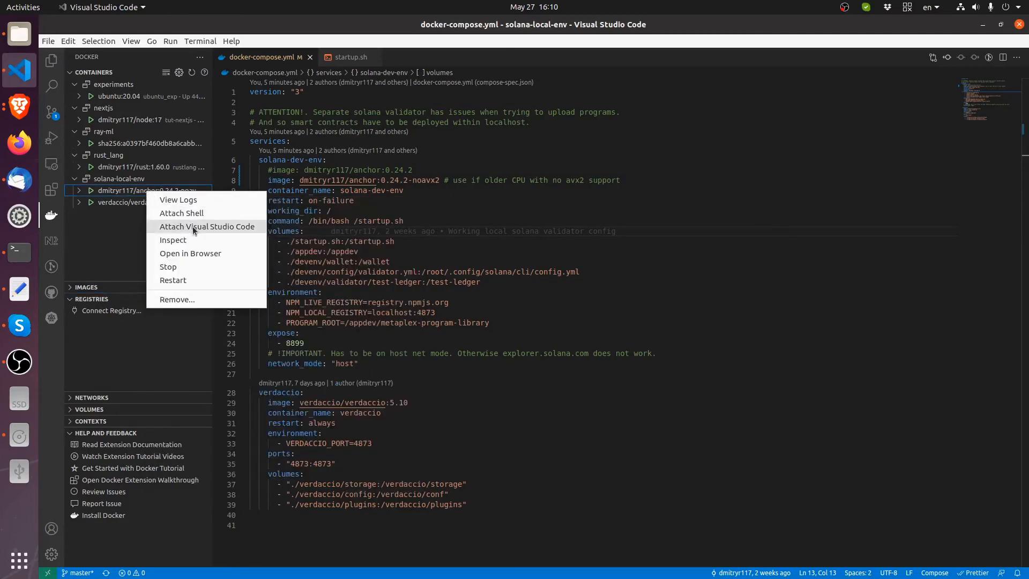
pyautogui.click(206, 226)
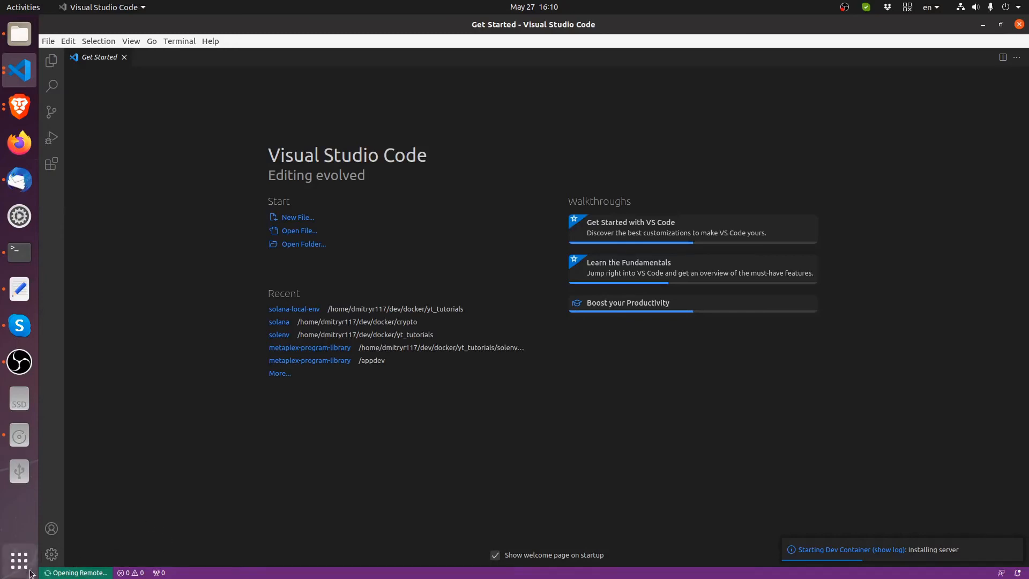
pyautogui.moveTo(77, 572)
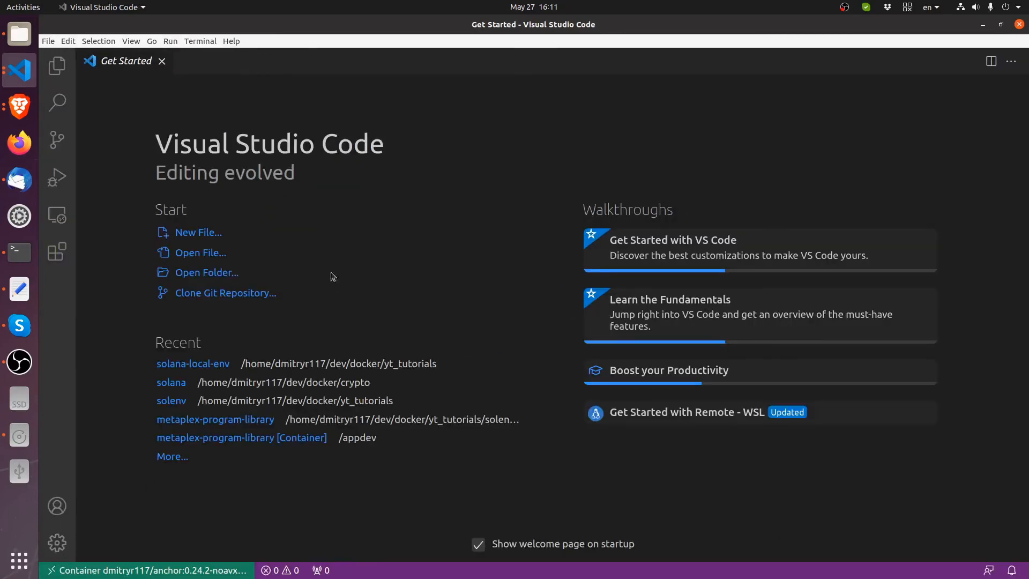
pyautogui.moveTo(464, 276)
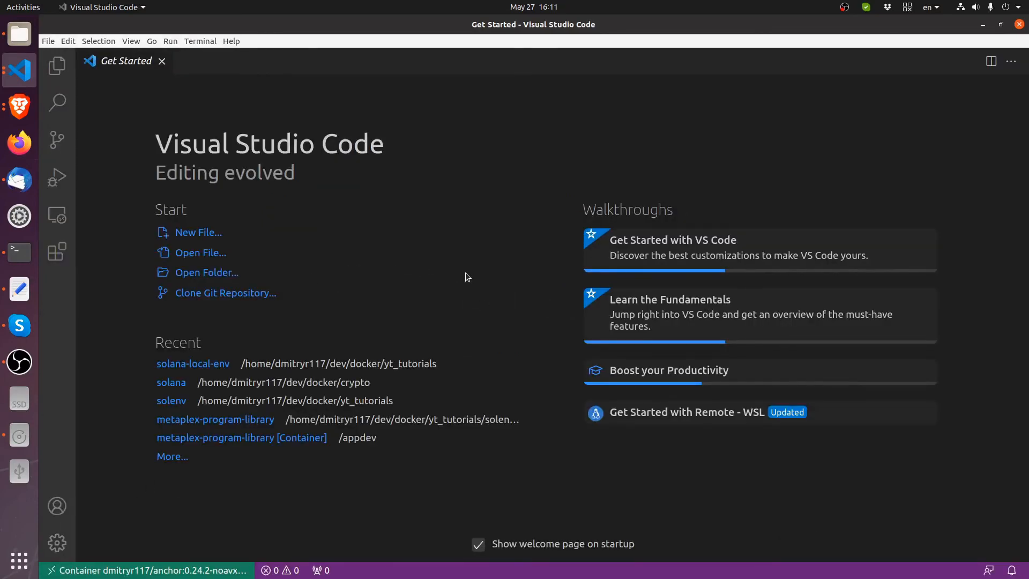
pyautogui.moveTo(369, 253)
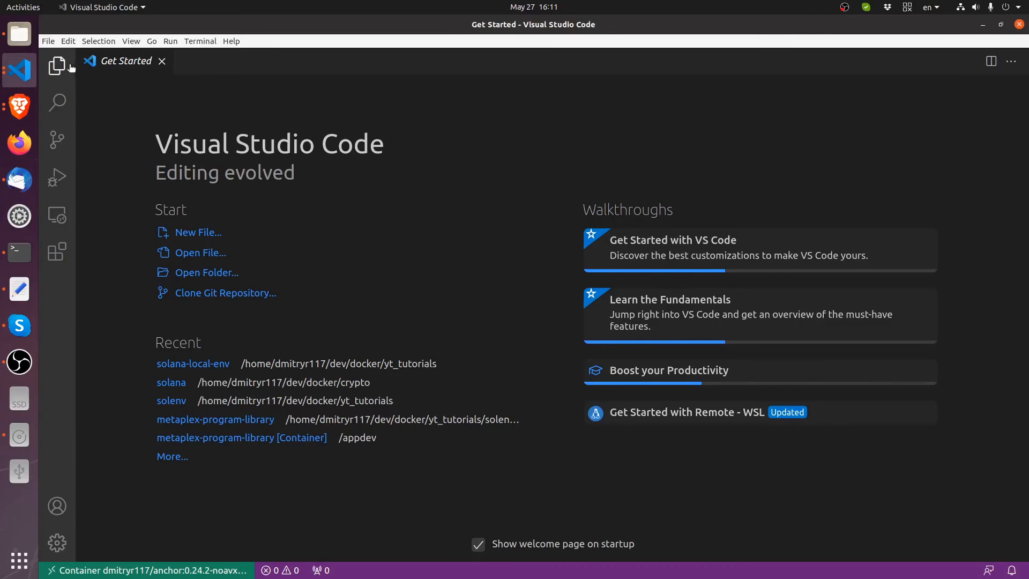
# Open the /appdev folder in the container window so its .gitkeep shows in the explorer
pyautogui.click(57, 66)
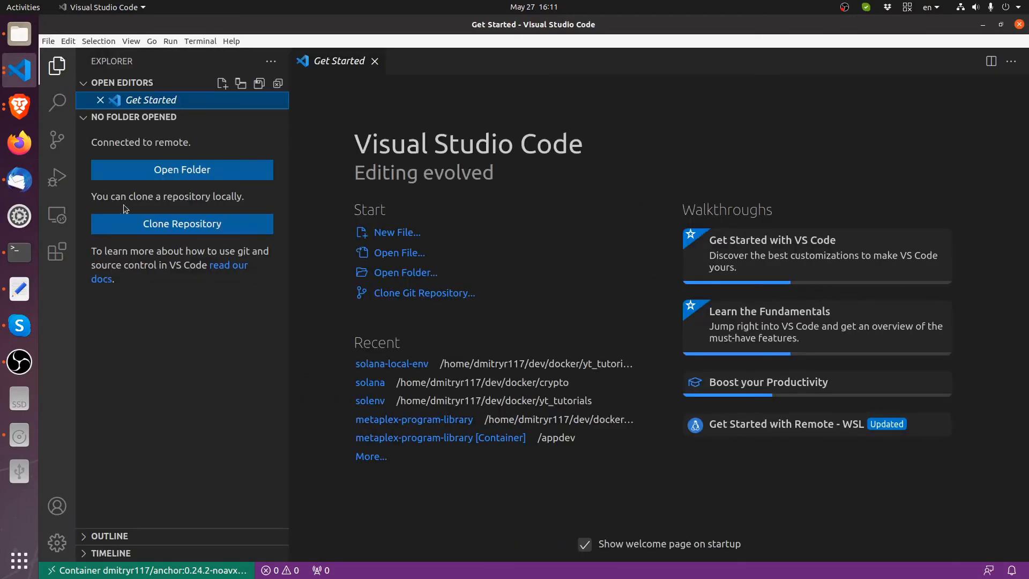
pyautogui.click(182, 169)
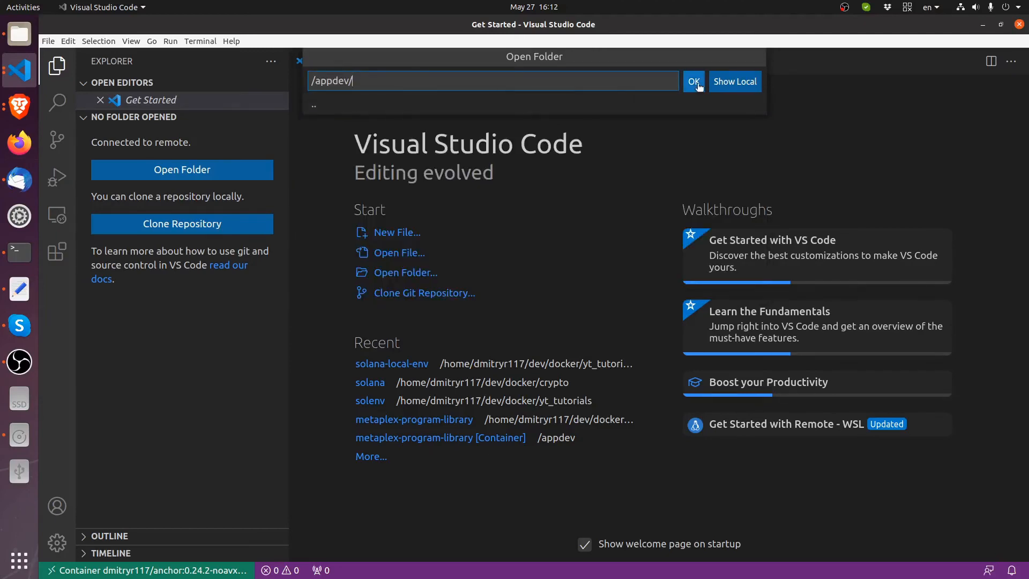
pyautogui.moveTo(475, 80)
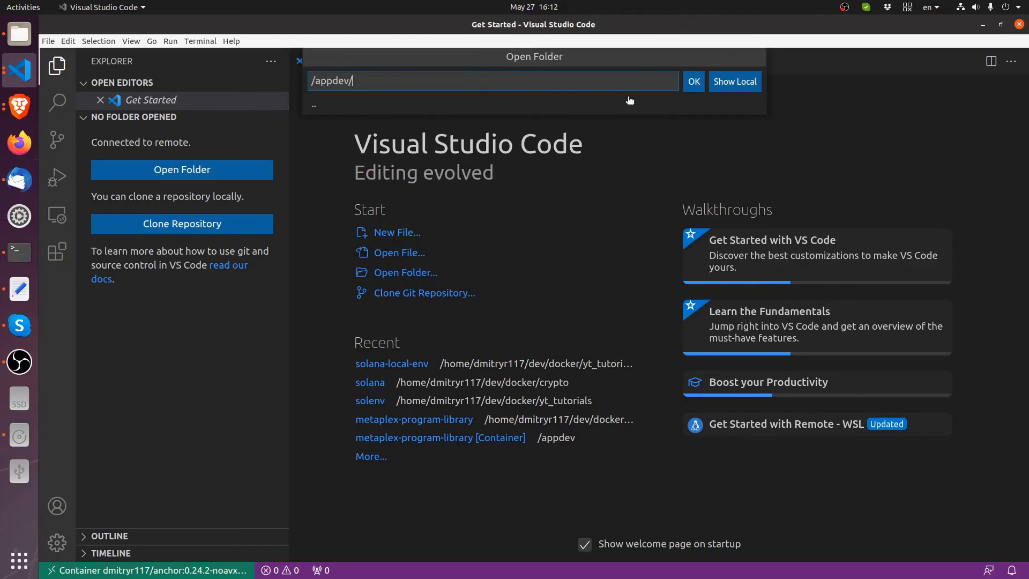
pyautogui.moveTo(394, 98)
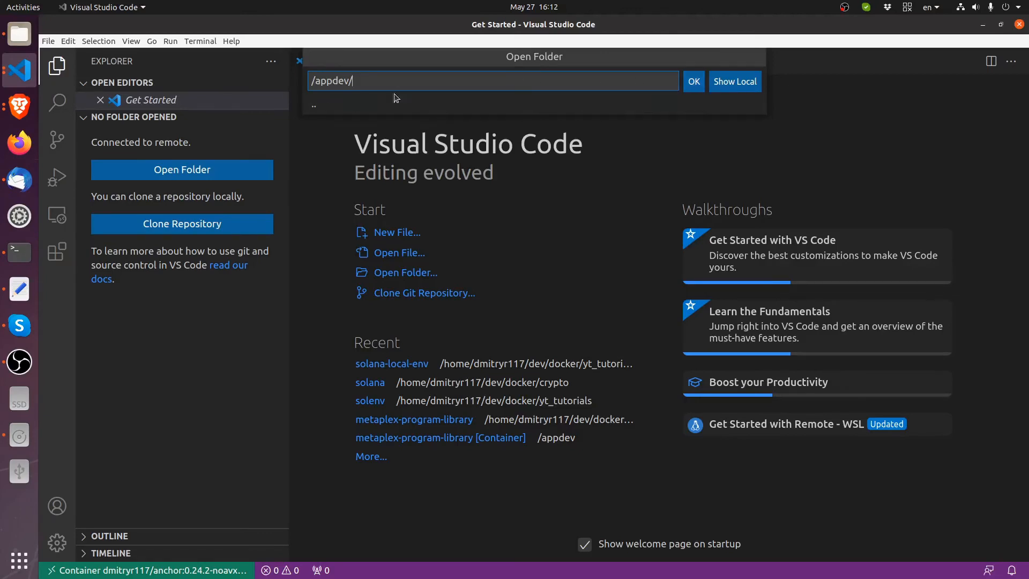
pyautogui.click(693, 82)
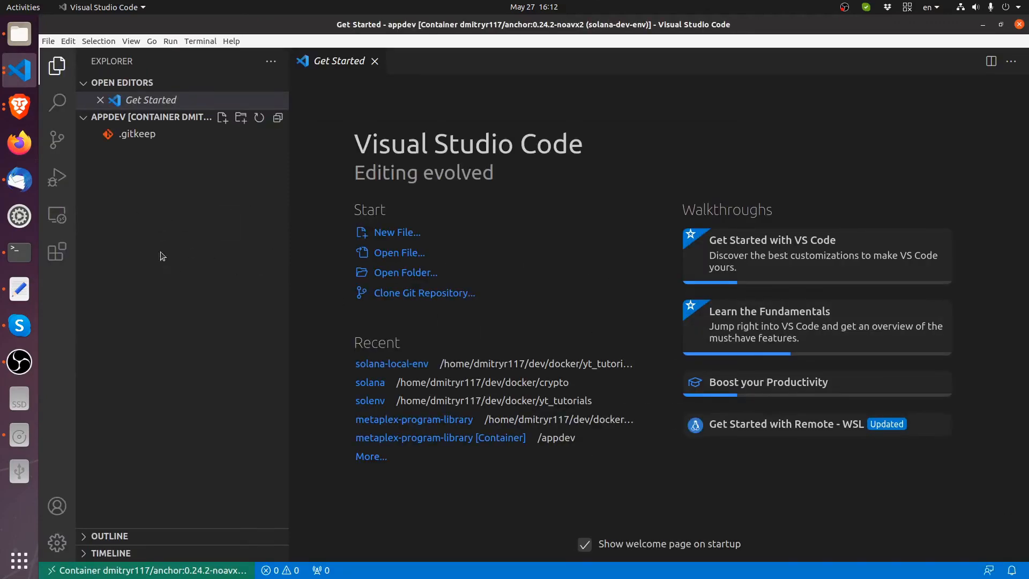
pyautogui.moveTo(136, 134)
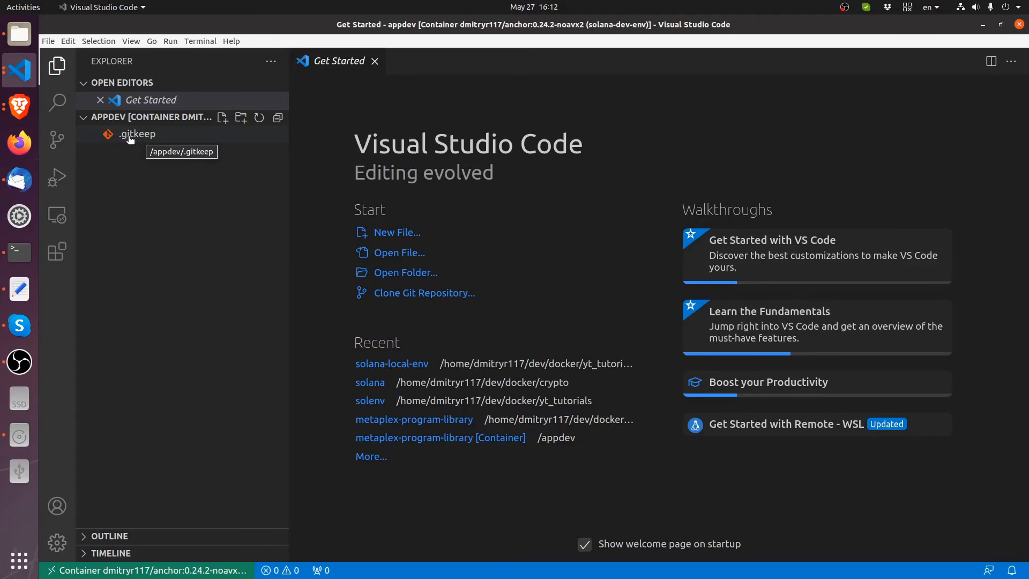
pyautogui.moveTo(212, 251)
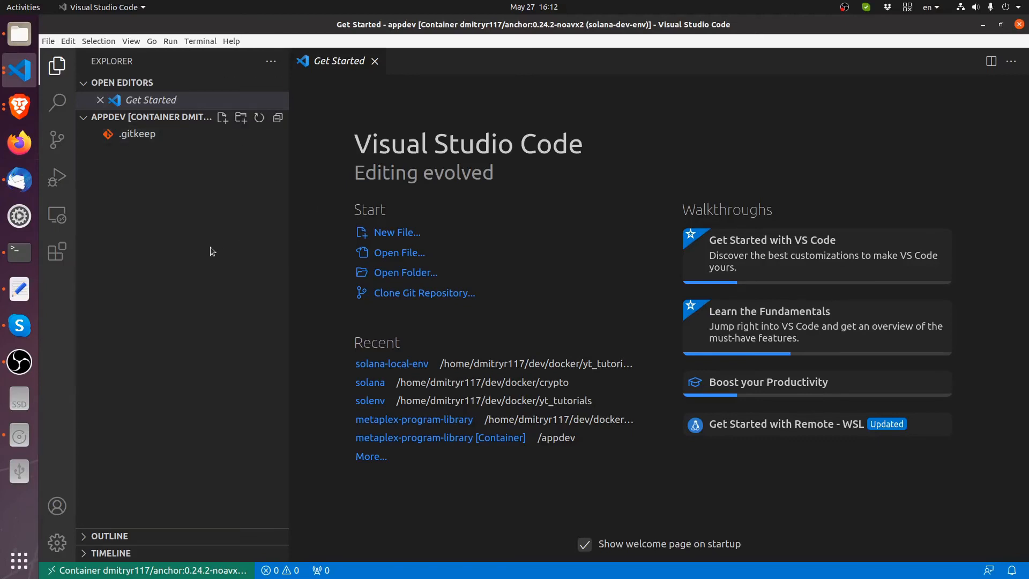
pyautogui.moveTo(458, 313)
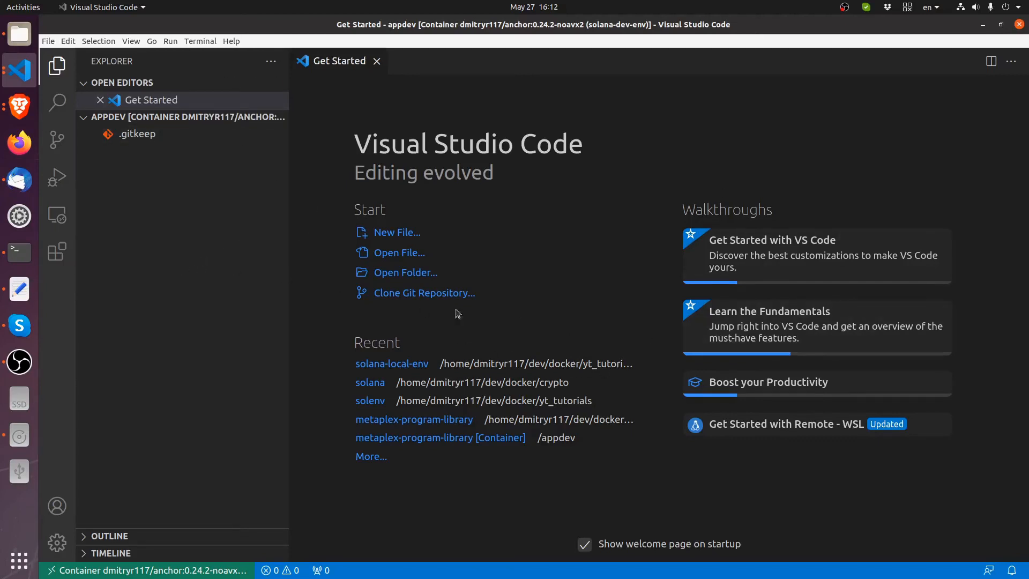
pyautogui.moveTo(139, 41)
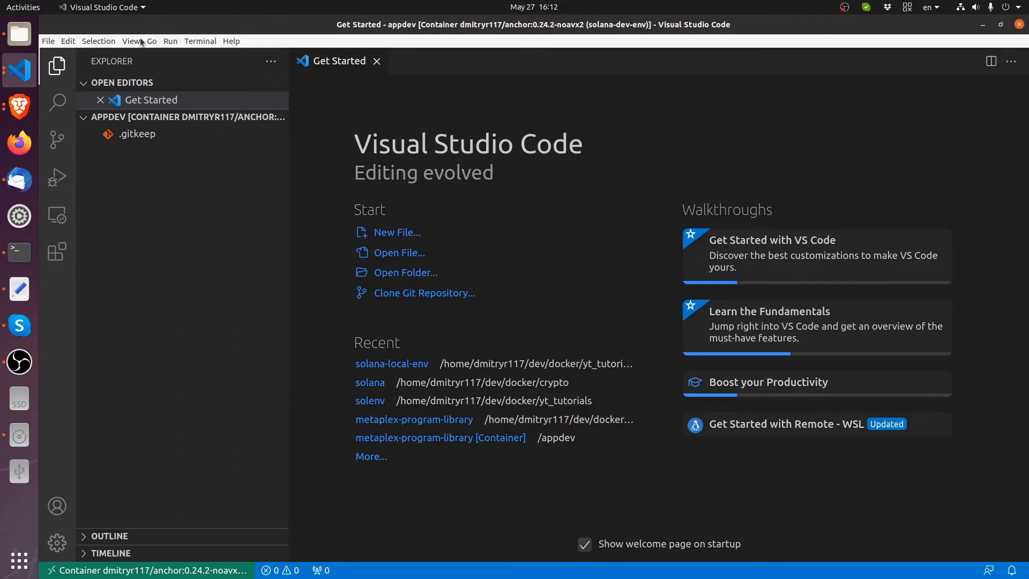
# Start an integrated terminal in the container and list /appdev and the root directory
pyautogui.click(200, 40)
pyautogui.write('ls')
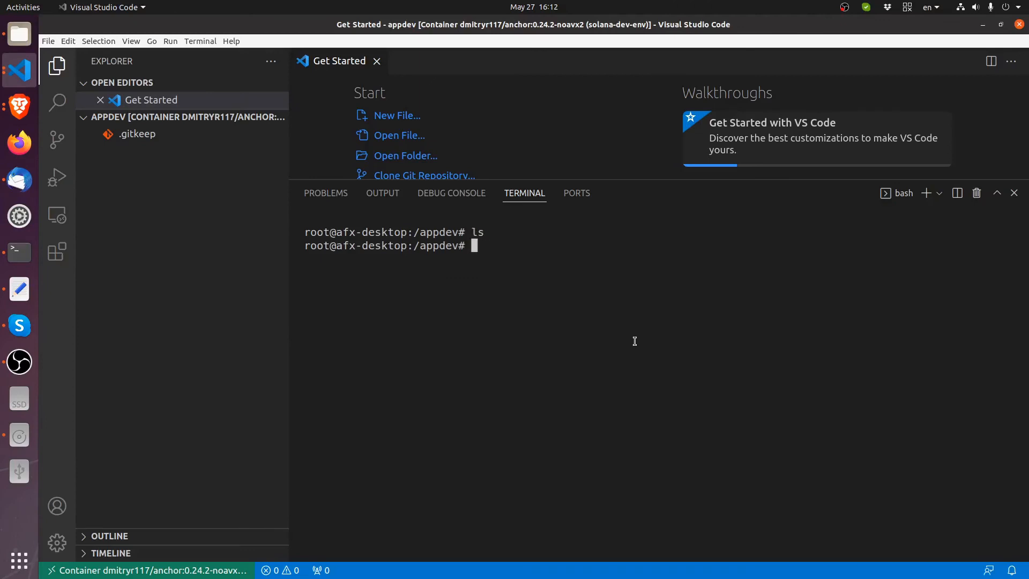
pyautogui.press('Return')
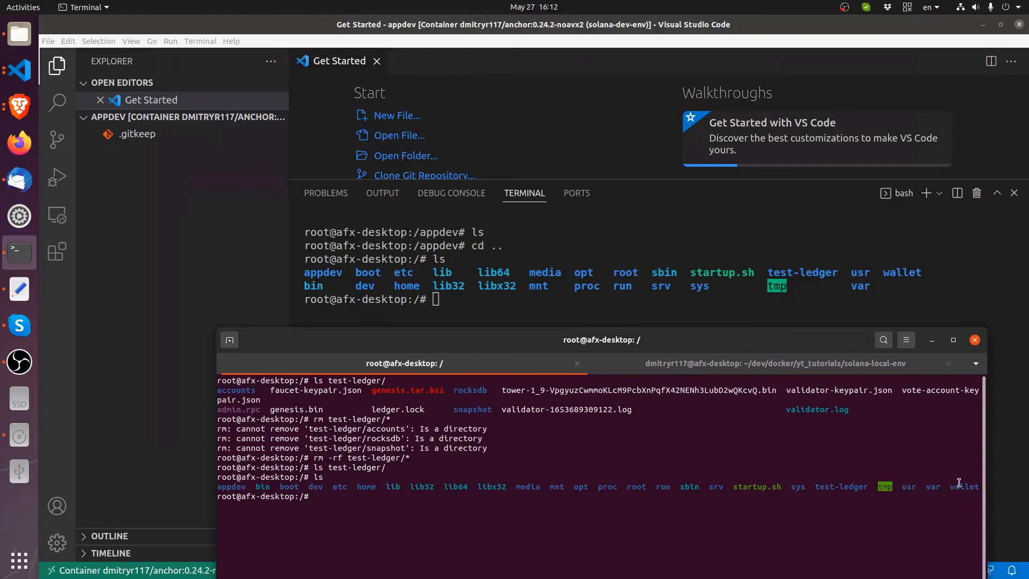
pyautogui.moveTo(906, 260)
pyautogui.write('ls')
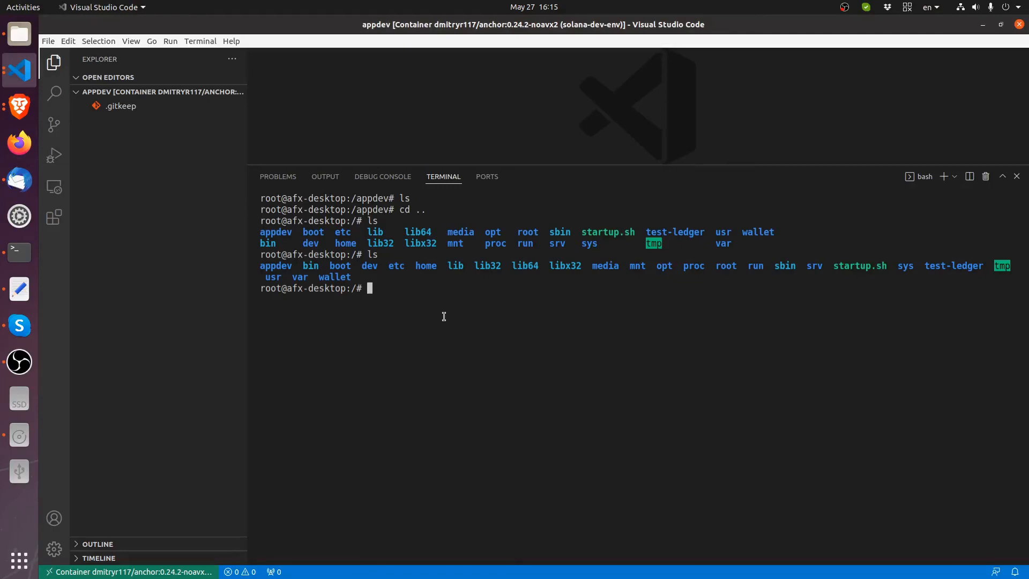
# Check rustc, solana and npm versions (rustc 1.60.0, solana-cli 1.10.8, npm 8.11.0)
pyautogui.write('rustc --version')
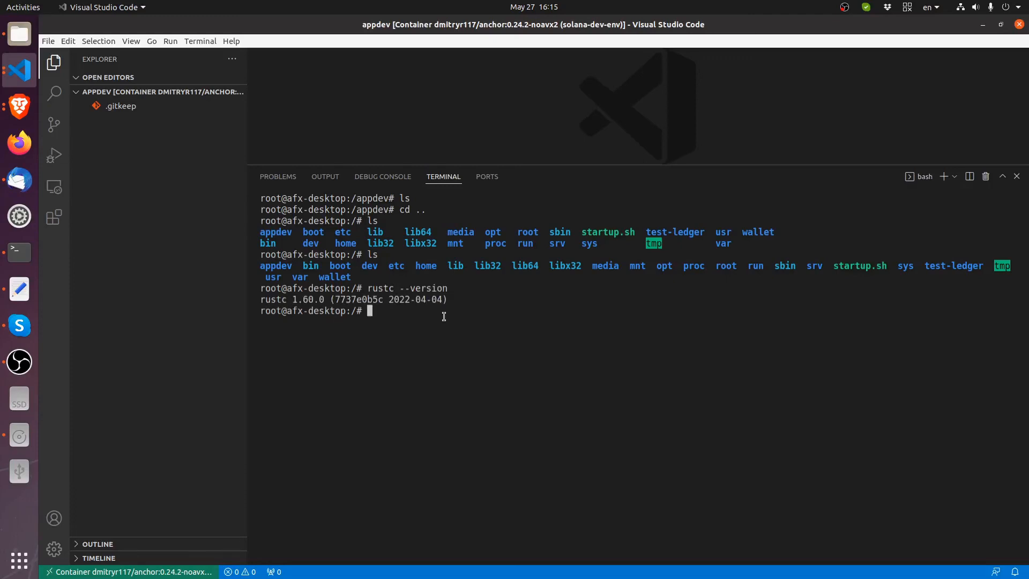
pyautogui.write('sul')
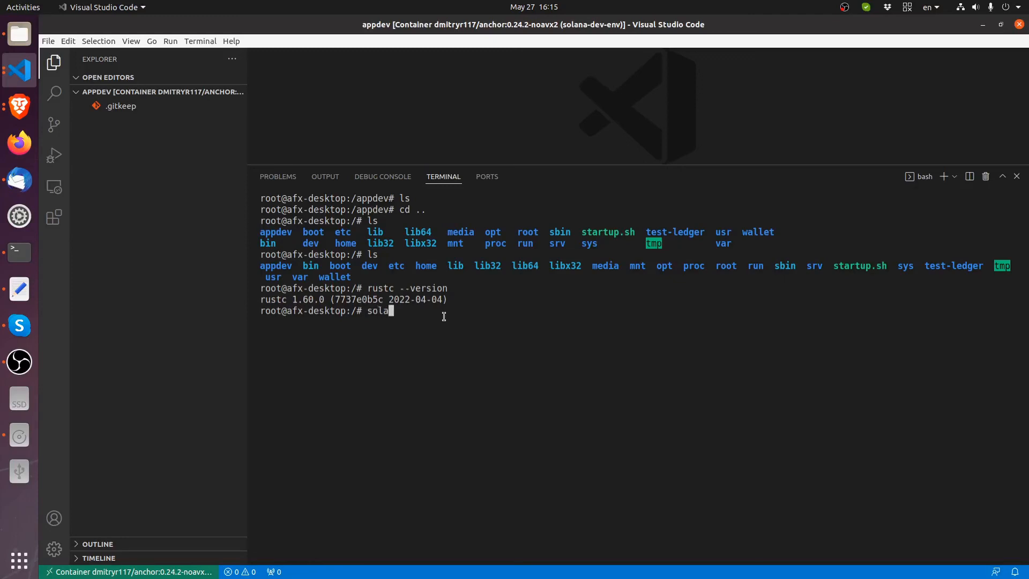
pyautogui.write('na --version')
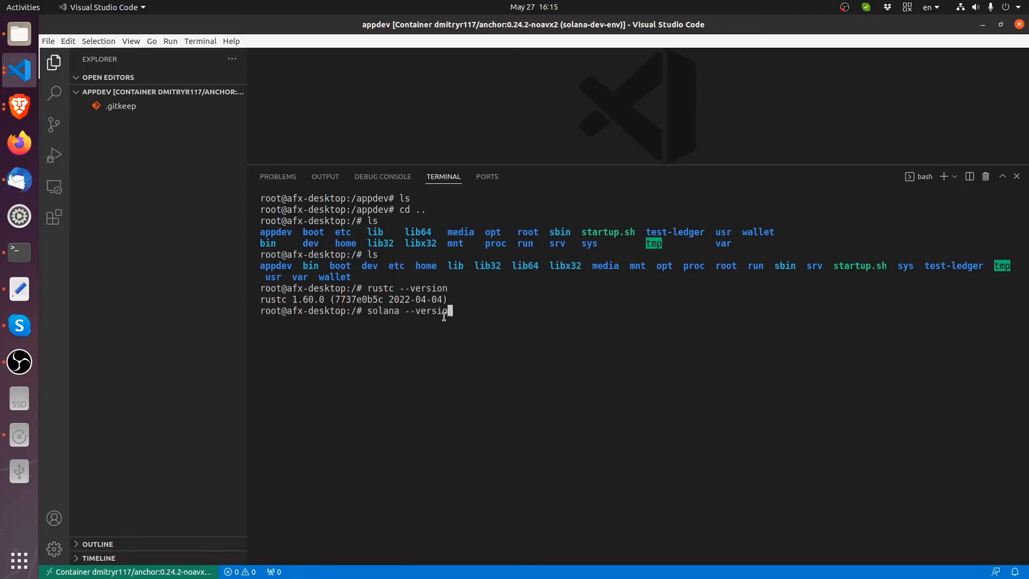
pyautogui.press('Return')
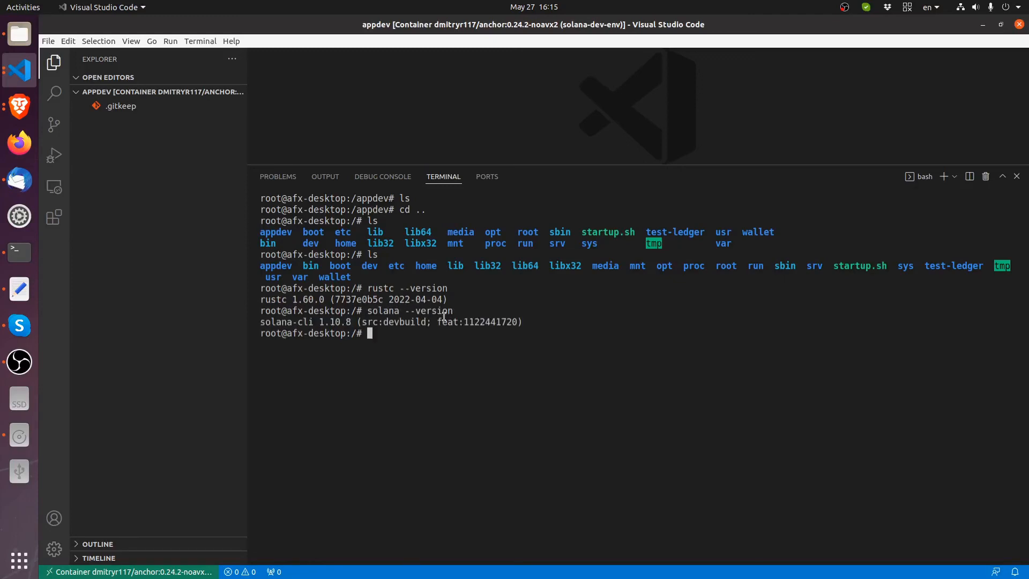
pyautogui.write('n')
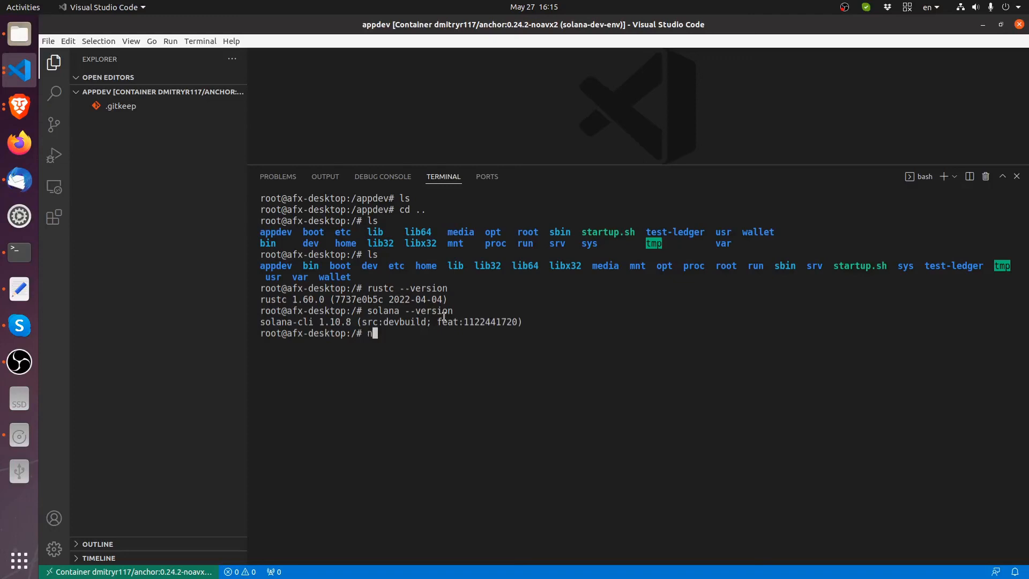
pyautogui.write('npm --ve')
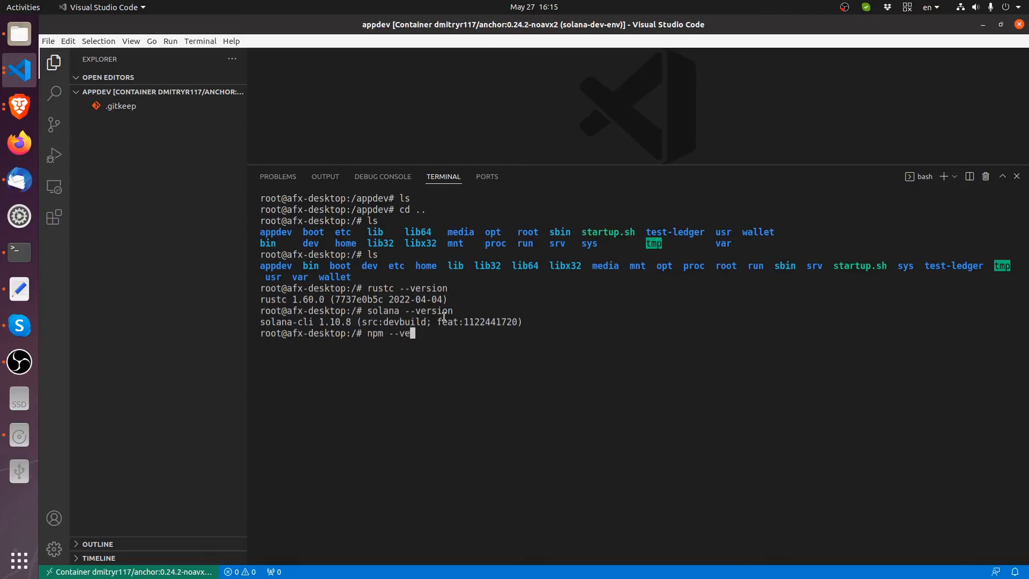
pyautogui.press('Return')
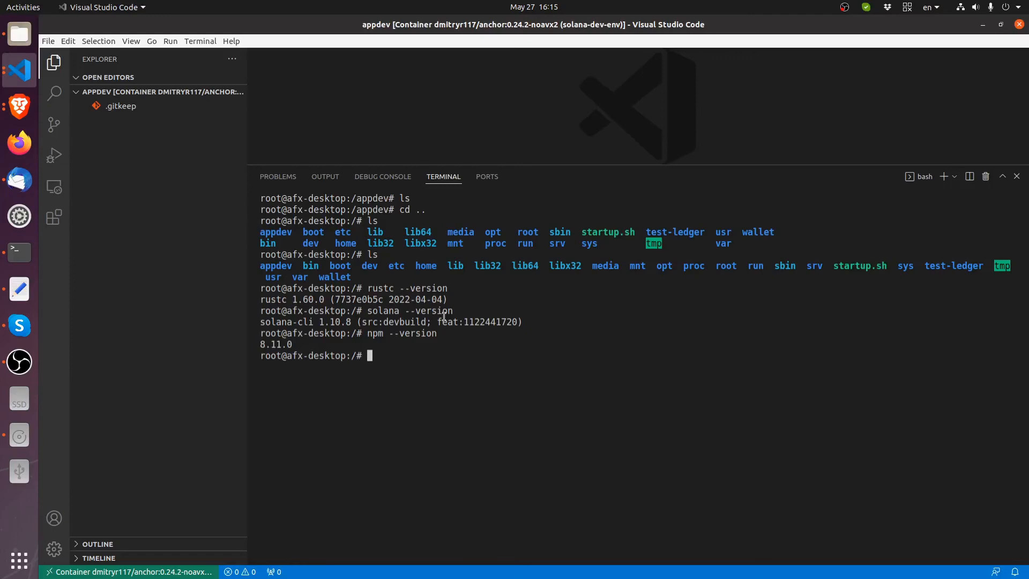
# Check node, cargo and yarn versions (node v17.9.0, cargo 1.60.0)
pyautogui.write('nod')
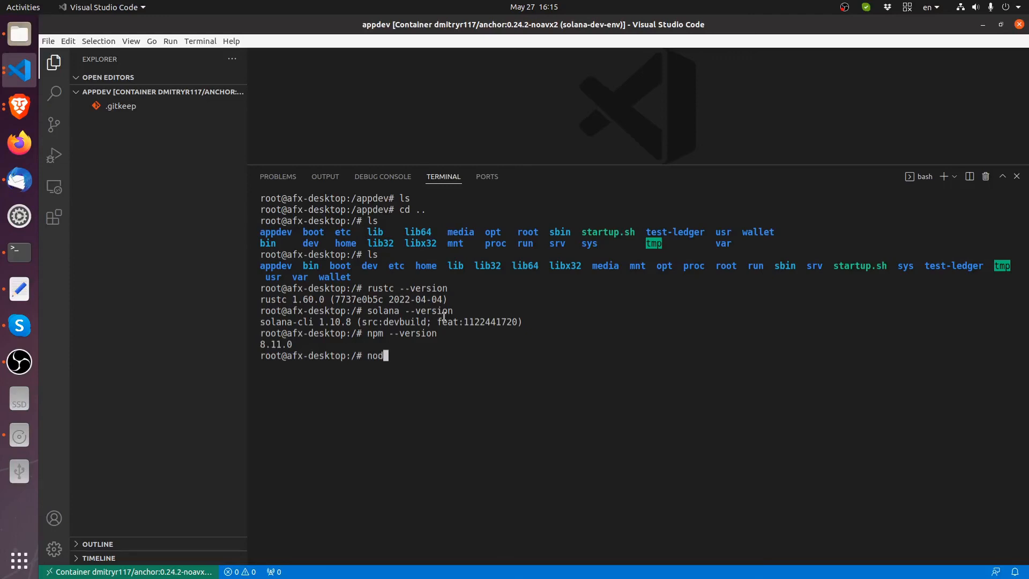
pyautogui.write('e --versio')
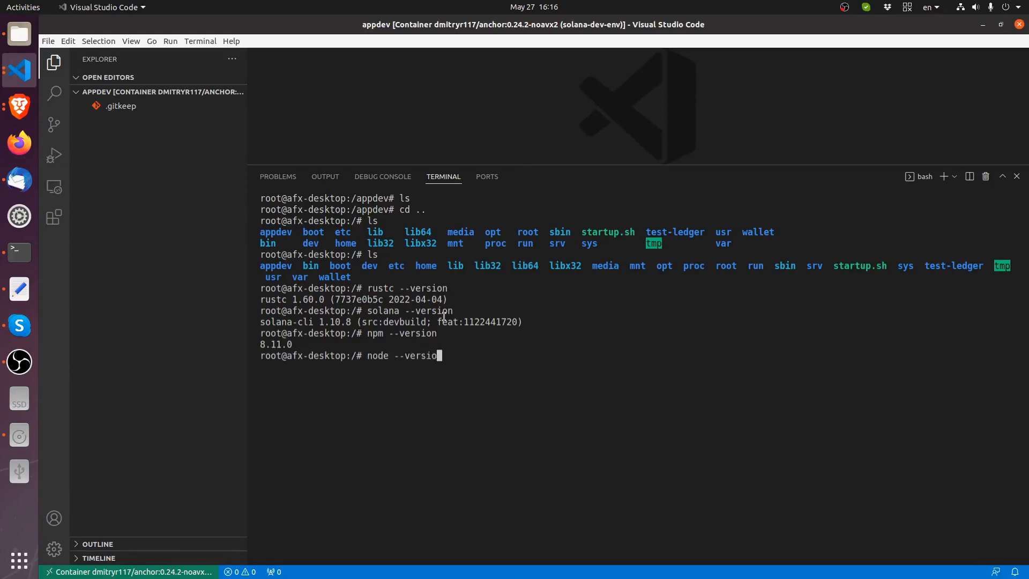
pyautogui.press('Return')
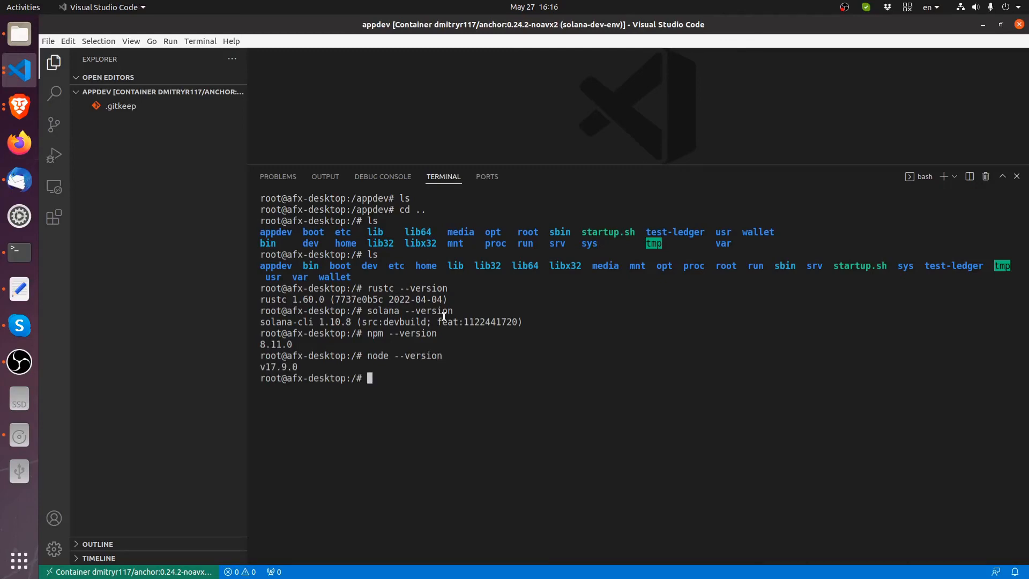
pyautogui.write('cargo --version')
pyautogui.write('yarn --versi')
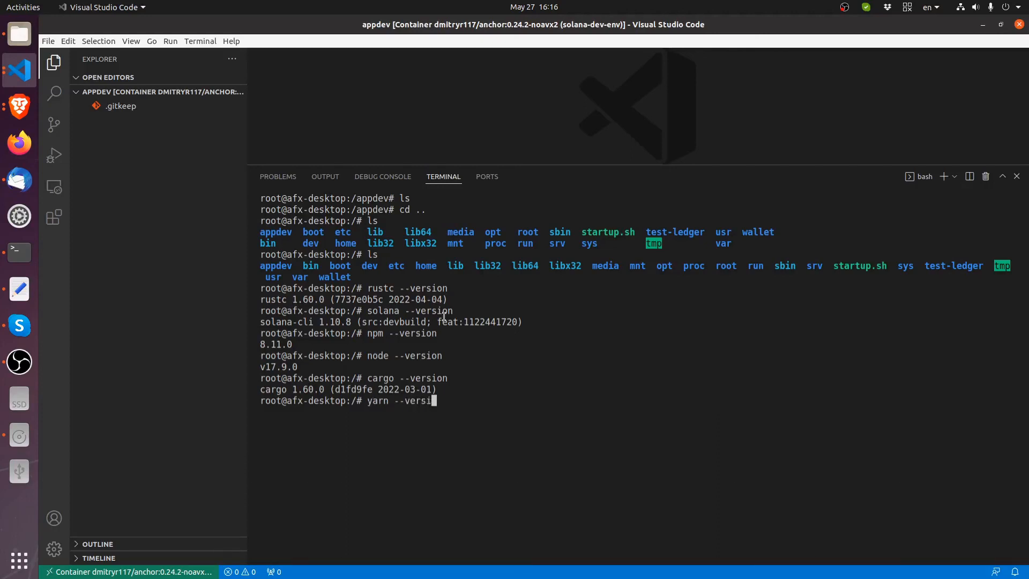
pyautogui.press('Return')
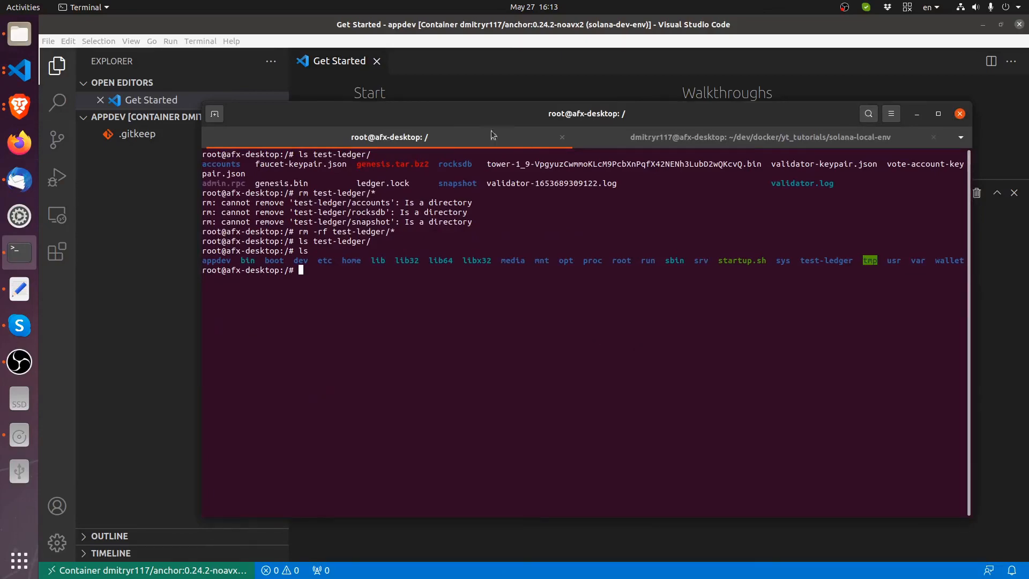
pyautogui.moveTo(176, 288)
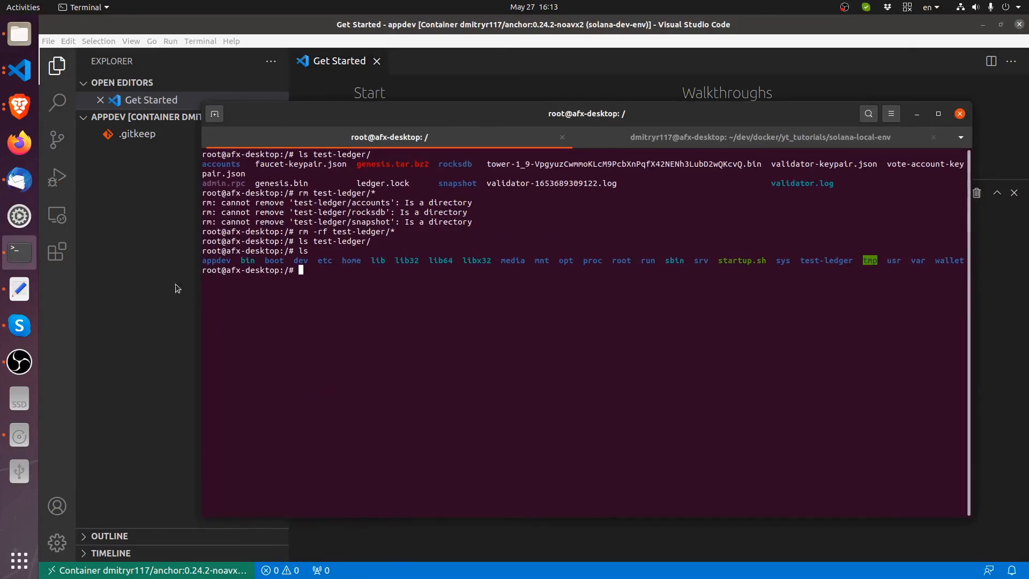
# In the host shell, change into appdev/ and list it, showing only .gitkeep
pyautogui.click(759, 138)
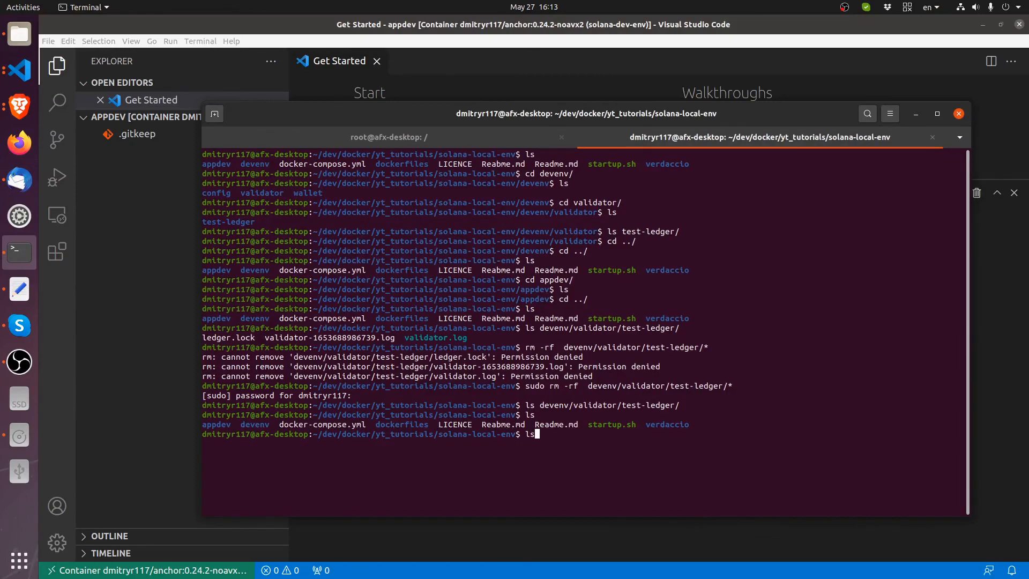
pyautogui.write('cd appdev/')
pyautogui.write('ll')
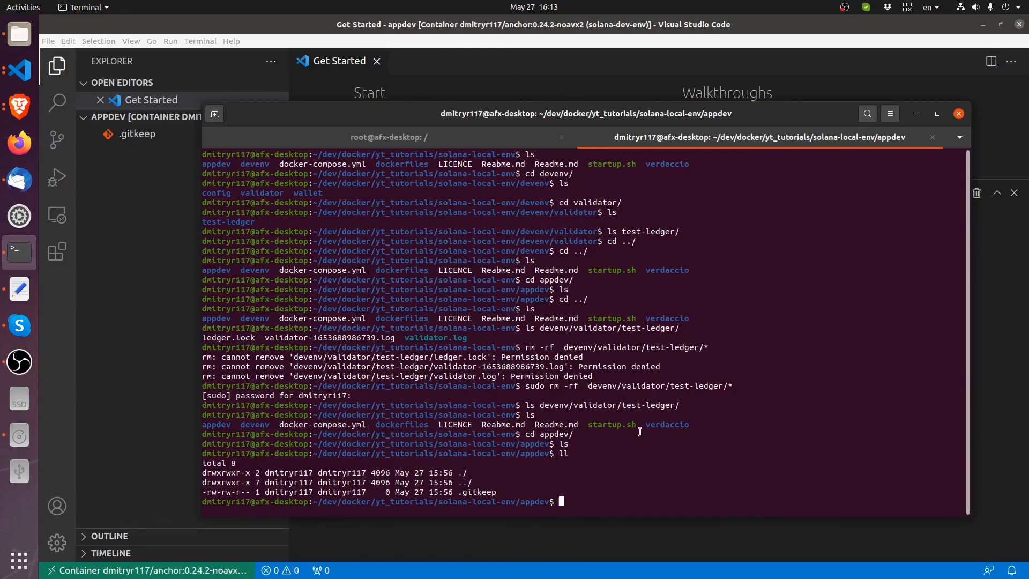
pyautogui.moveTo(644, 453)
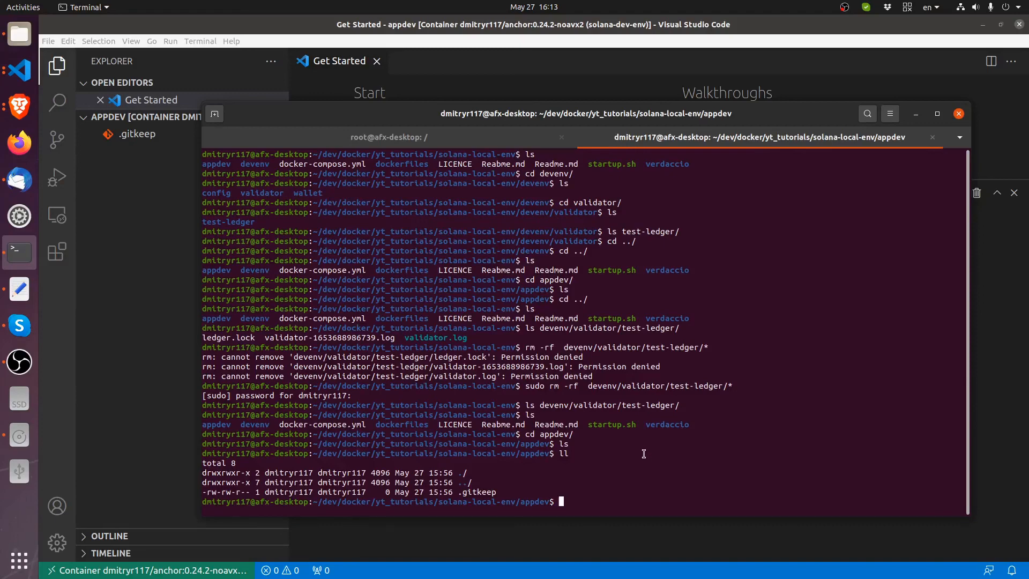
pyautogui.moveTo(627, 454)
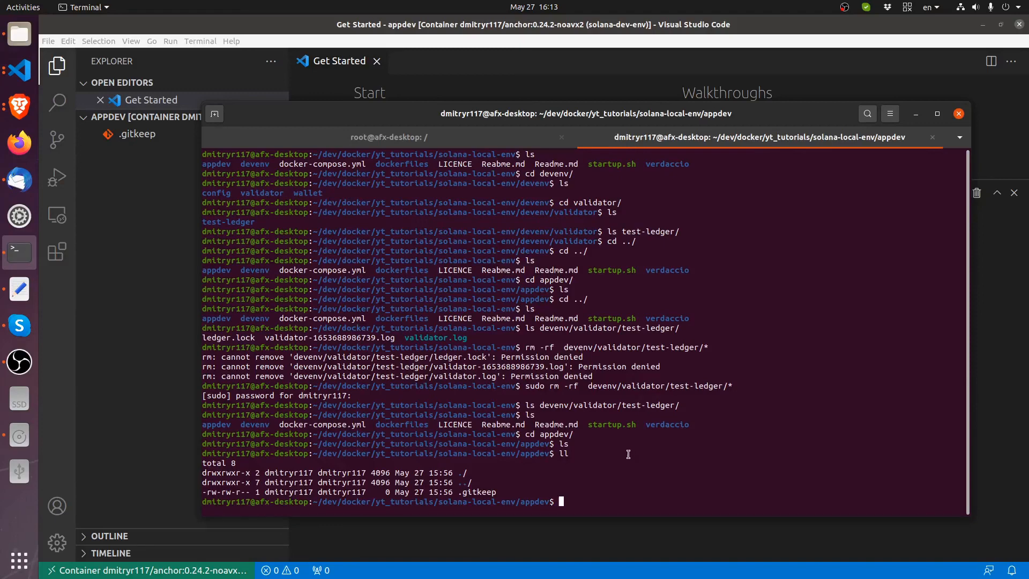
pyautogui.moveTo(615, 456)
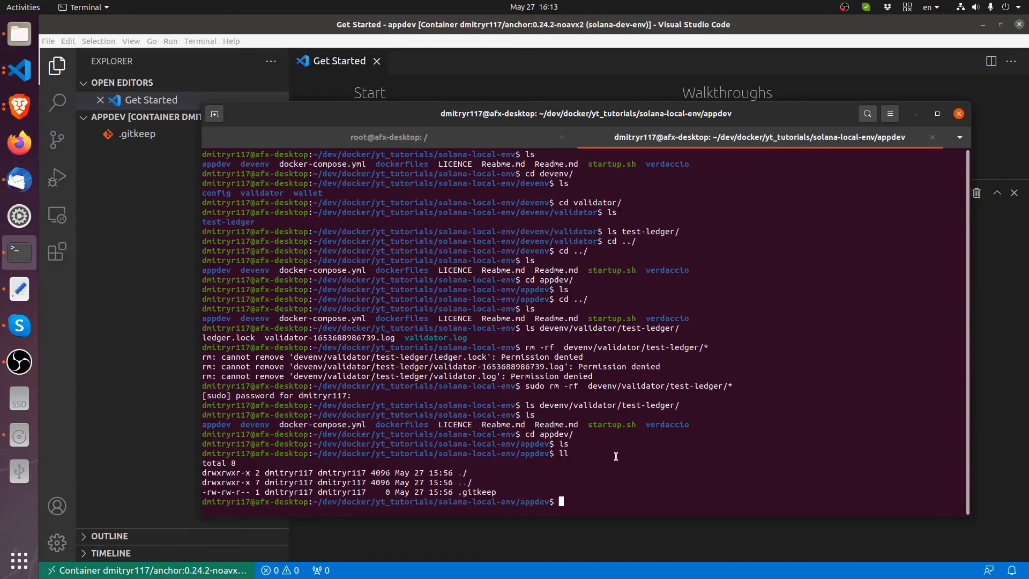
pyautogui.moveTo(607, 447)
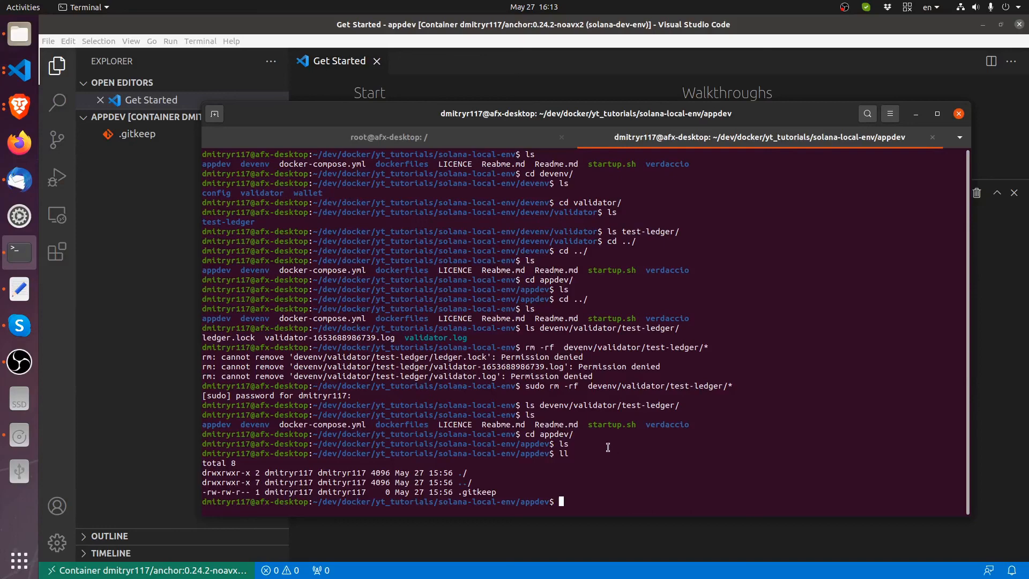